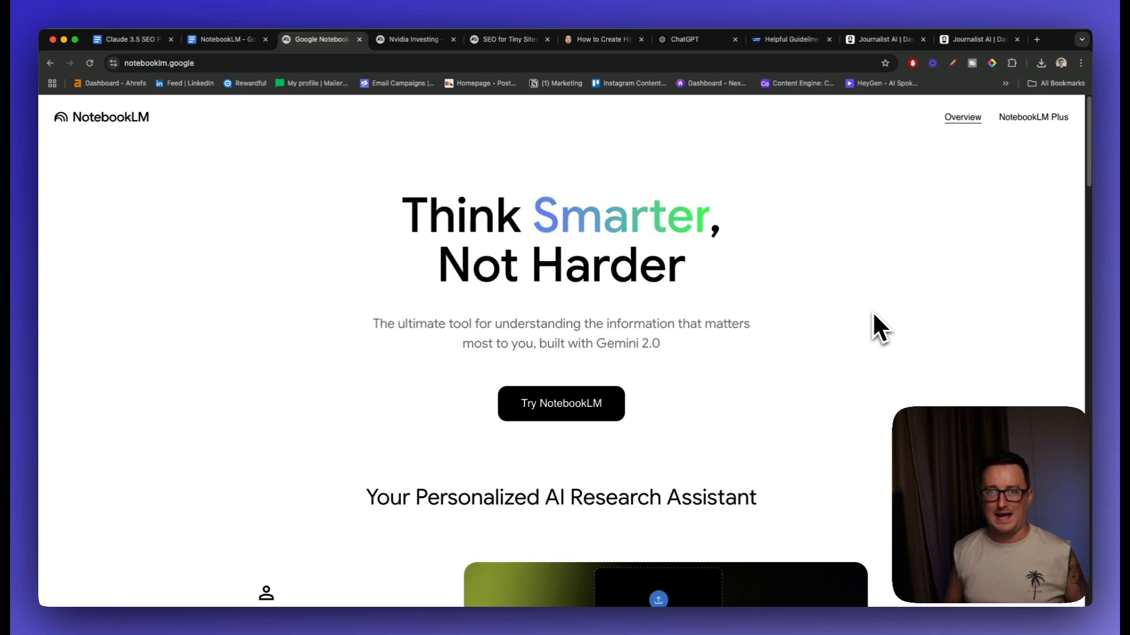
Step: Enter NotebookLM from the homepage and reach the Nvidia Investing notebook
left_click(414, 40)
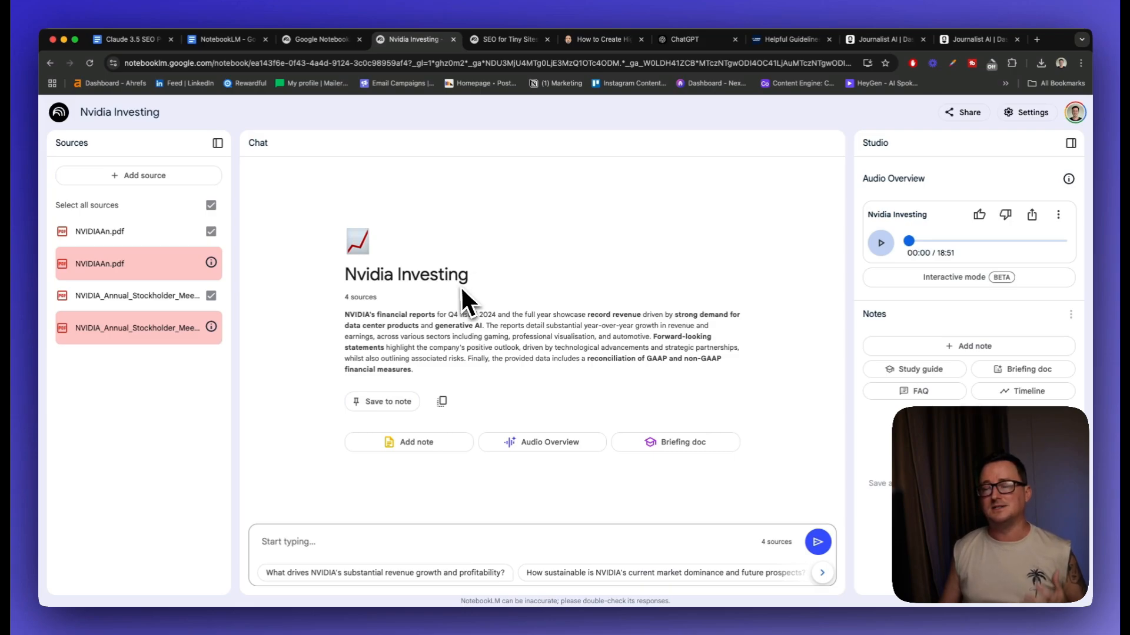
mouse_move(409, 301)
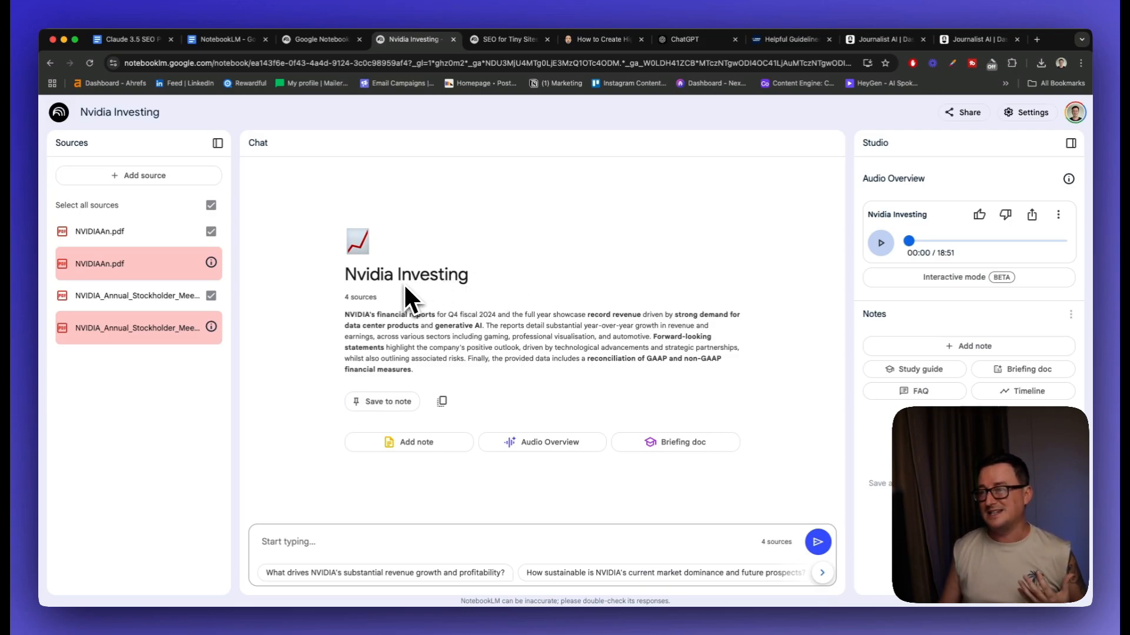
mouse_move(562, 282)
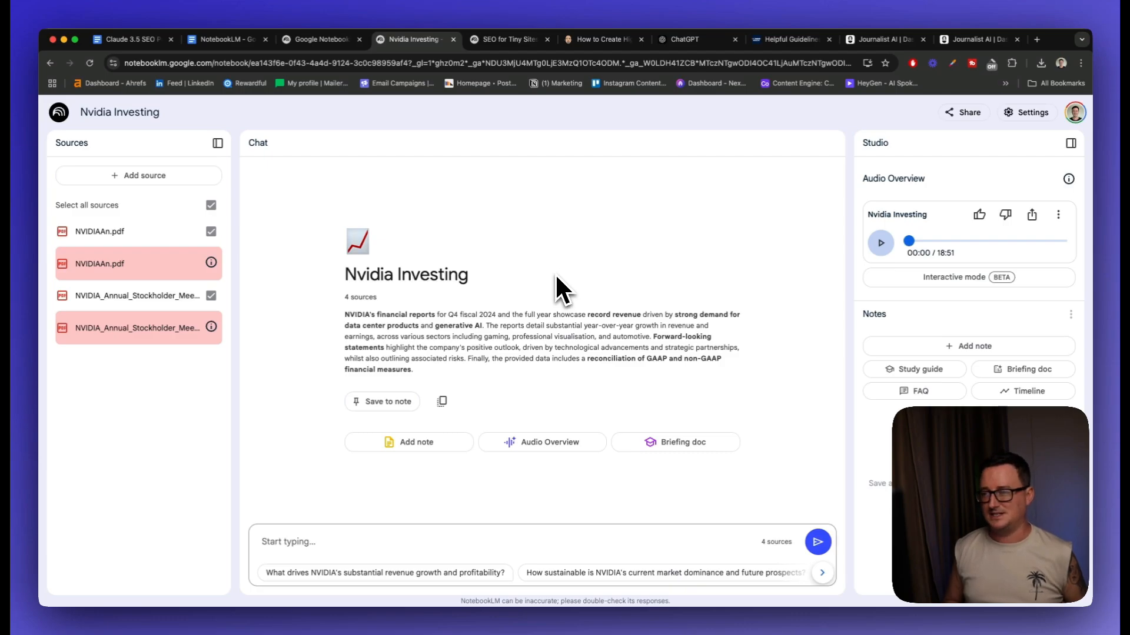
mouse_move(297, 302)
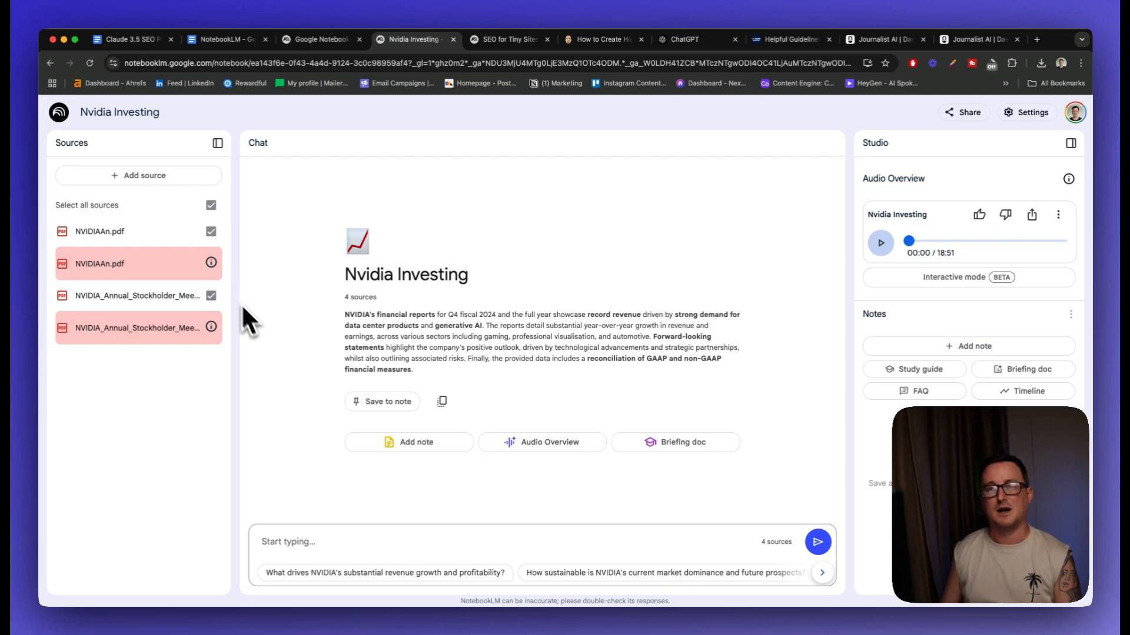
mouse_move(443, 371)
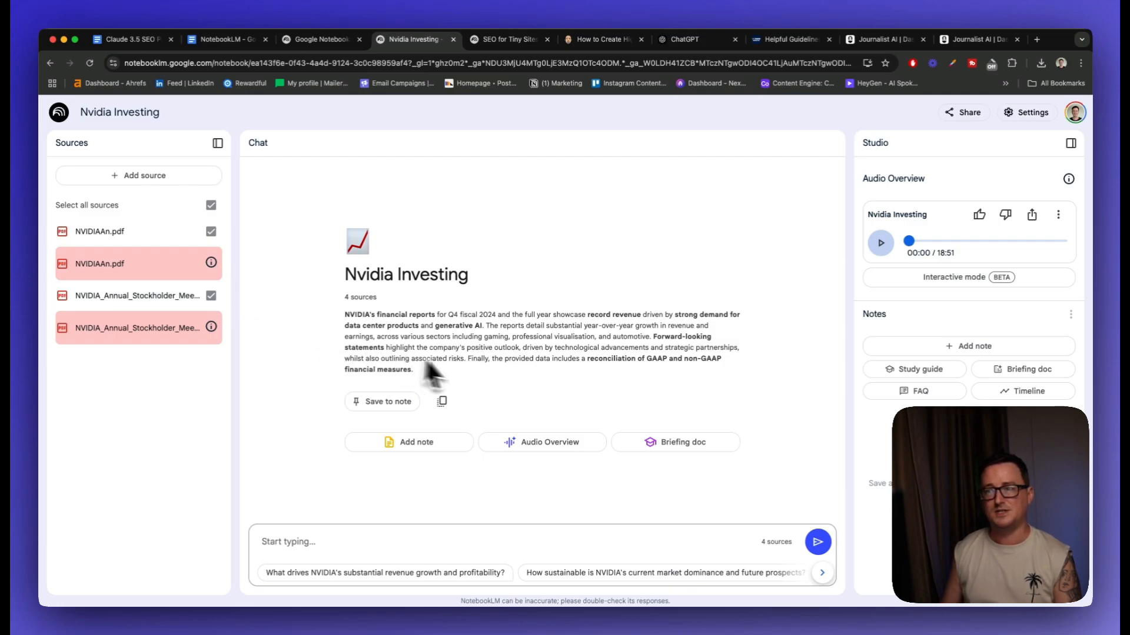
mouse_move(524, 395)
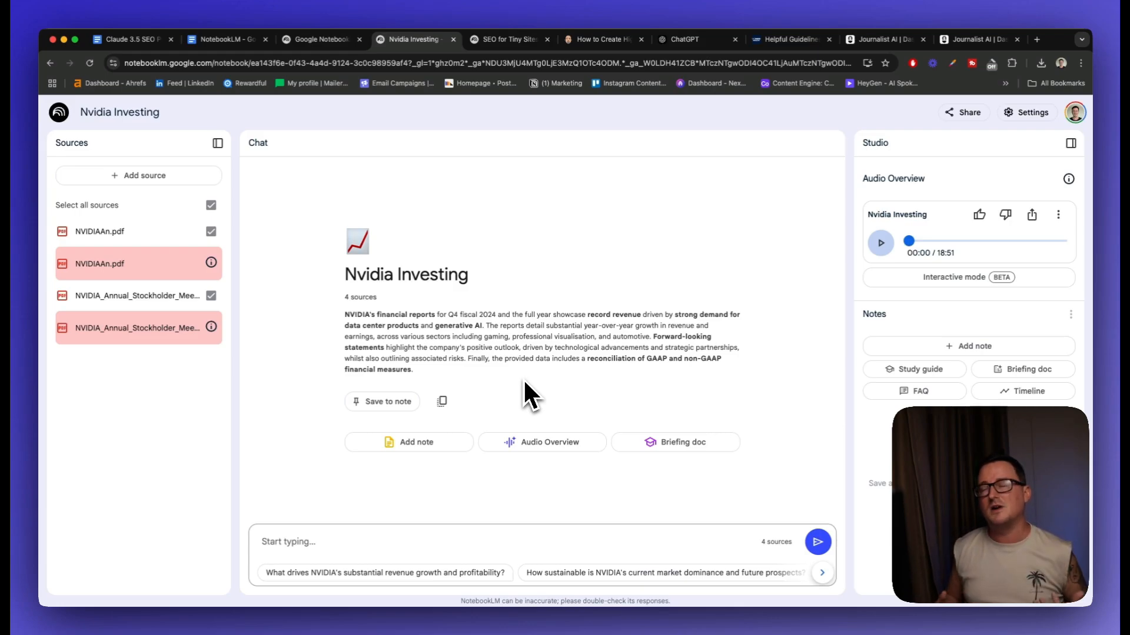
mouse_move(497, 318)
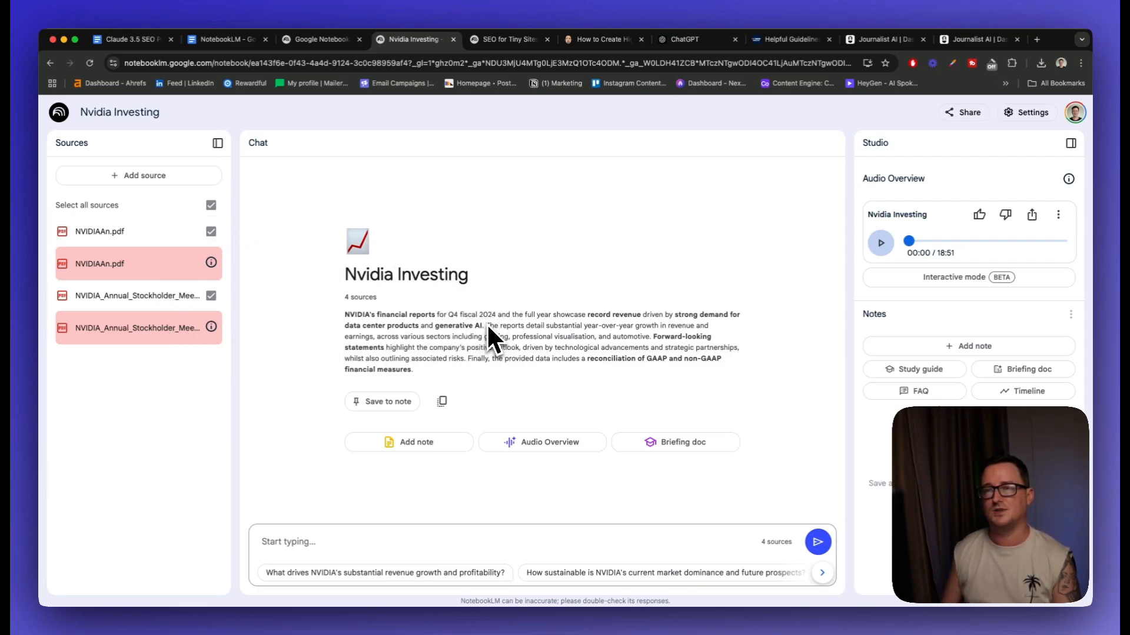
mouse_move(444, 335)
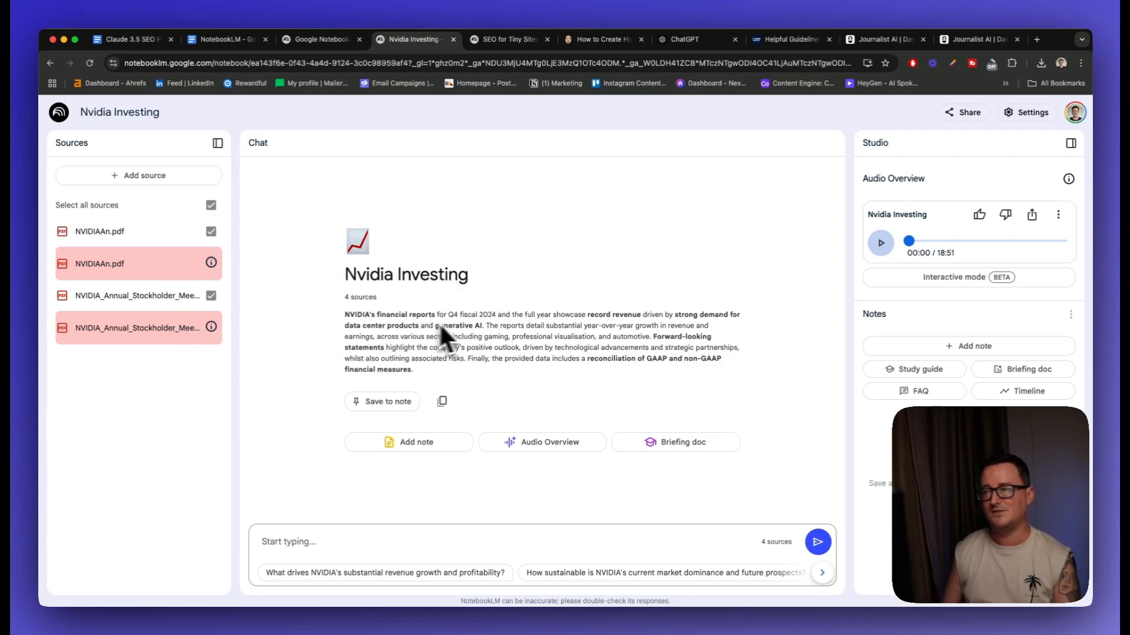
mouse_move(501, 389)
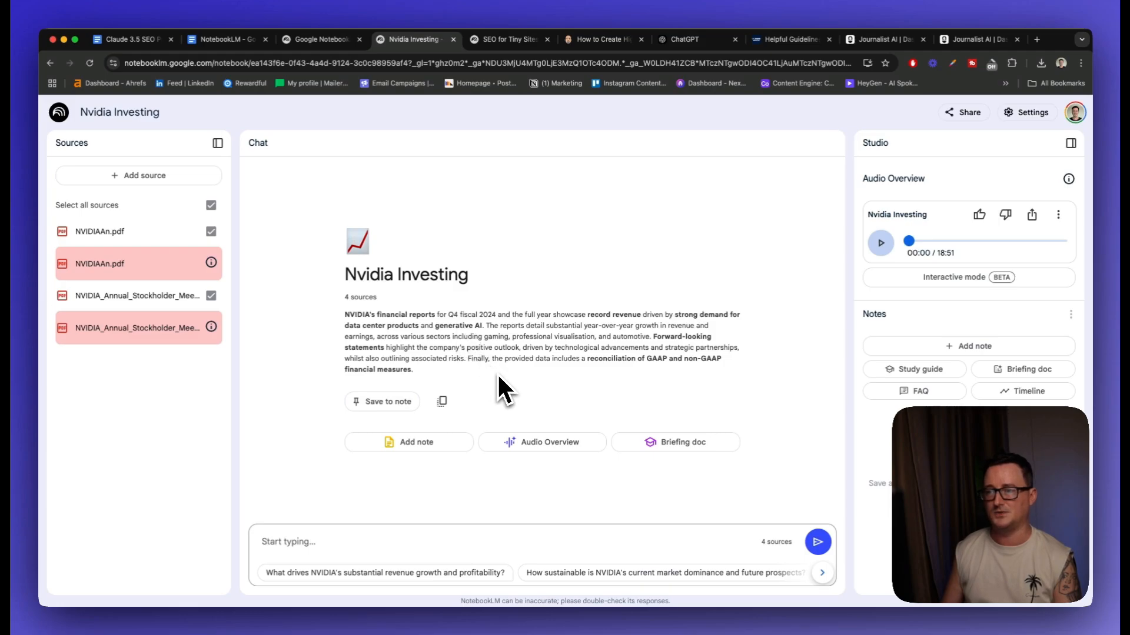
mouse_move(444, 331)
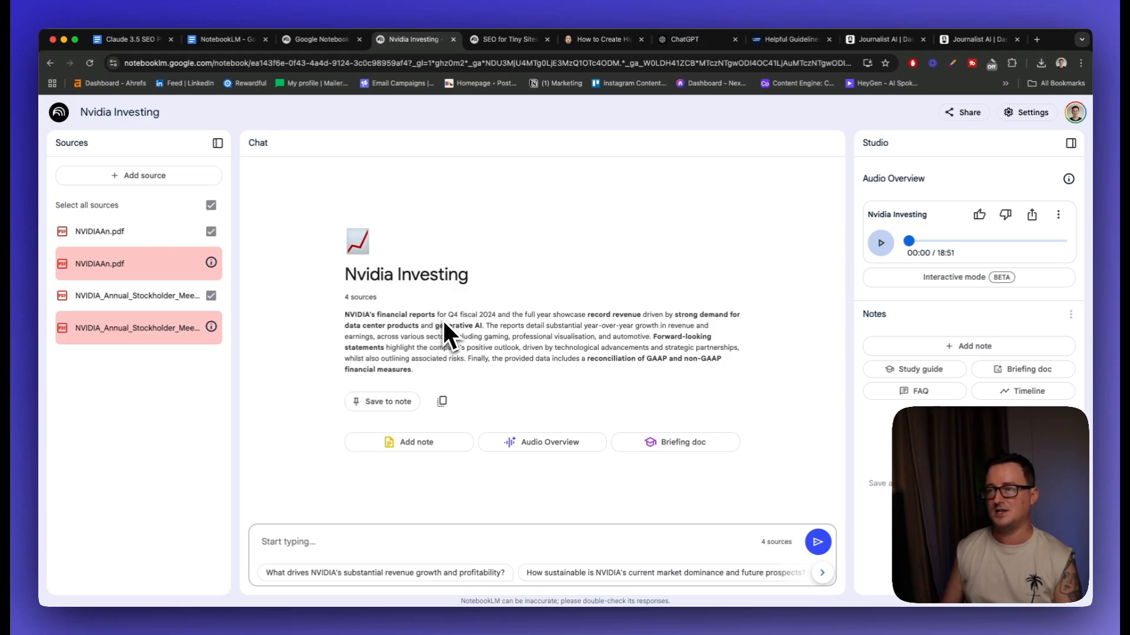
mouse_move(494, 341)
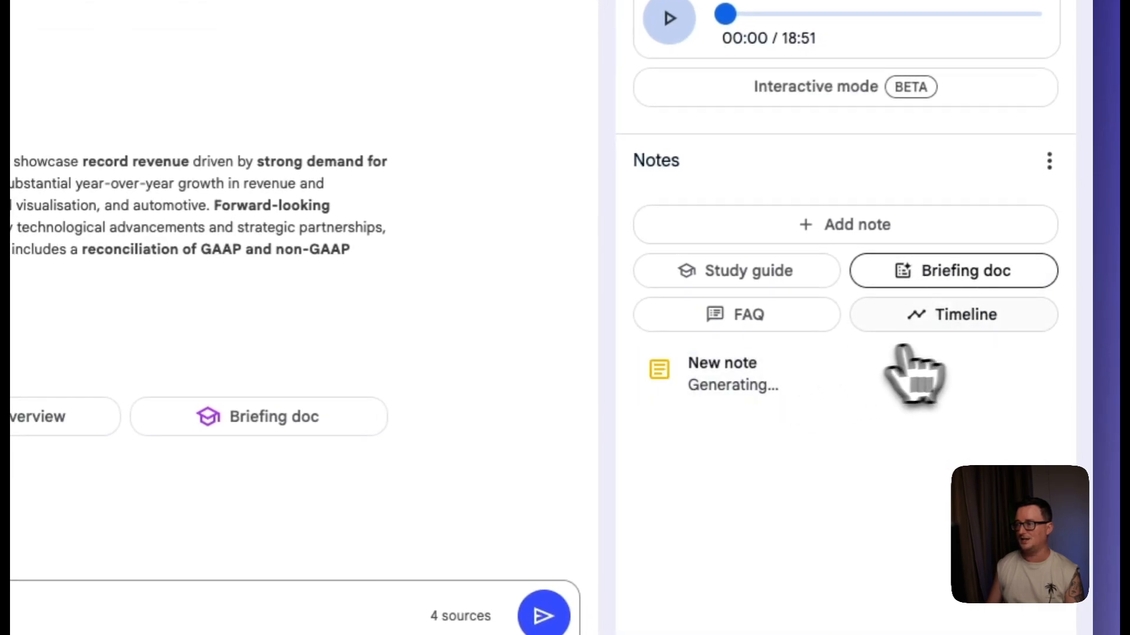
mouse_move(955, 315)
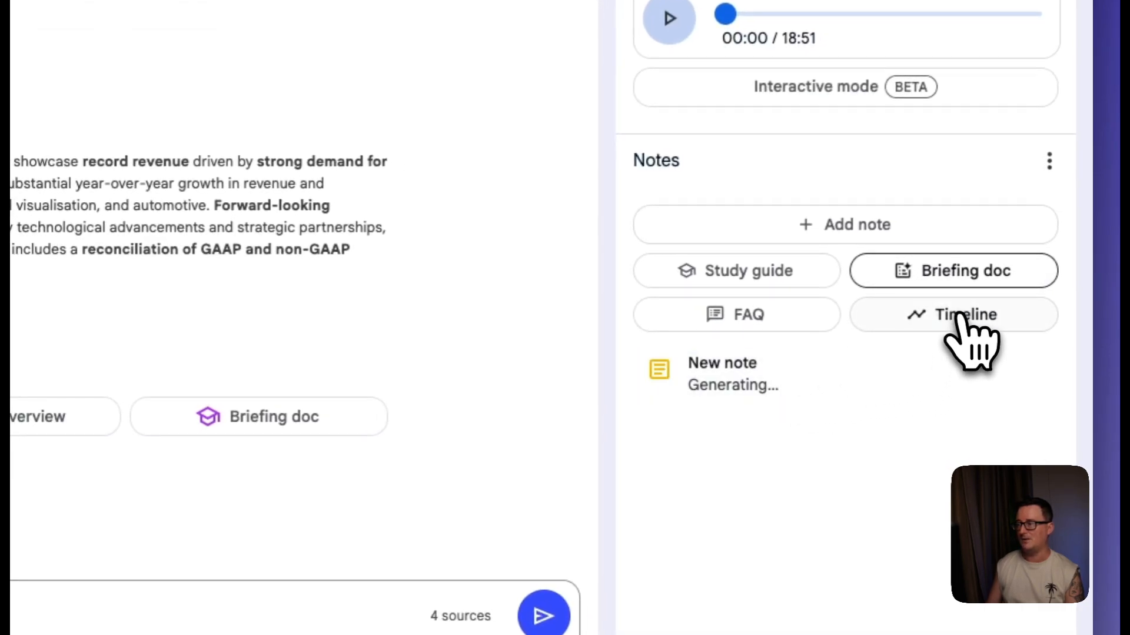
Step: Generate a Timeline note from the four Nvidia sources in the Studio panel
left_click(960, 315)
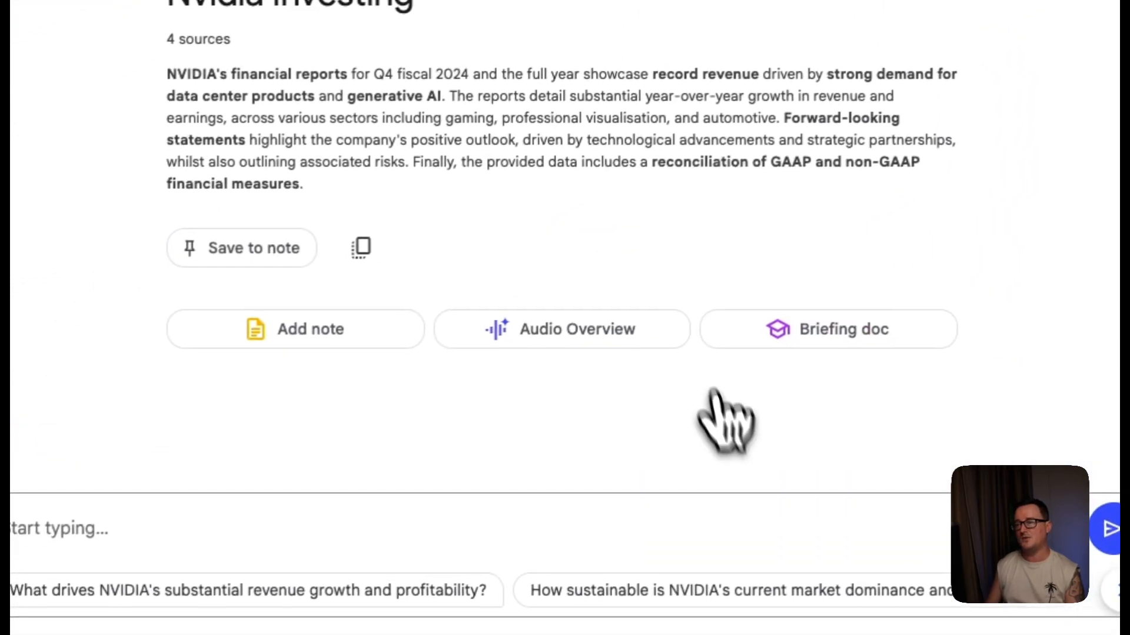
mouse_move(713, 522)
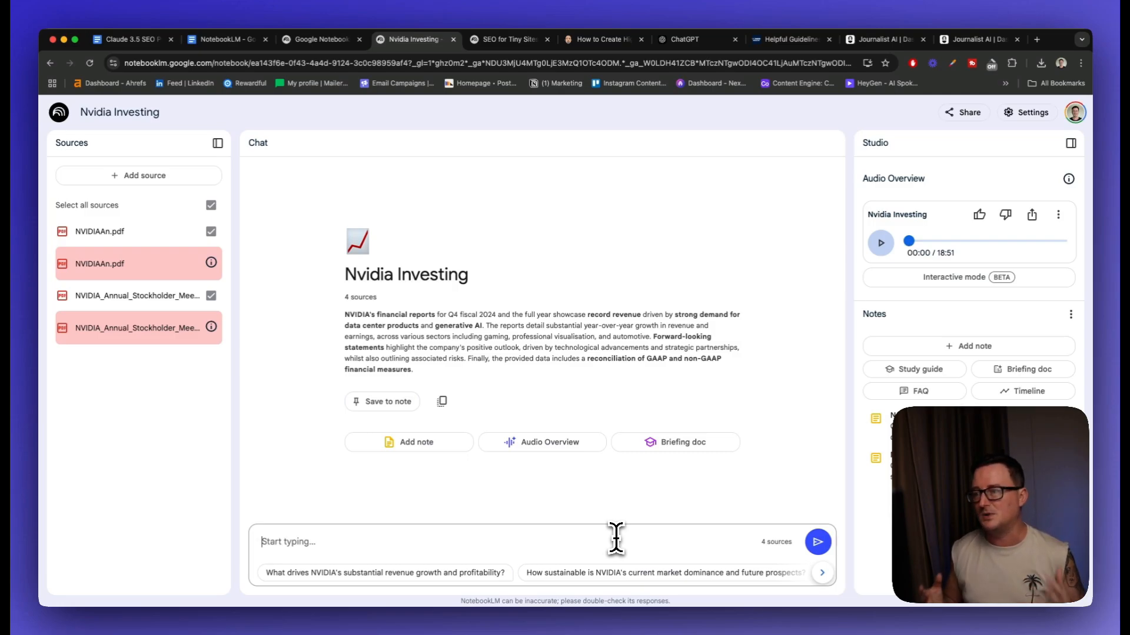
Step: Ask the chat to summarise the sources and give the key takeaways, including highs and lows
type("s")
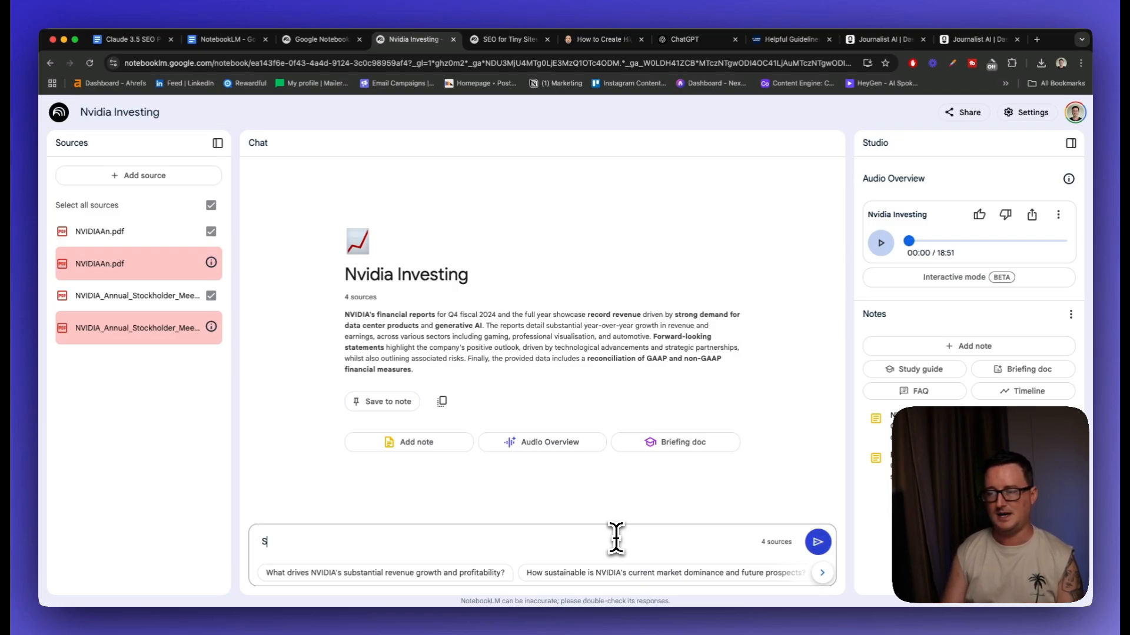
type("Summarise the")
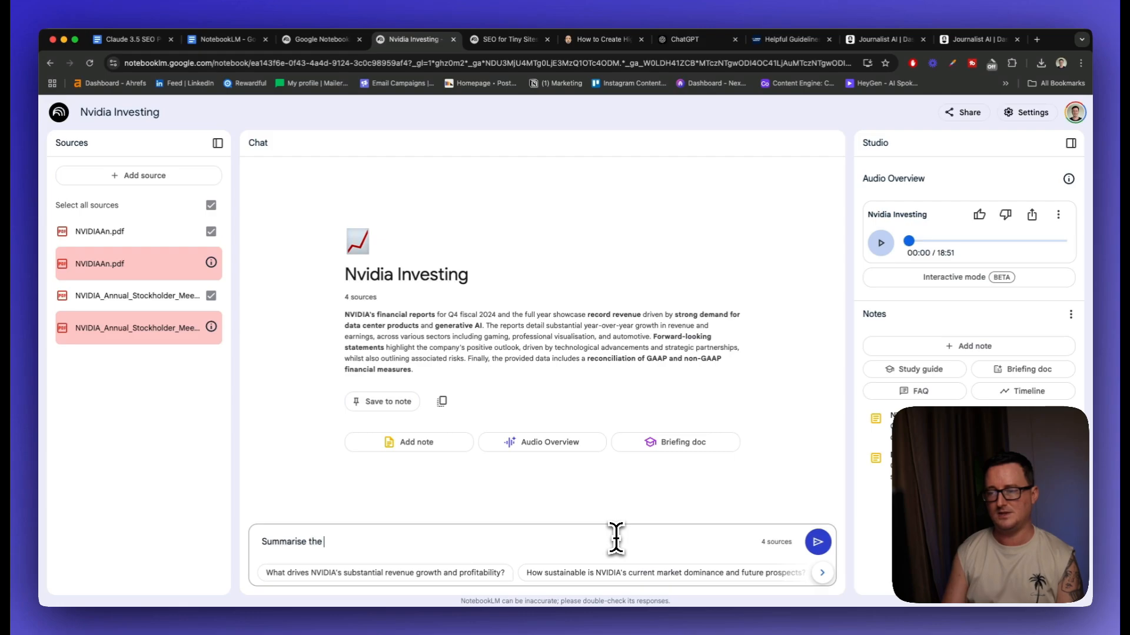
key("Backspace")
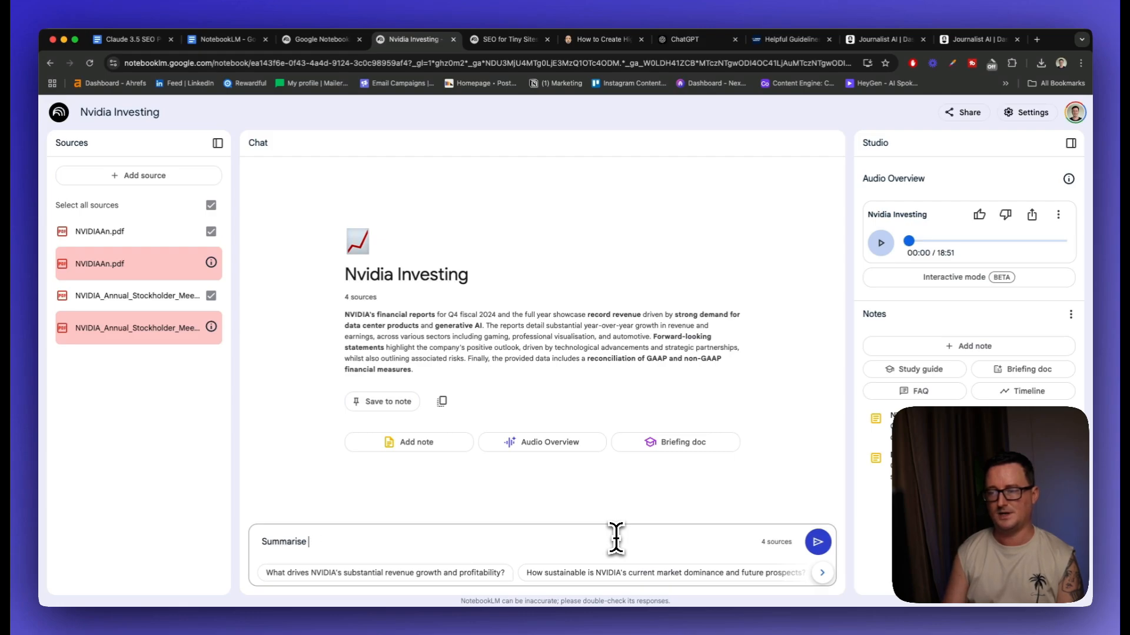
type("and give me the")
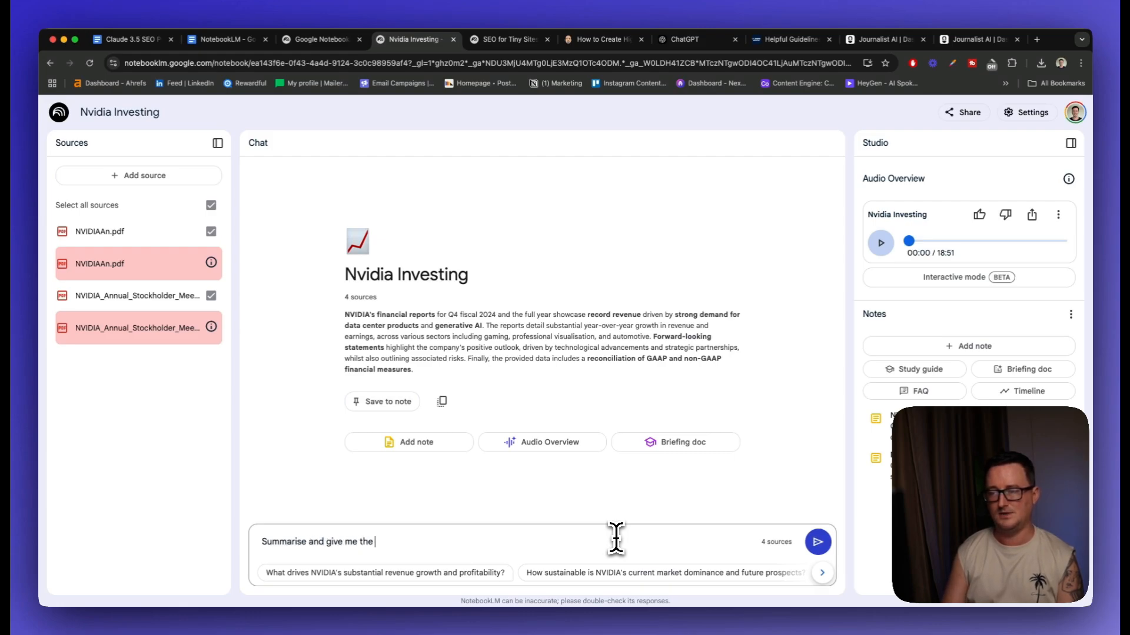
type("key takeaways, please include the highs and lows")
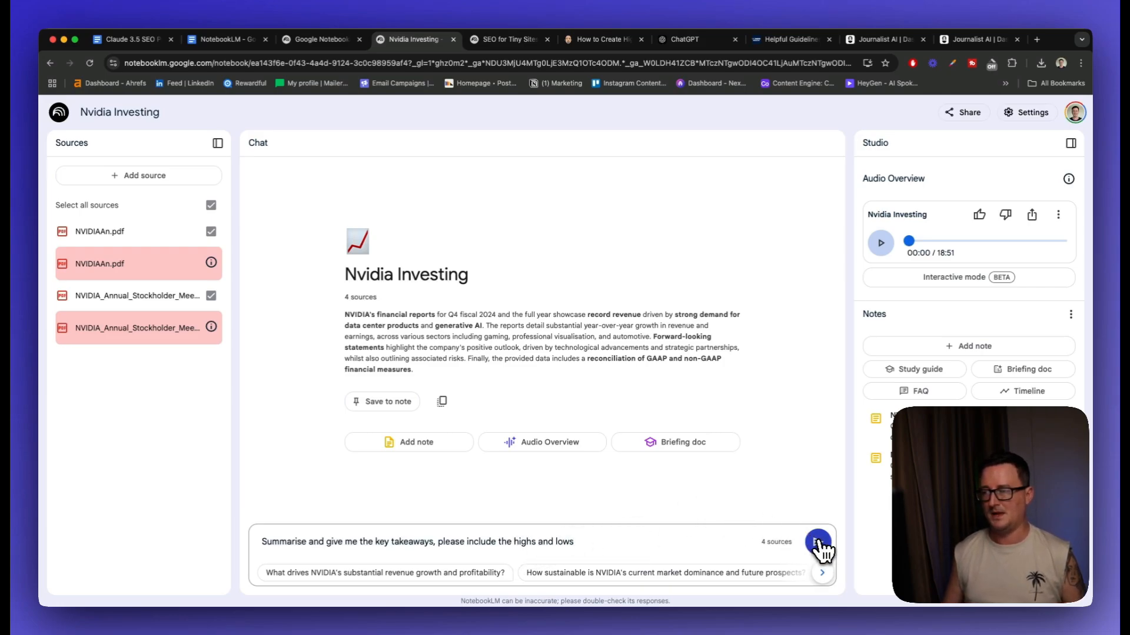
left_click(817, 544)
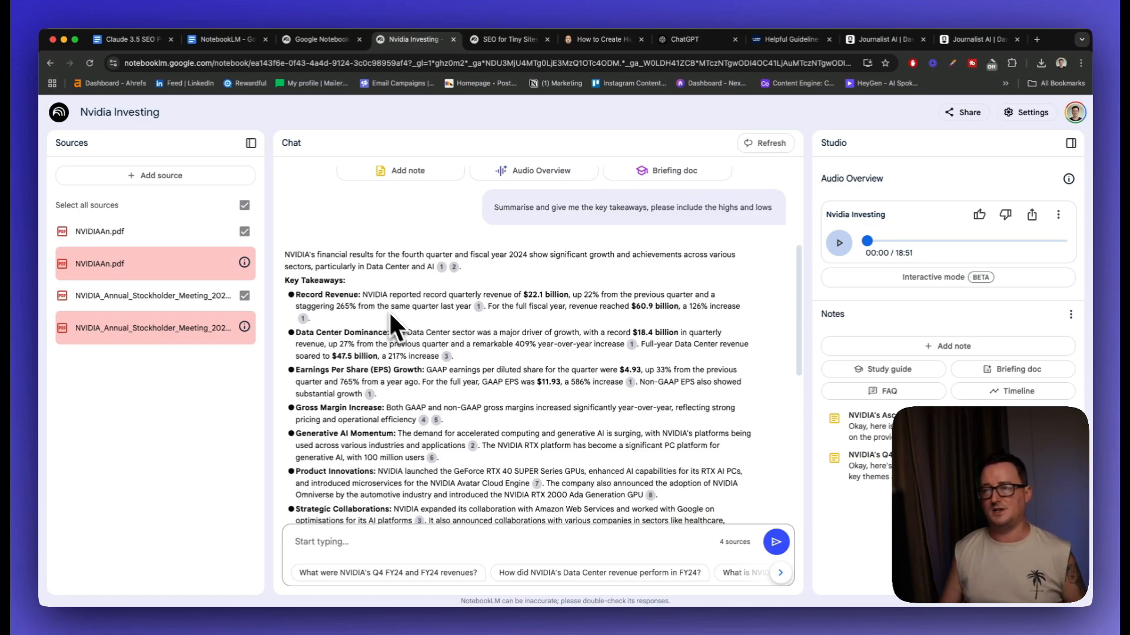
Step: Read the chat's Nvidia summary down through highs, lows, dividend, outlook and conclusion
scroll("down", 3)
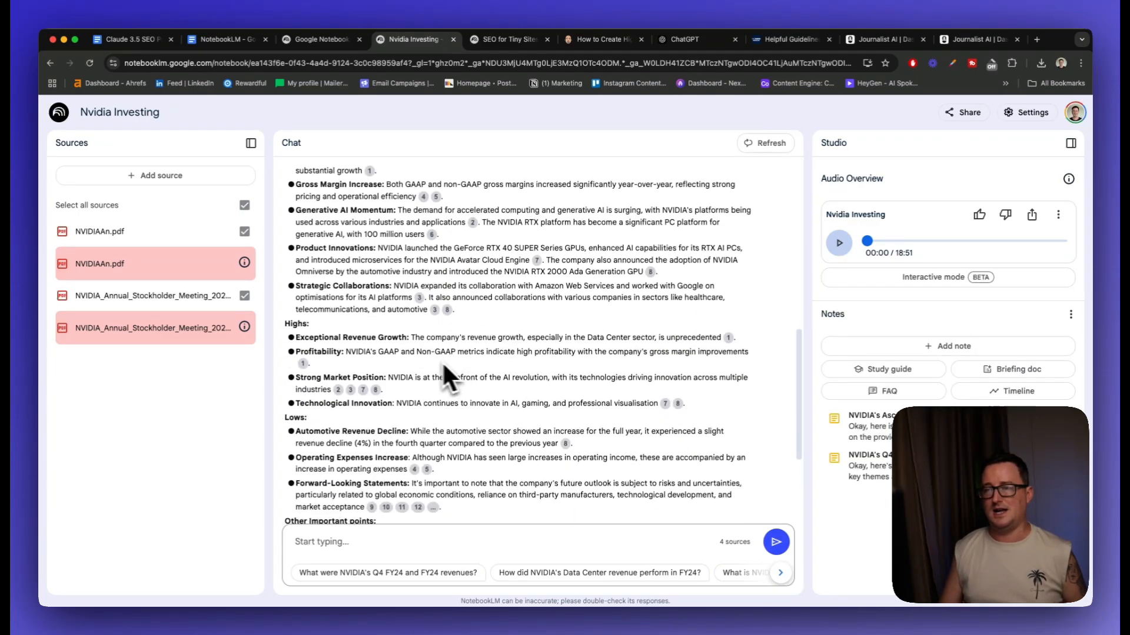
mouse_move(407, 378)
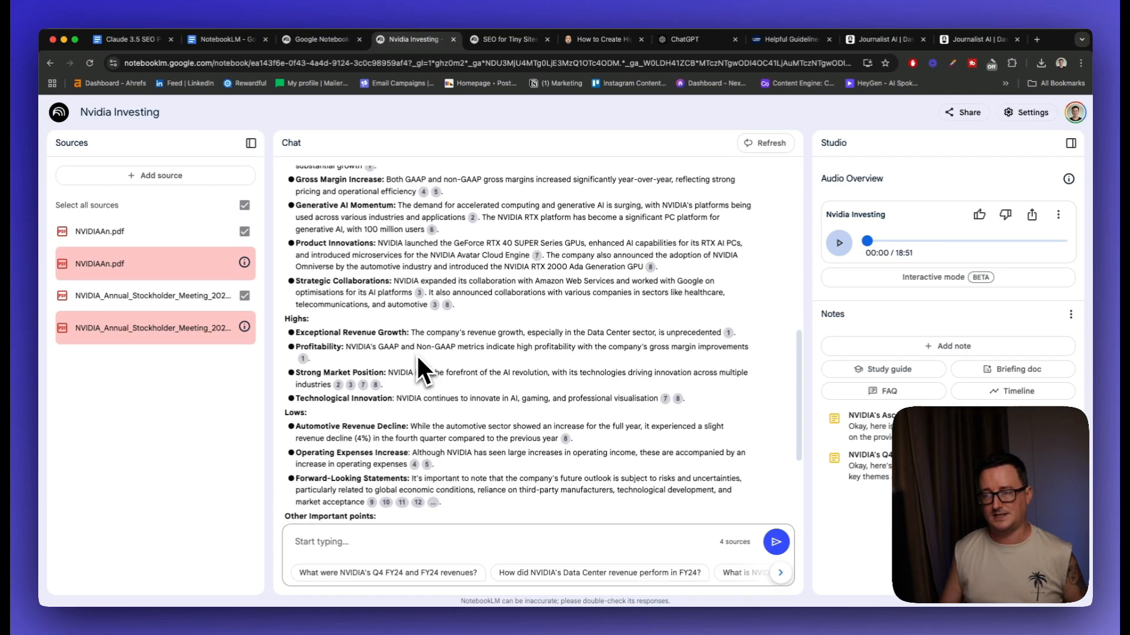
scroll("down", 3)
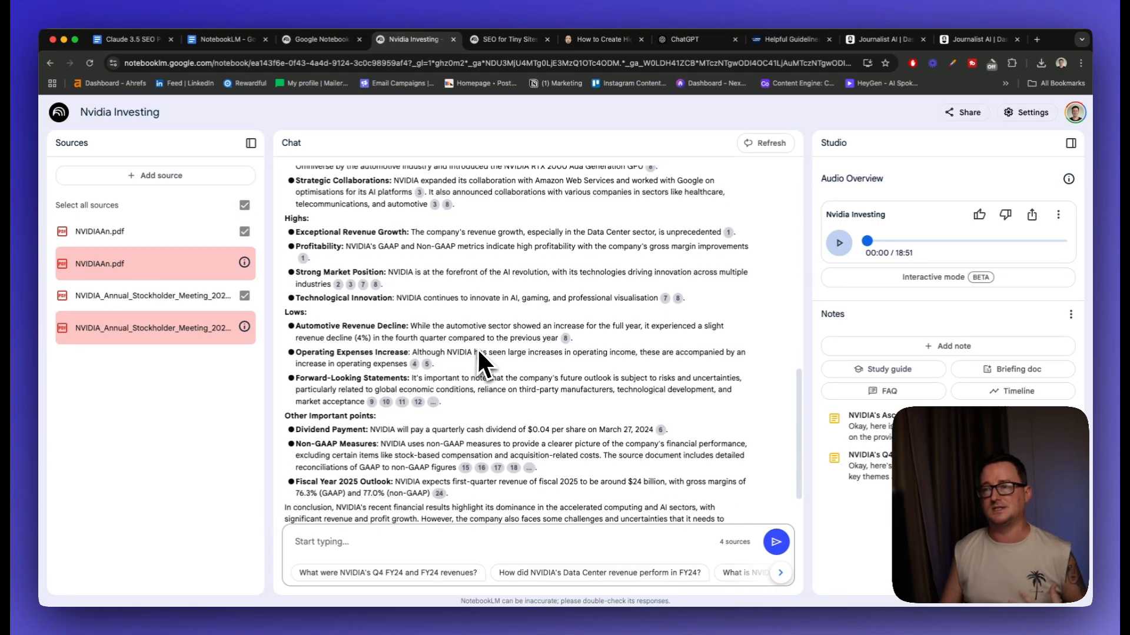
mouse_move(464, 368)
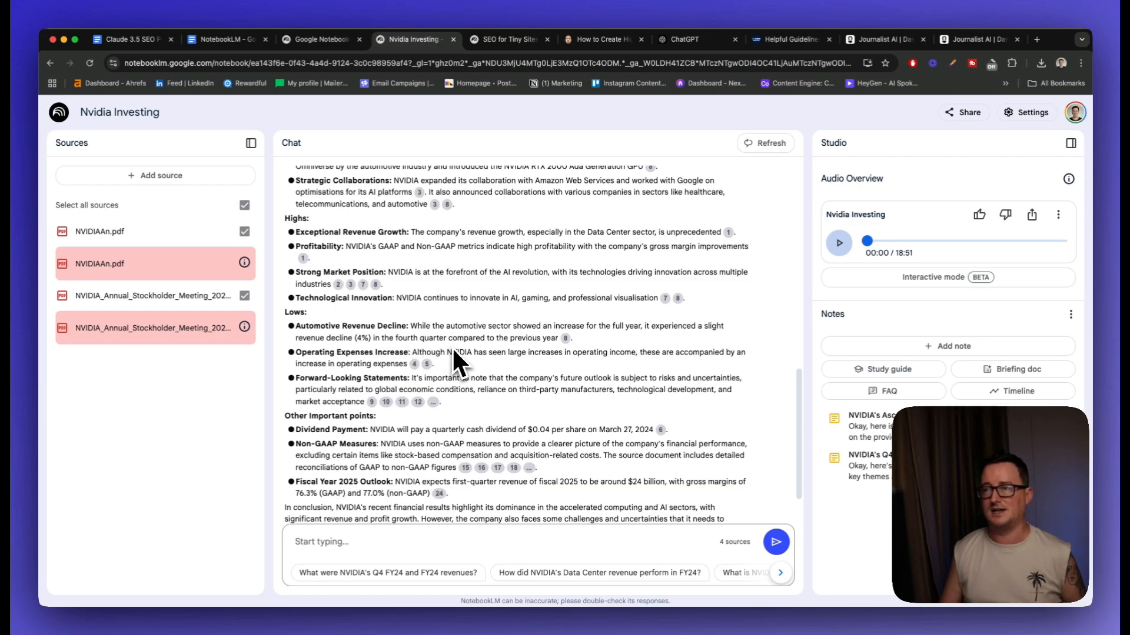
mouse_move(487, 390)
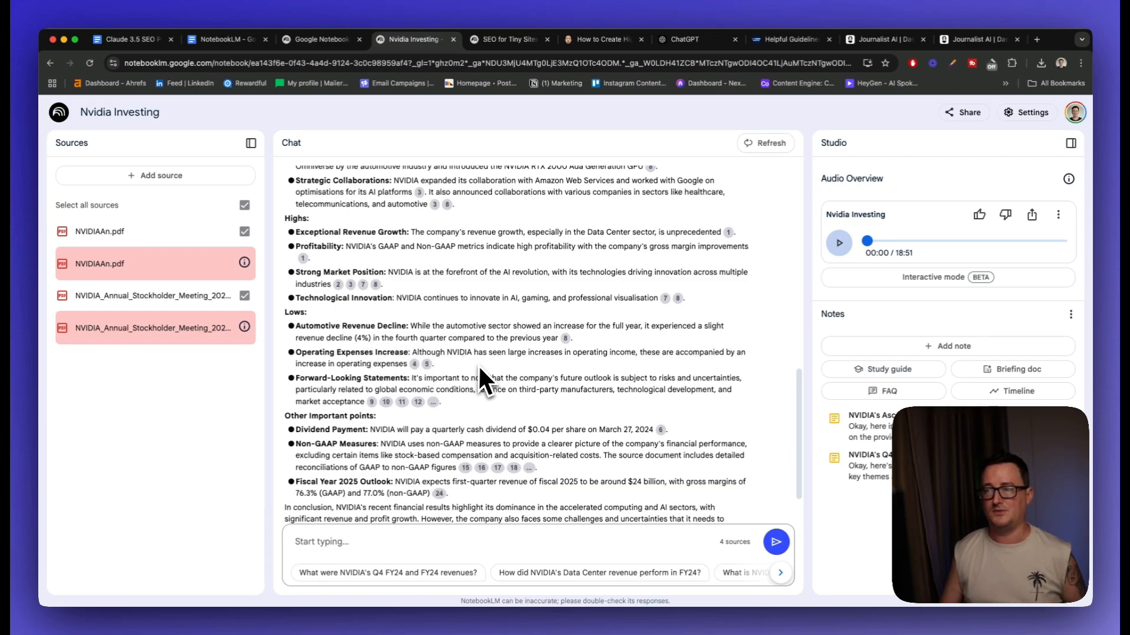
mouse_move(543, 379)
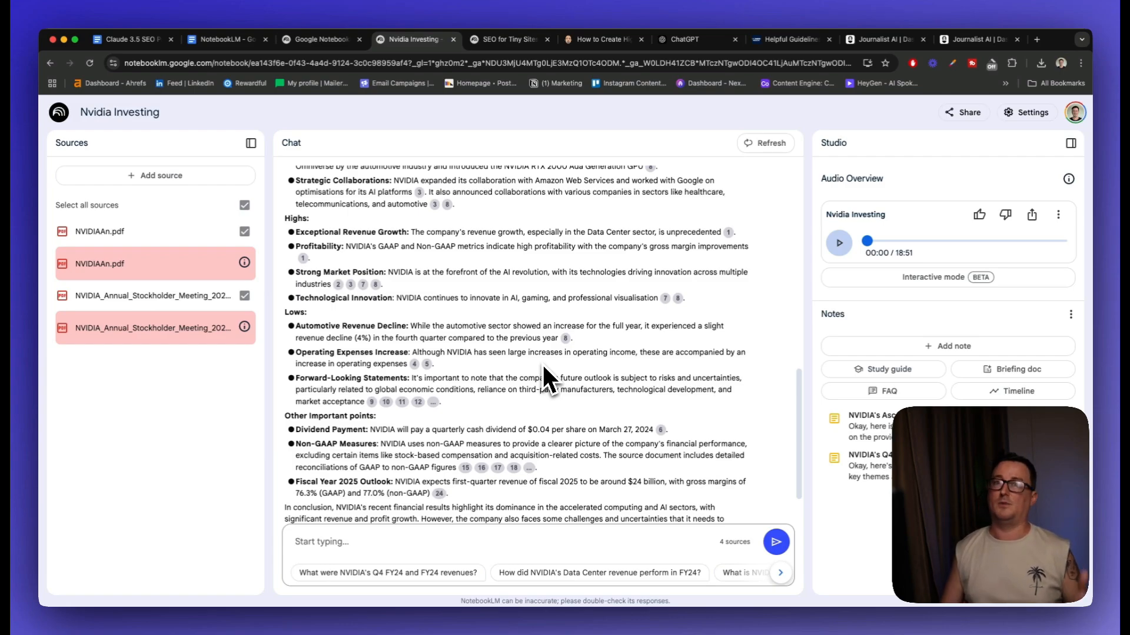
scroll("down", 3)
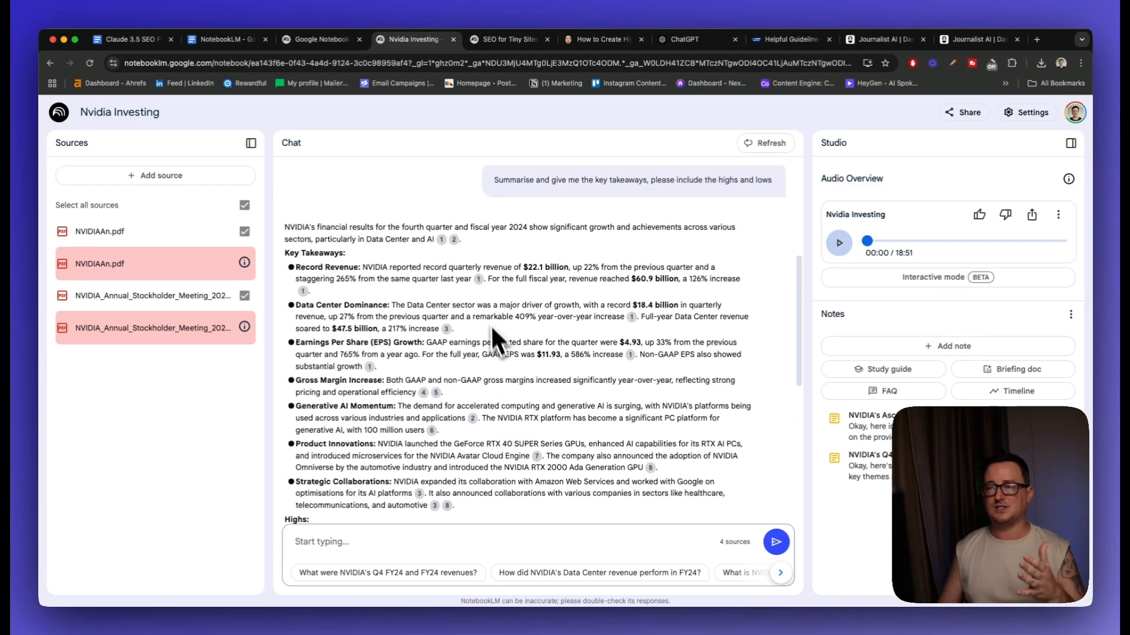
scroll("down", 3)
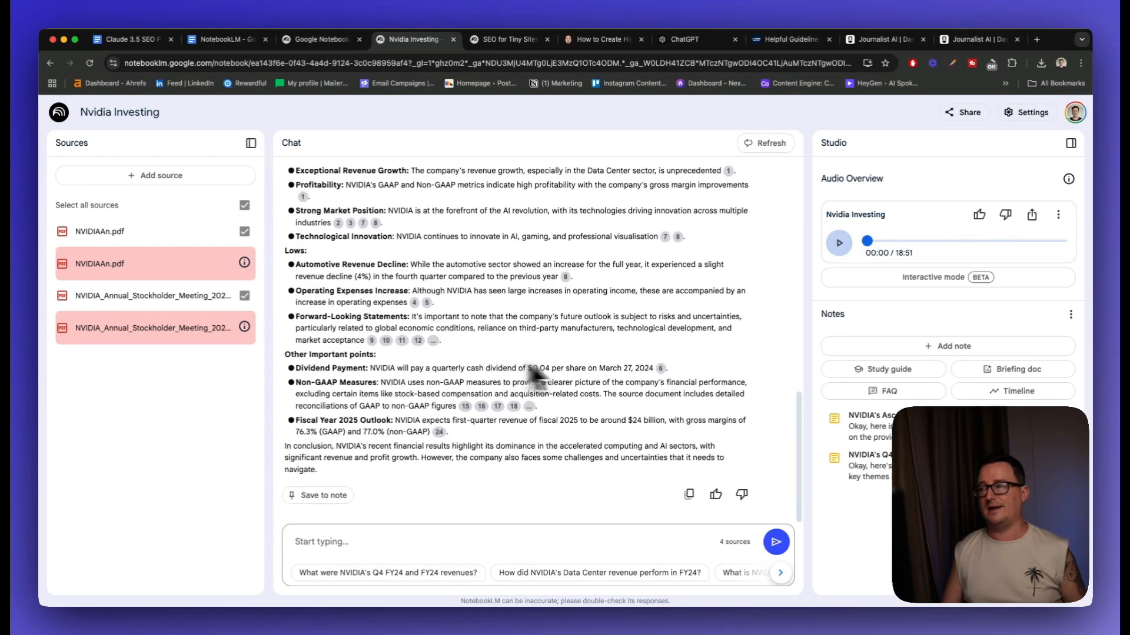
left_click(869, 426)
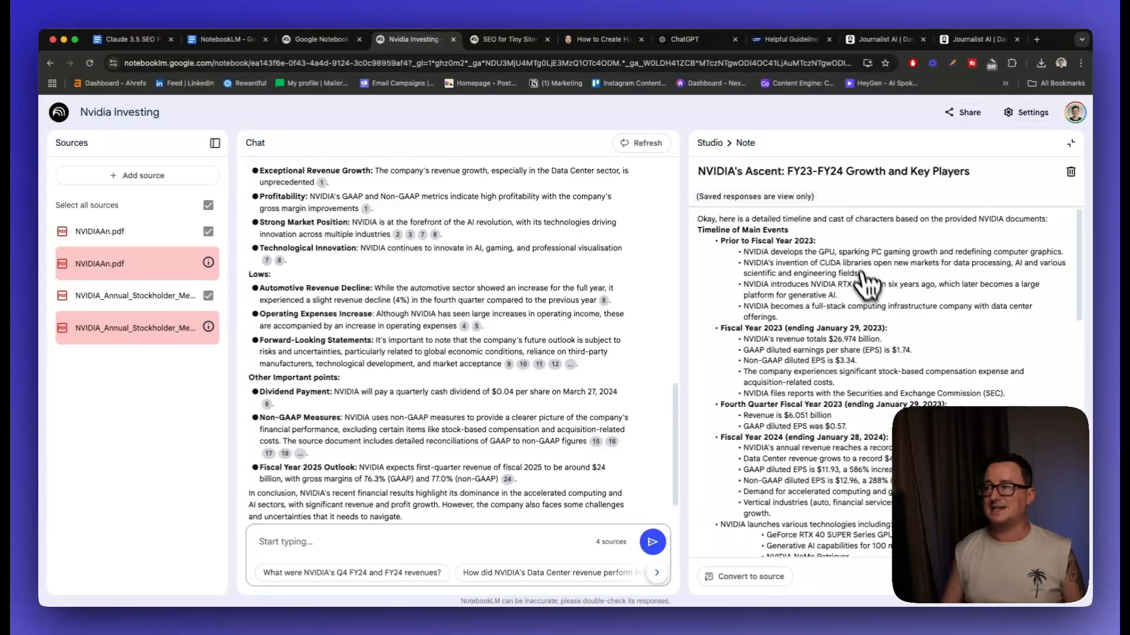
mouse_move(824, 275)
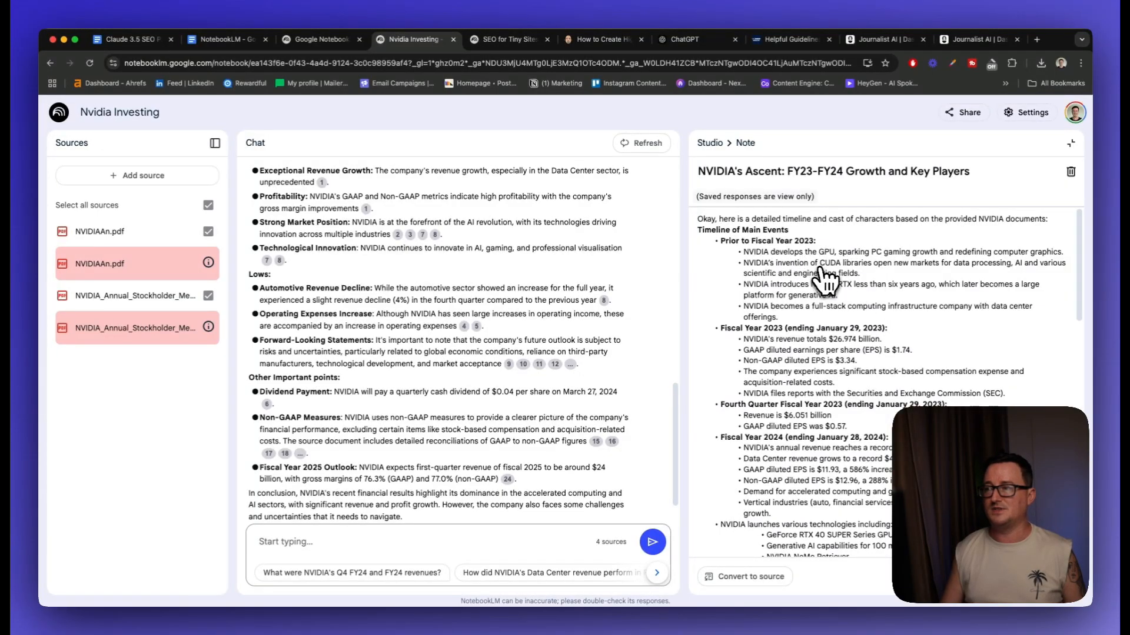
scroll("down", 3)
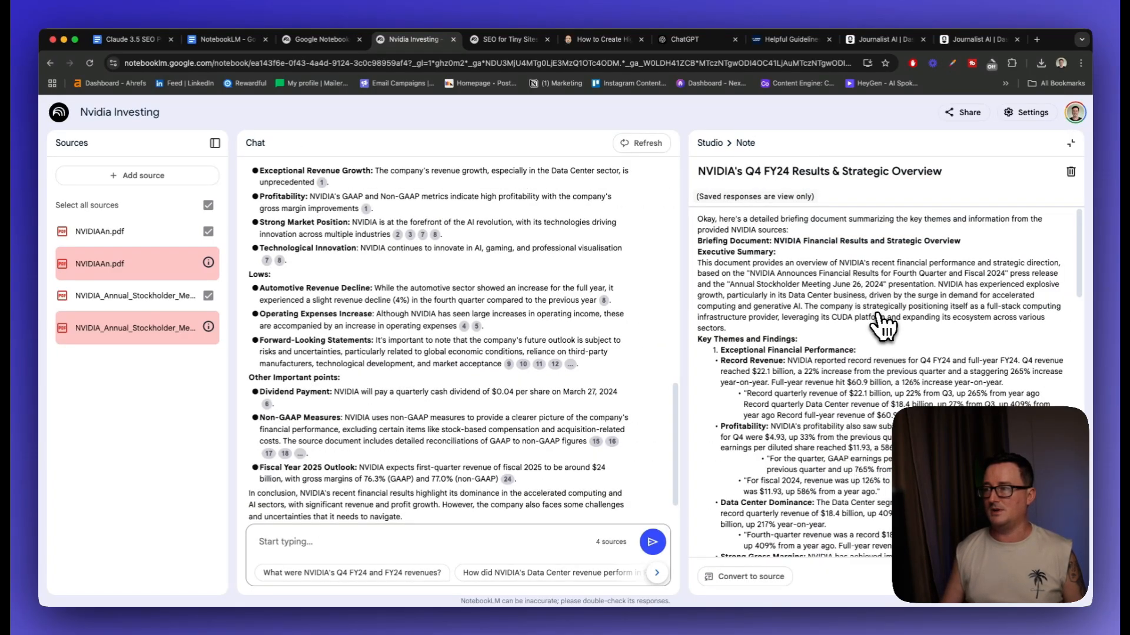
Step: Read the briefing note to its key quotes and conclusion, then reach the SEO Strategies notebook
scroll("down", 3)
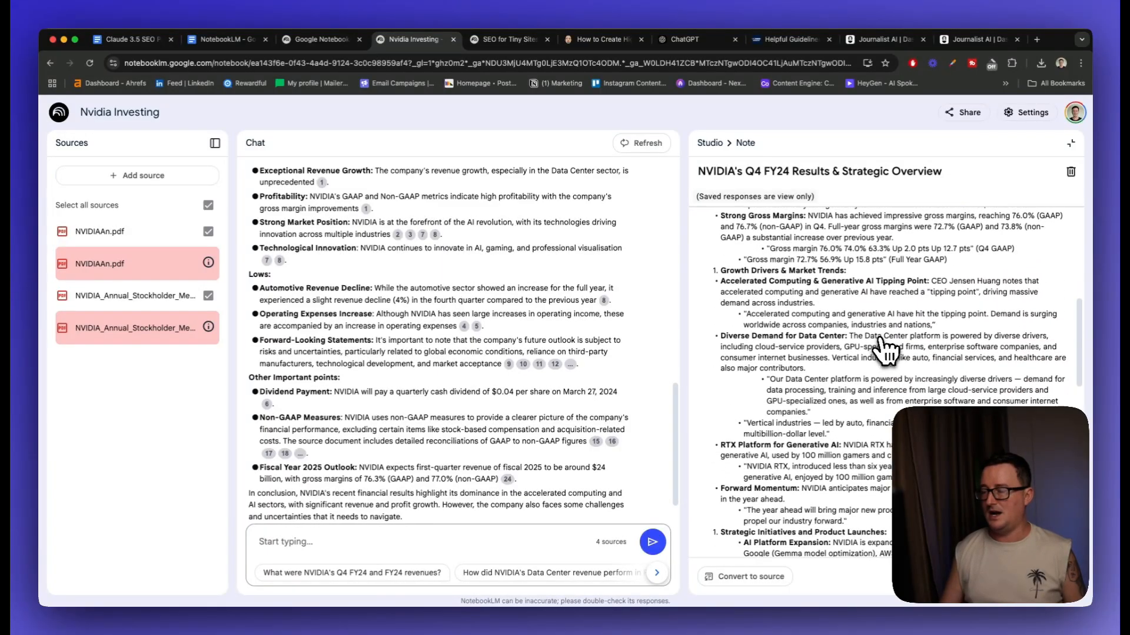
scroll("down", 3)
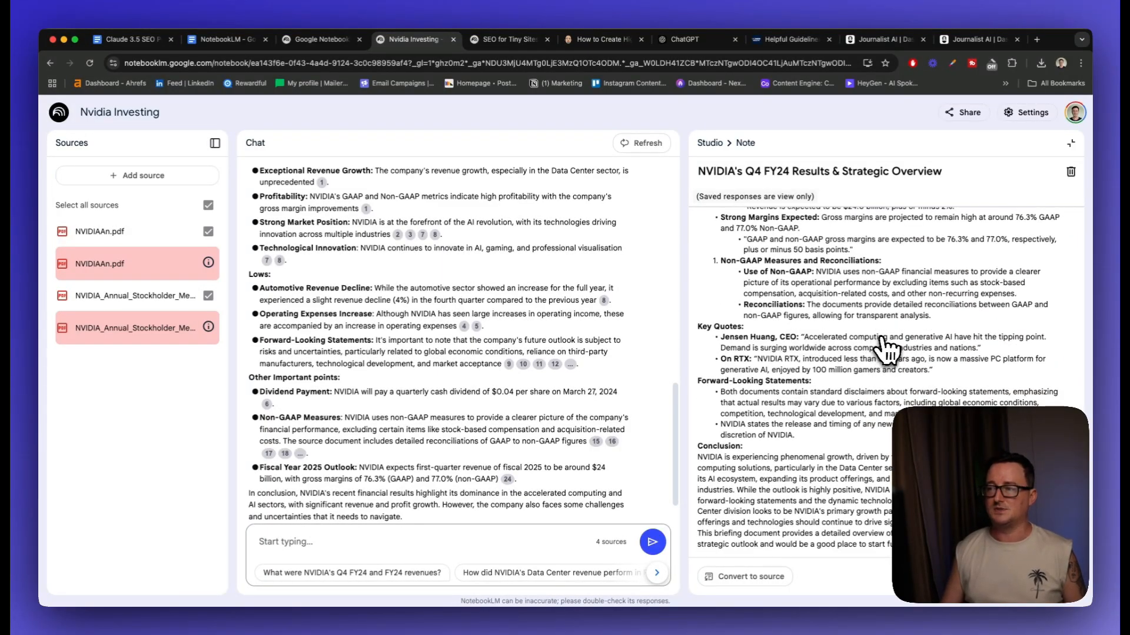
mouse_move(797, 434)
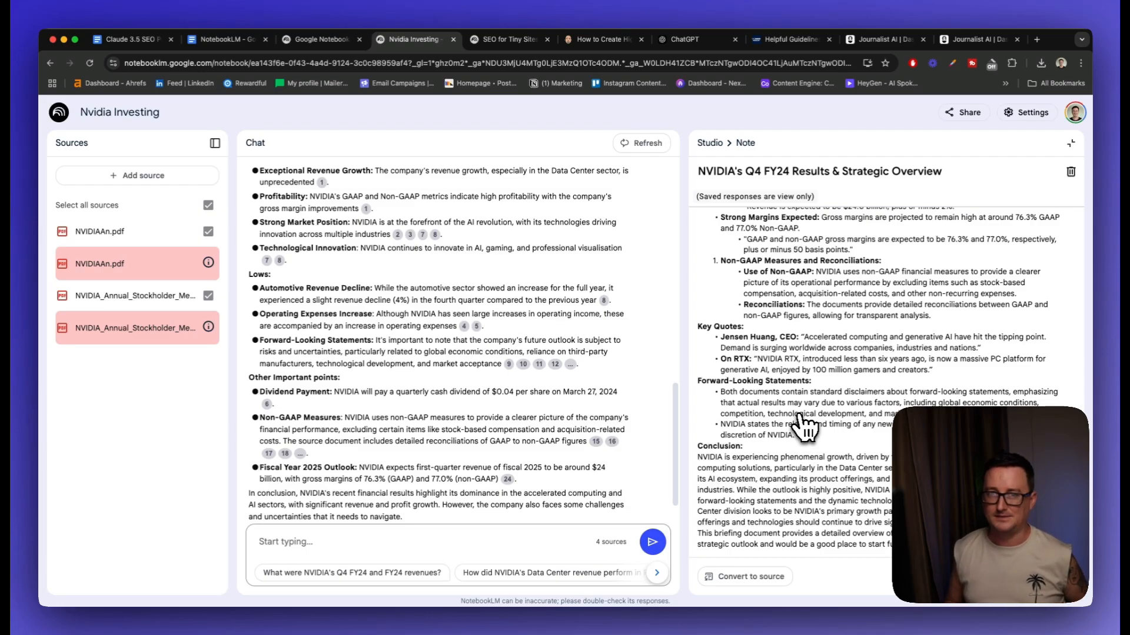
left_click(508, 39)
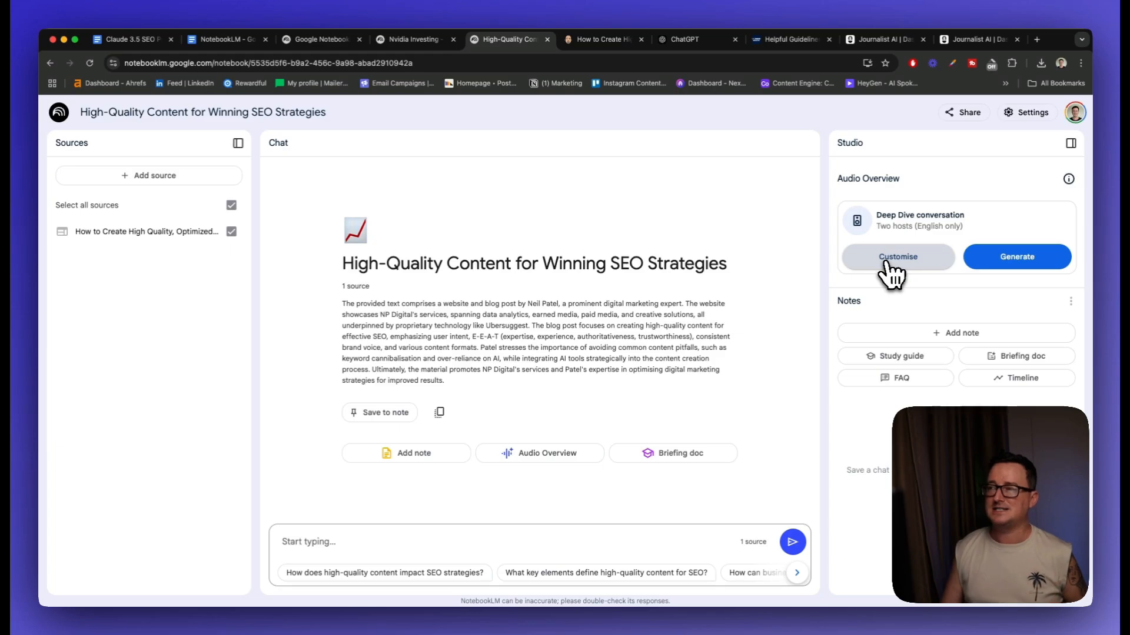
mouse_move(889, 296)
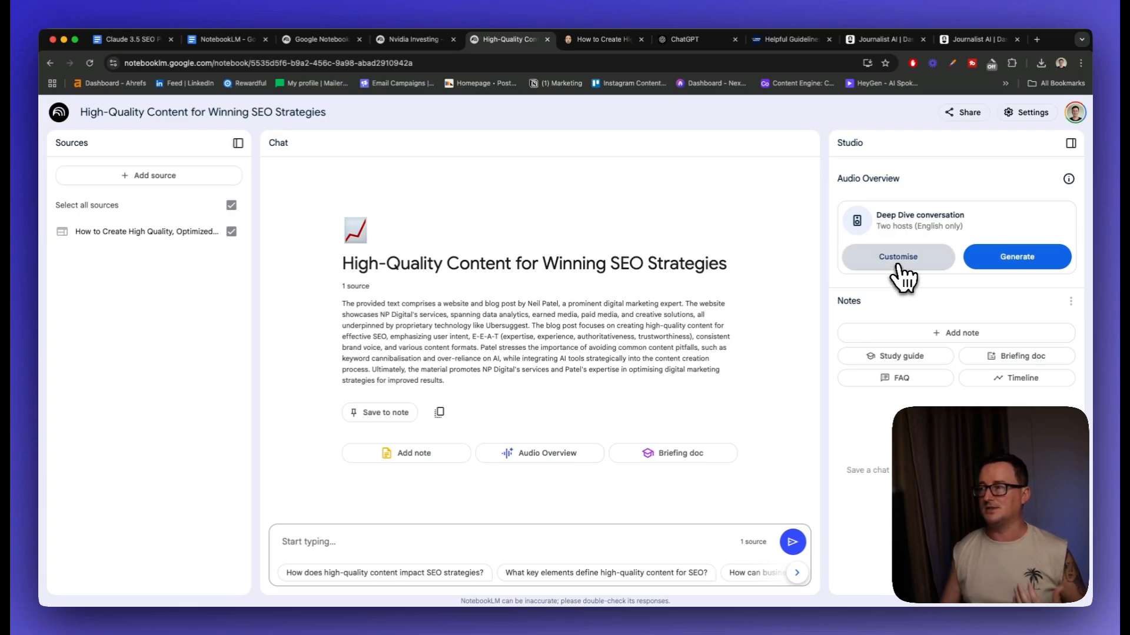
mouse_move(918, 284)
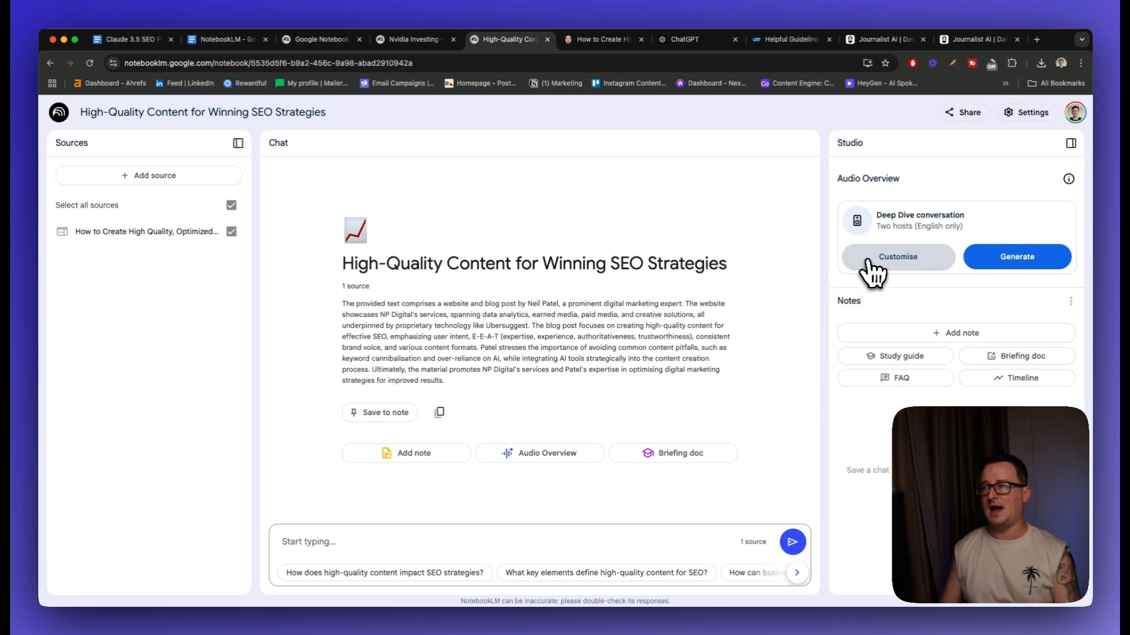
Step: Customise the audio overview with the simple, conversational, jargon-free, 9th-grade instruction from Google Docs
left_click(896, 256)
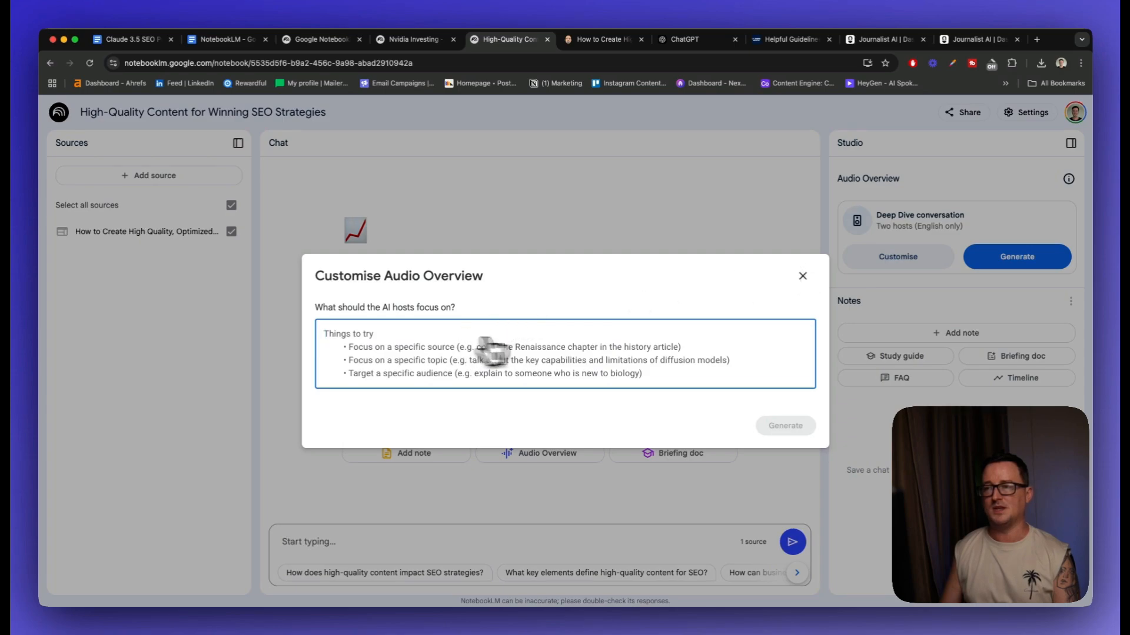
mouse_move(775, 358)
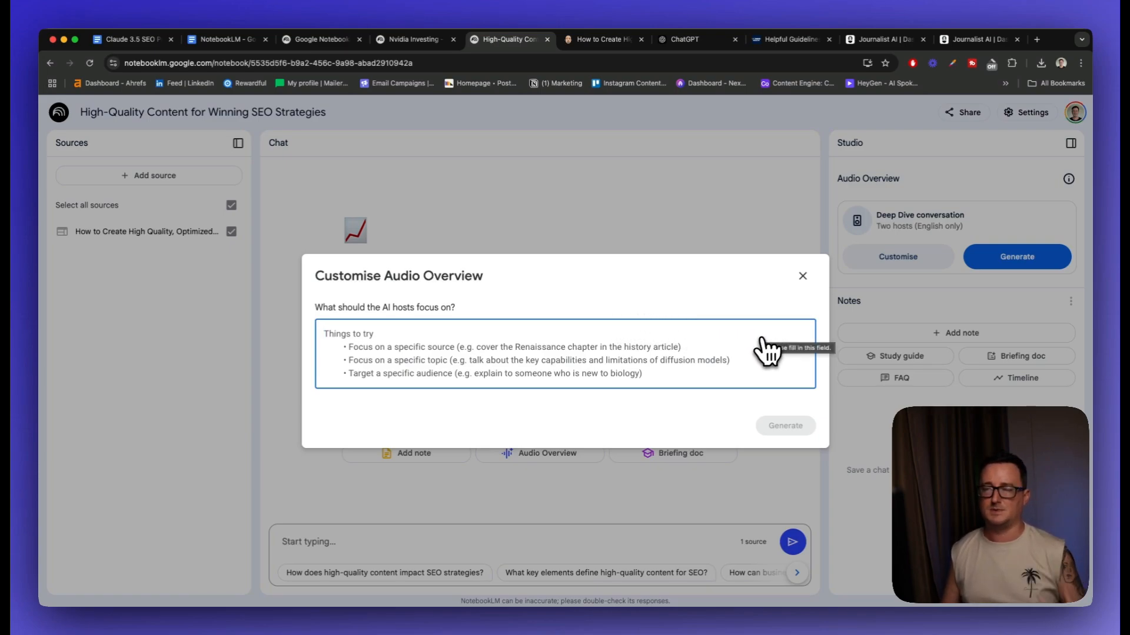
mouse_move(696, 383)
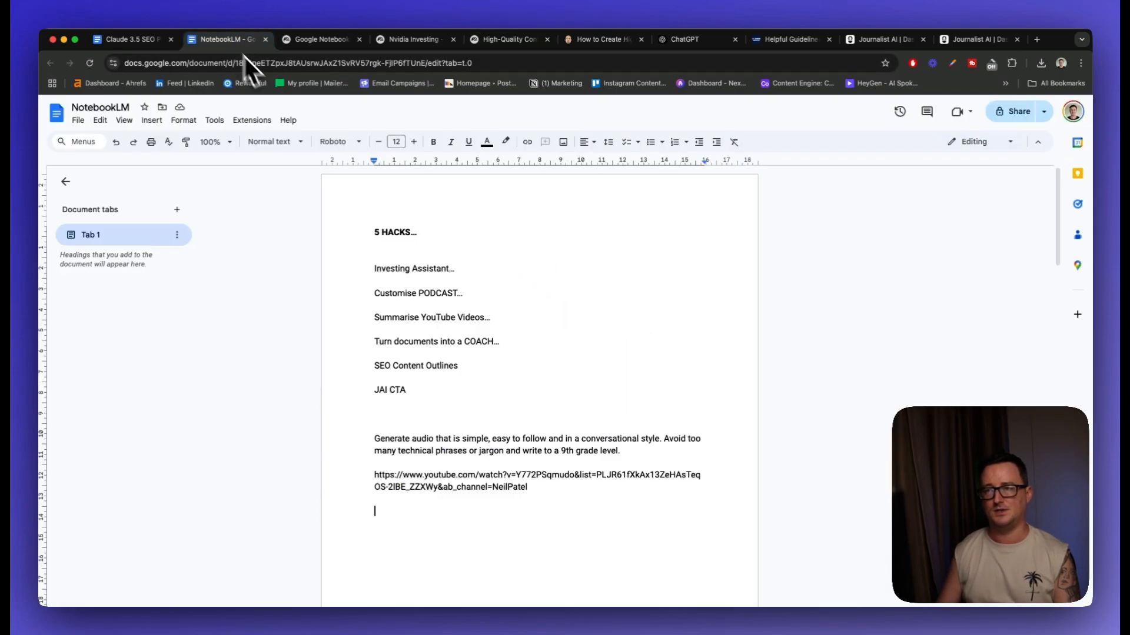
left_click_drag(374, 439, 620, 450)
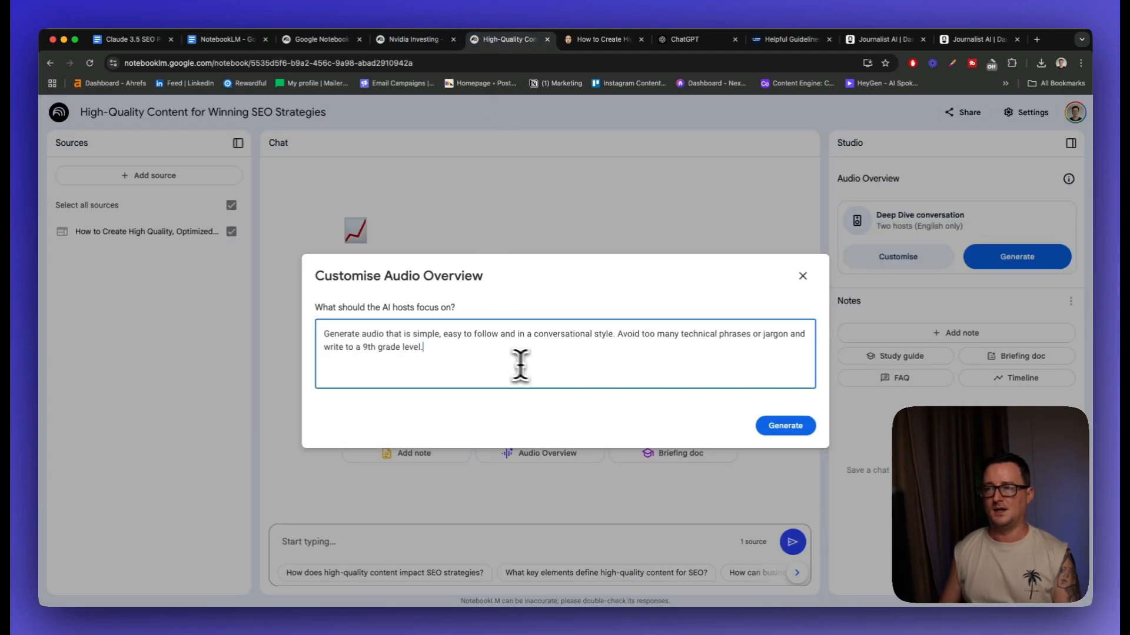
mouse_move(560, 371)
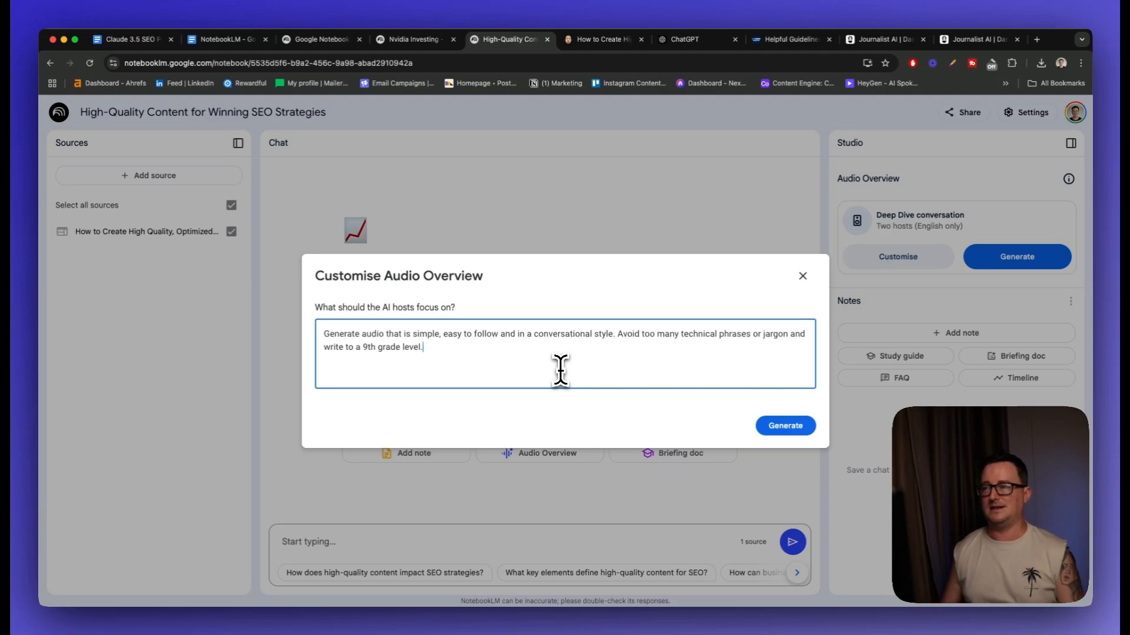
Step: Generate the customised audio conversation for the SEO notebook
left_click(785, 426)
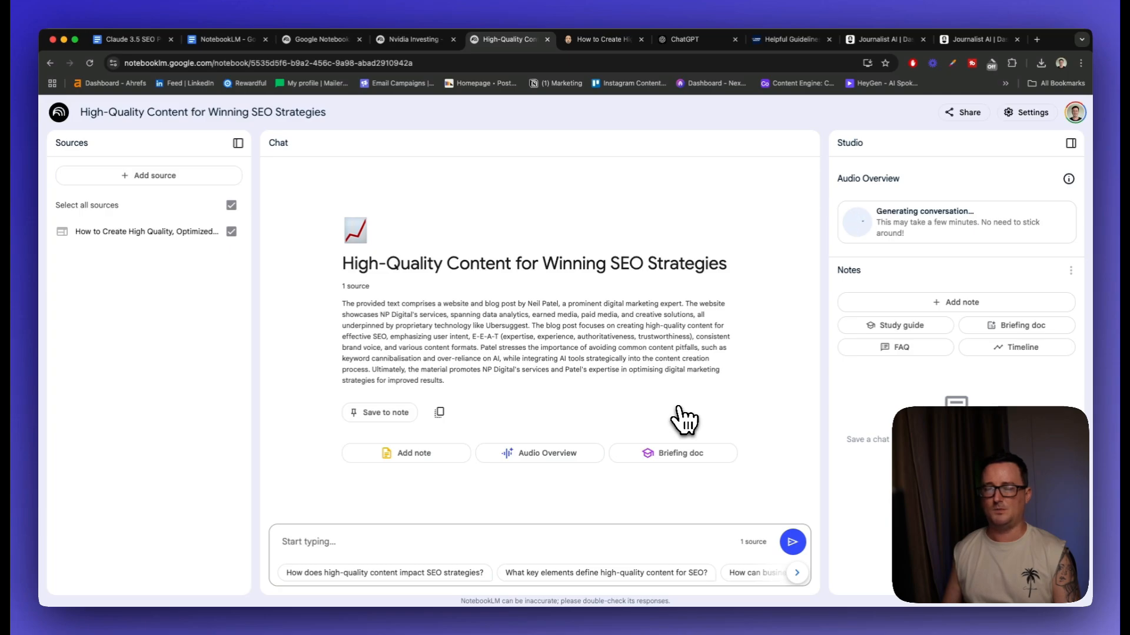
mouse_move(776, 315)
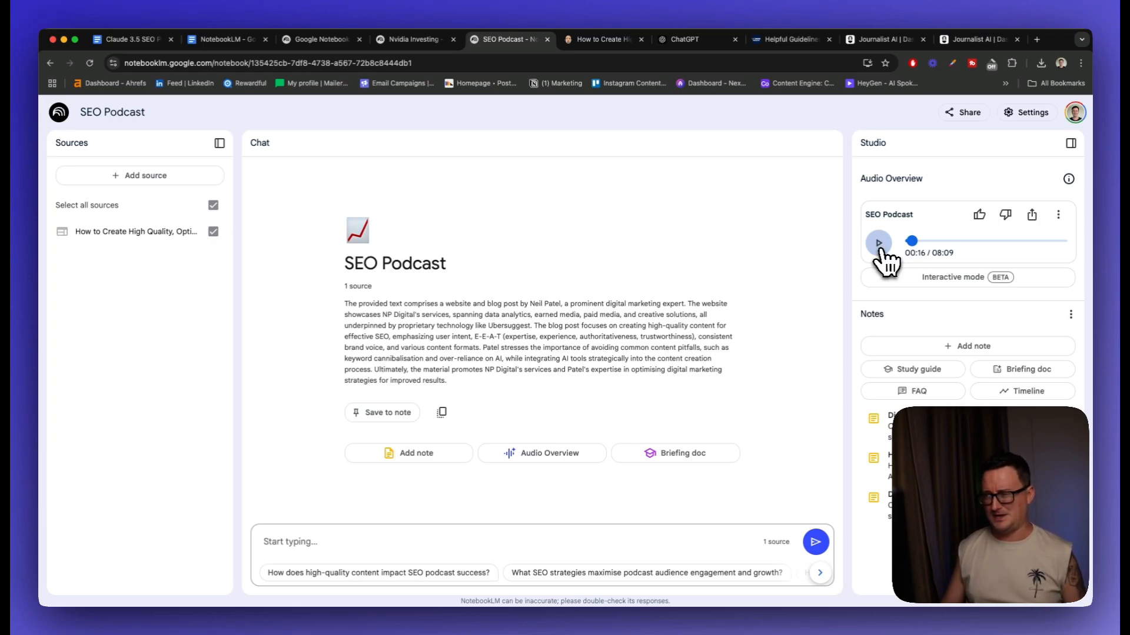
left_click(878, 242)
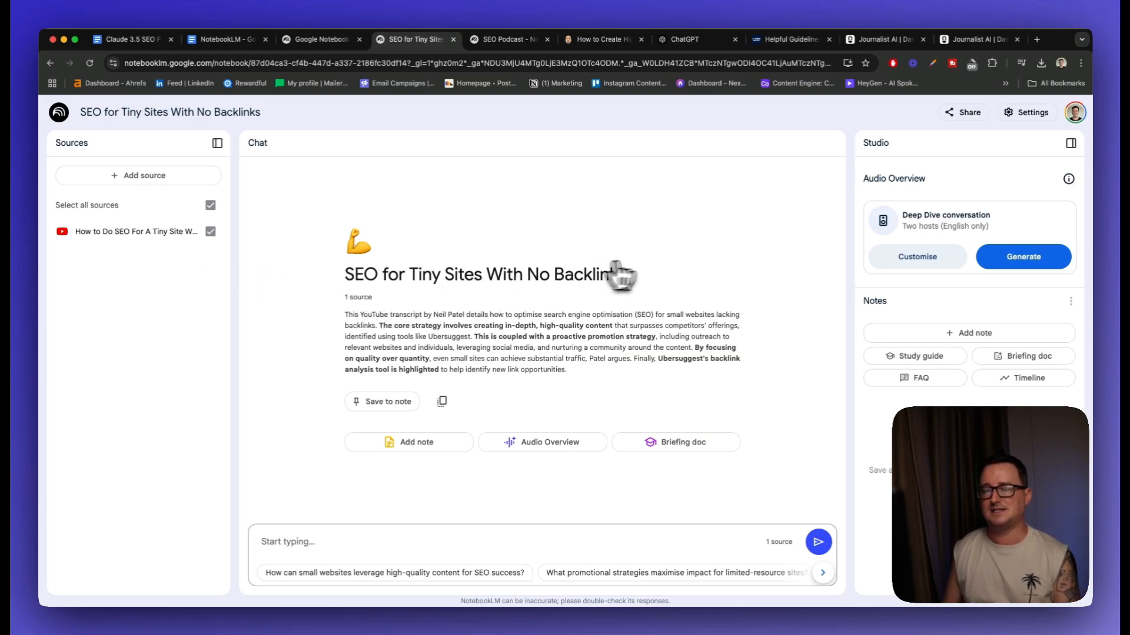
mouse_move(657, 273)
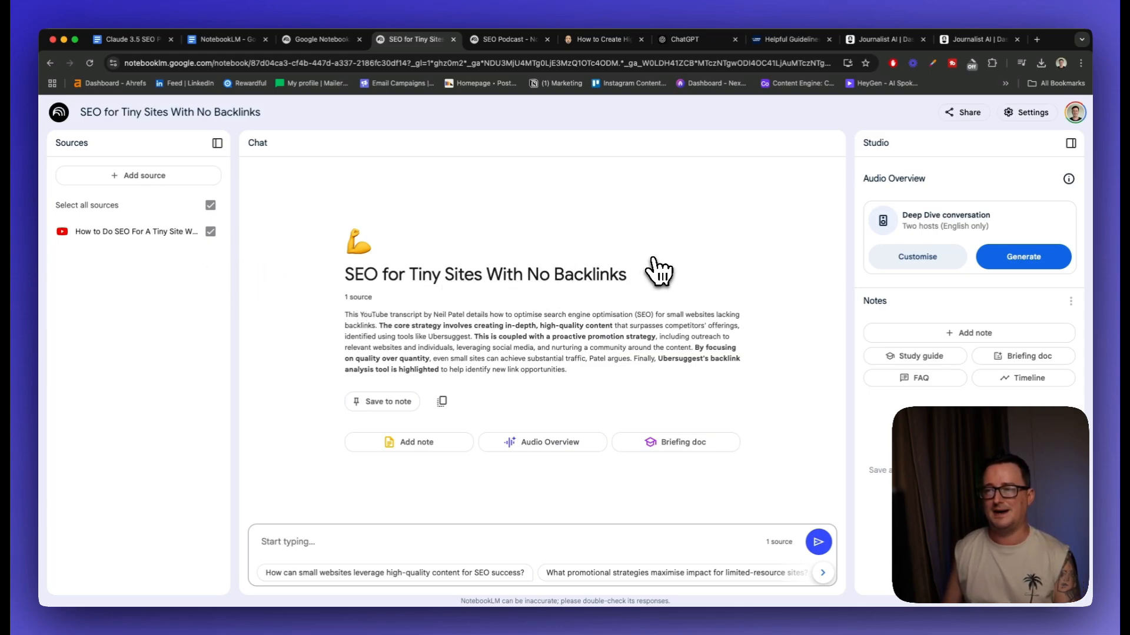
mouse_move(597, 316)
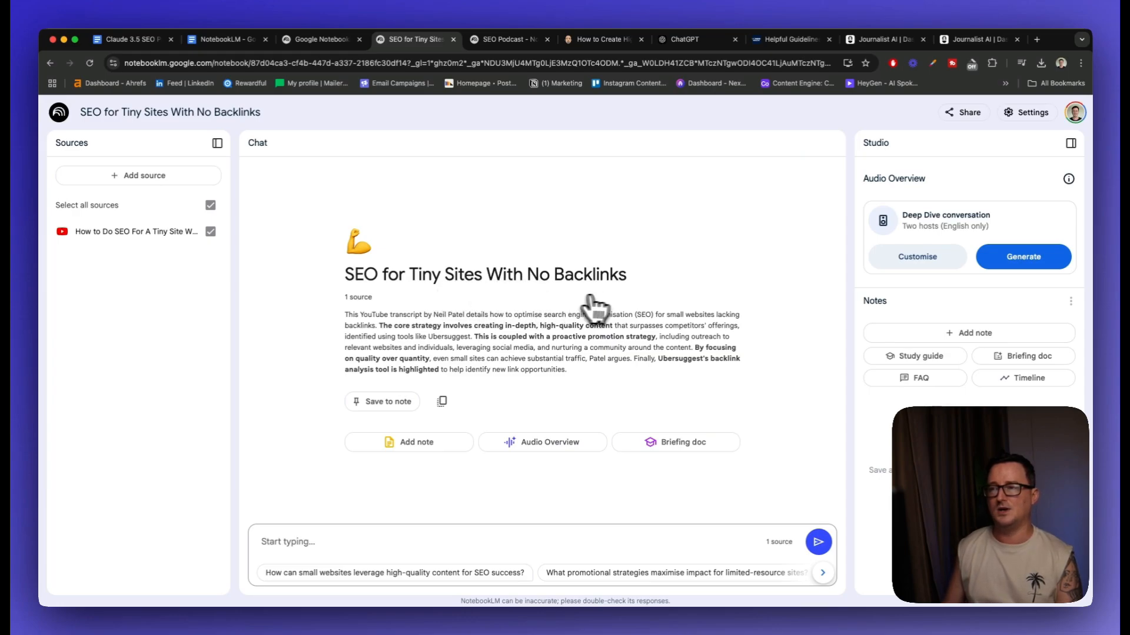
mouse_move(657, 311)
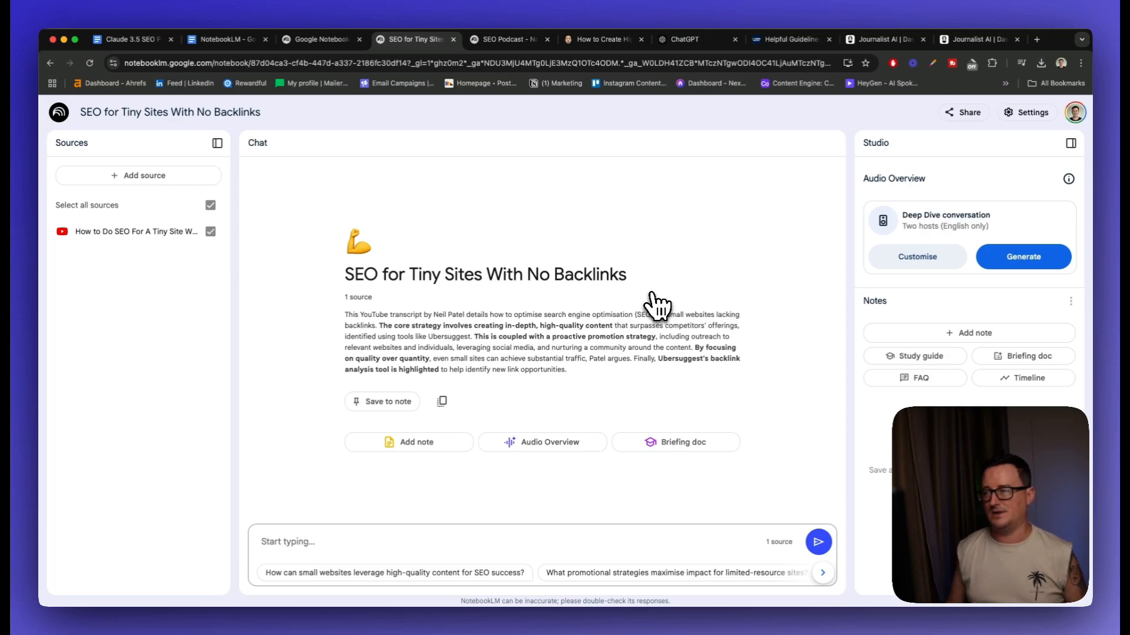
mouse_move(555, 359)
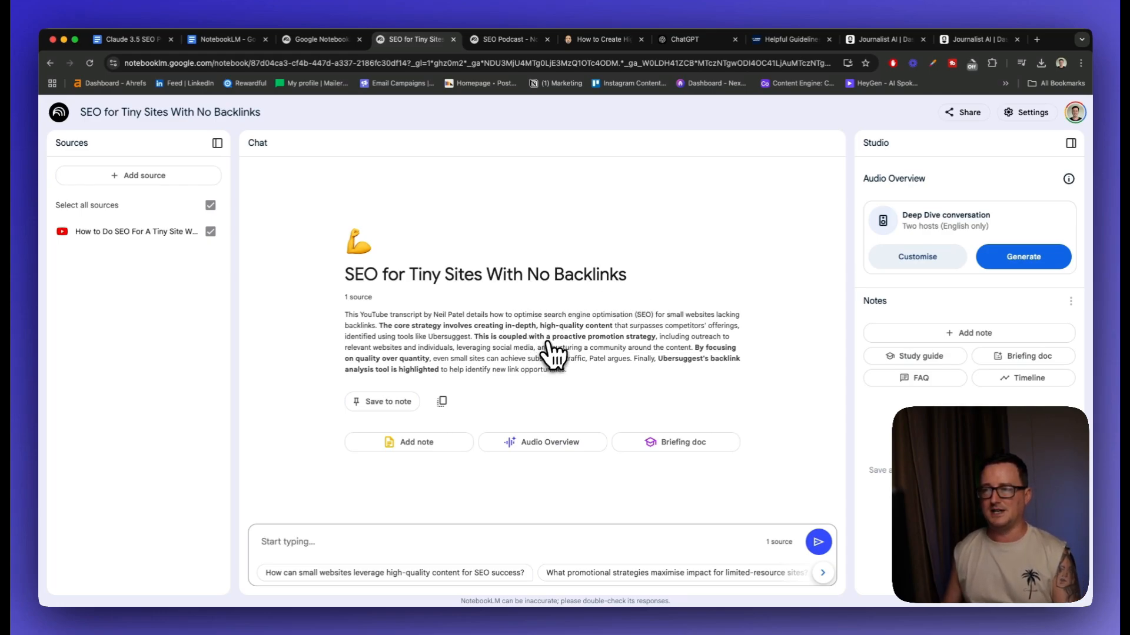
mouse_move(602, 367)
type("How can we generate bacjlin")
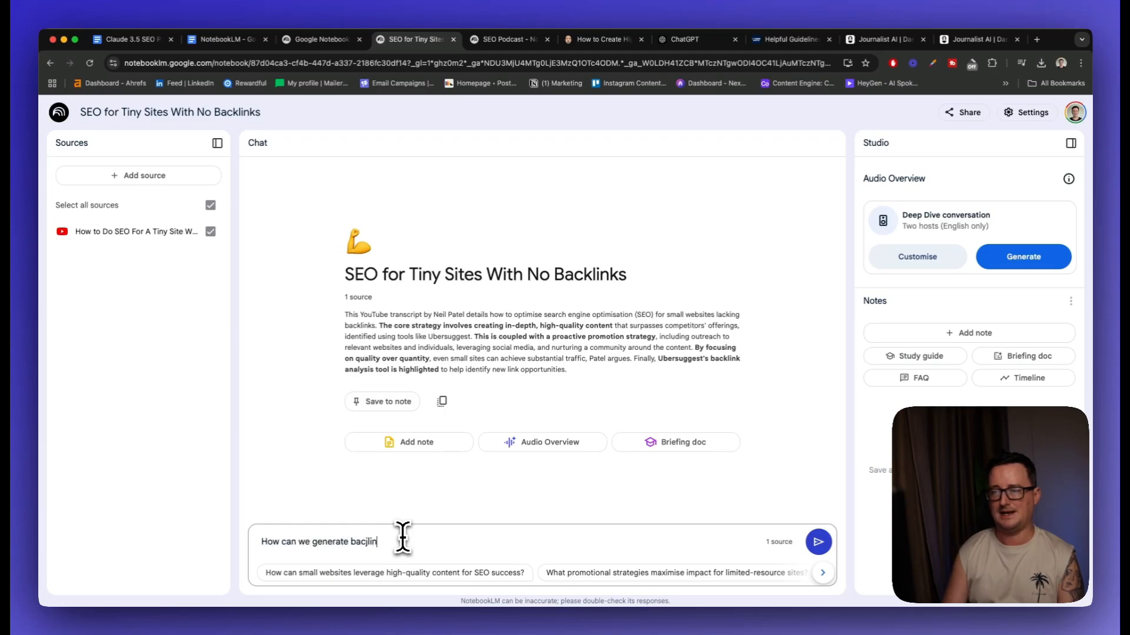
Step: Ask how to generate backlinks as a local business and read the answer's tactics
type("backlinks as a ld")
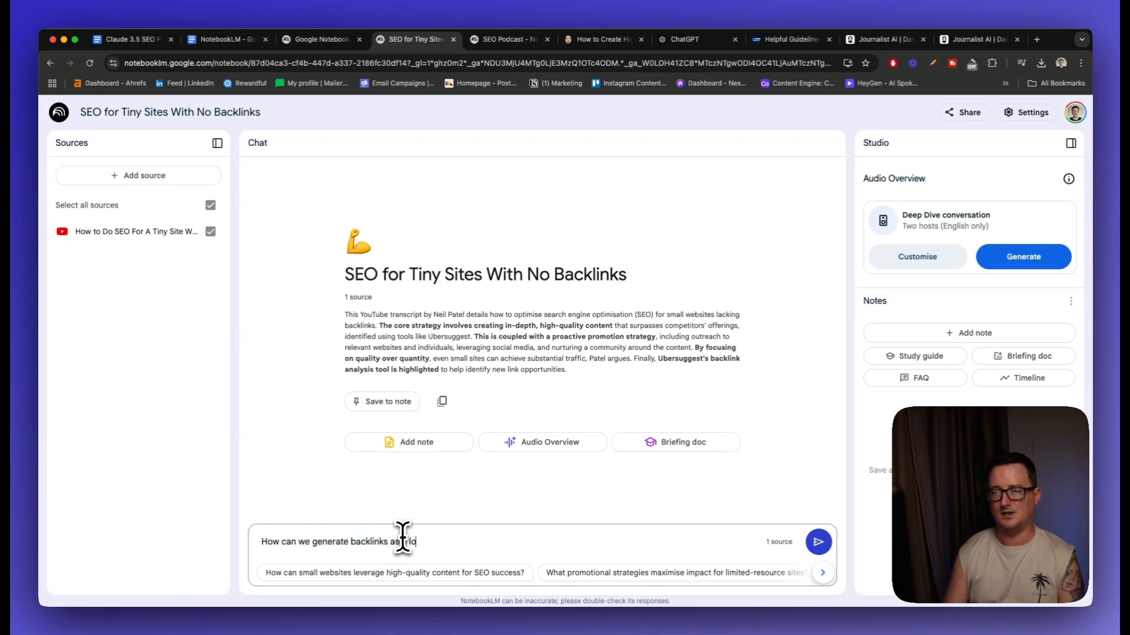
left_click(819, 541)
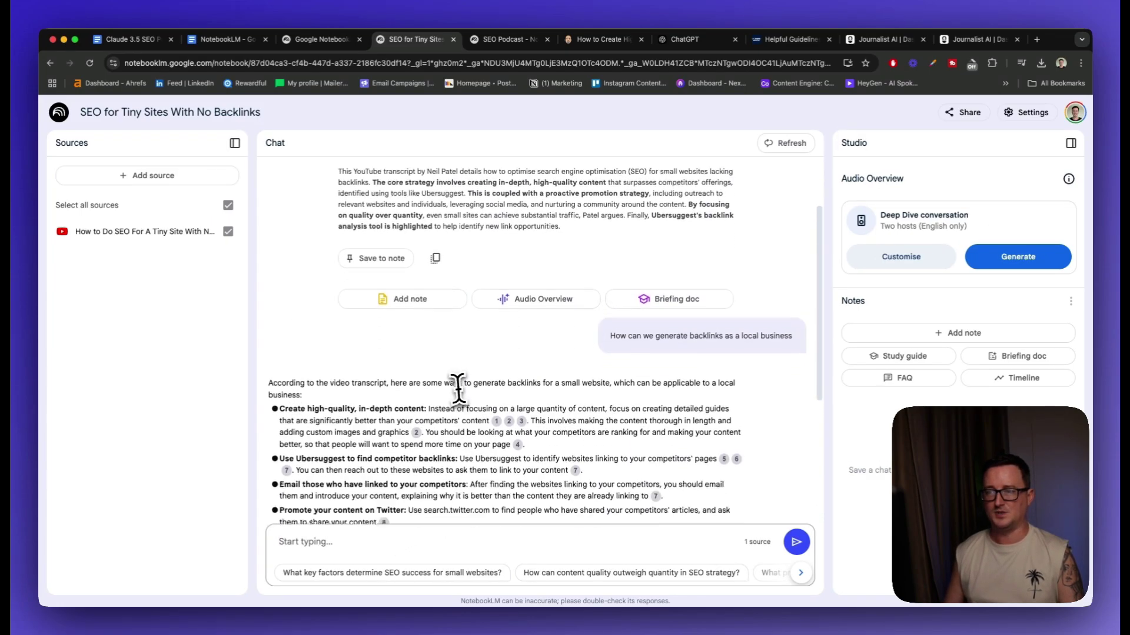
scroll("down", 3)
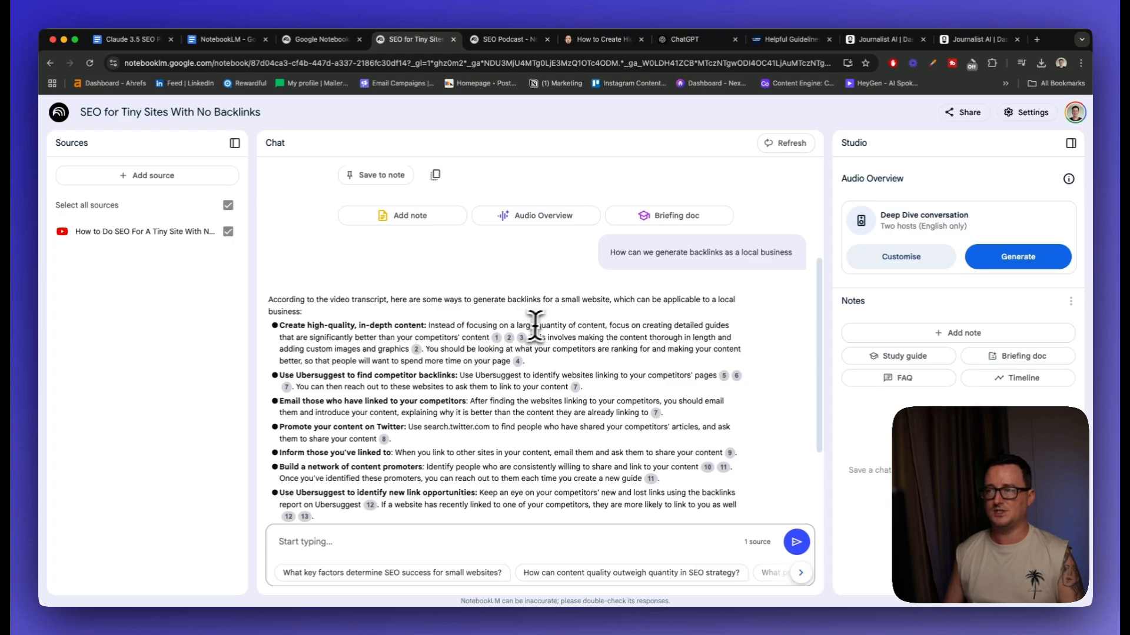
scroll("down", 3)
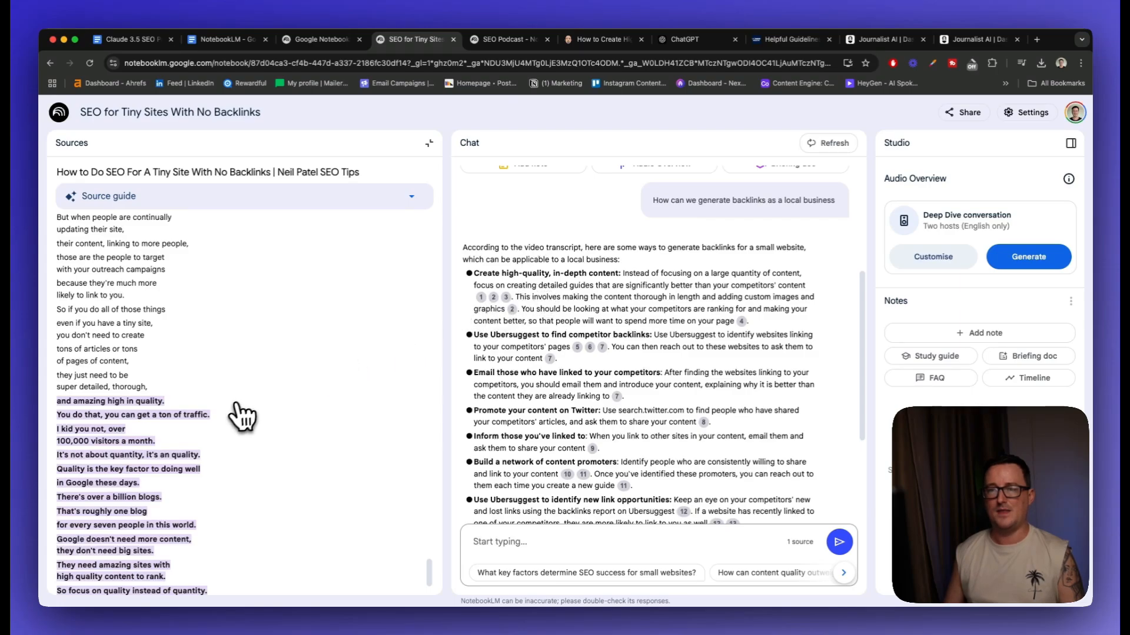
left_click(495, 297)
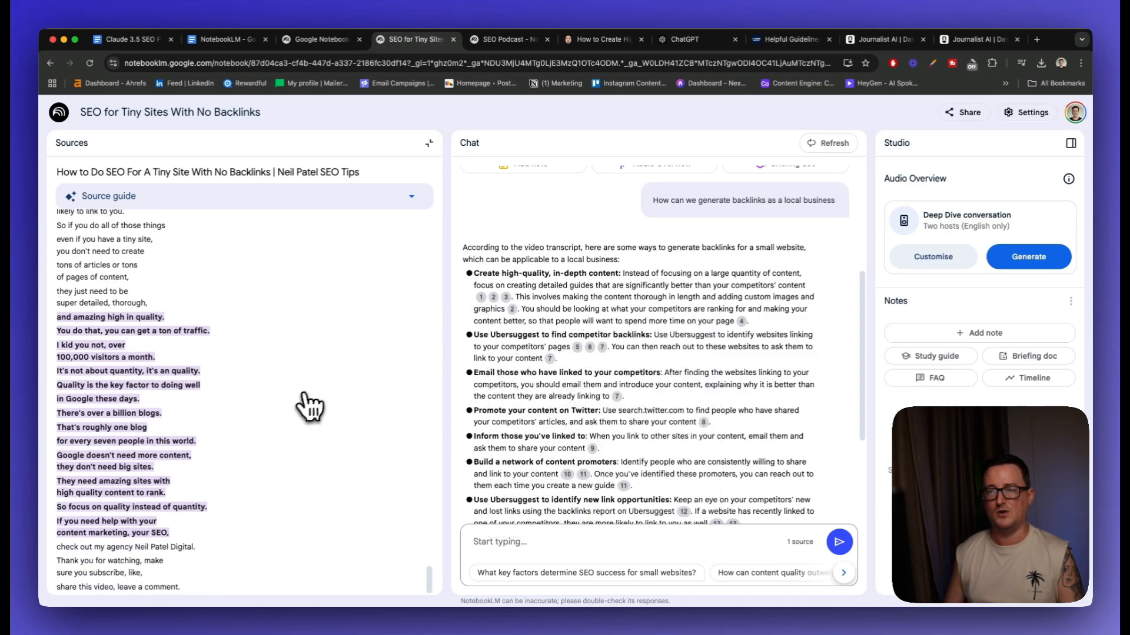
scroll("down", 3)
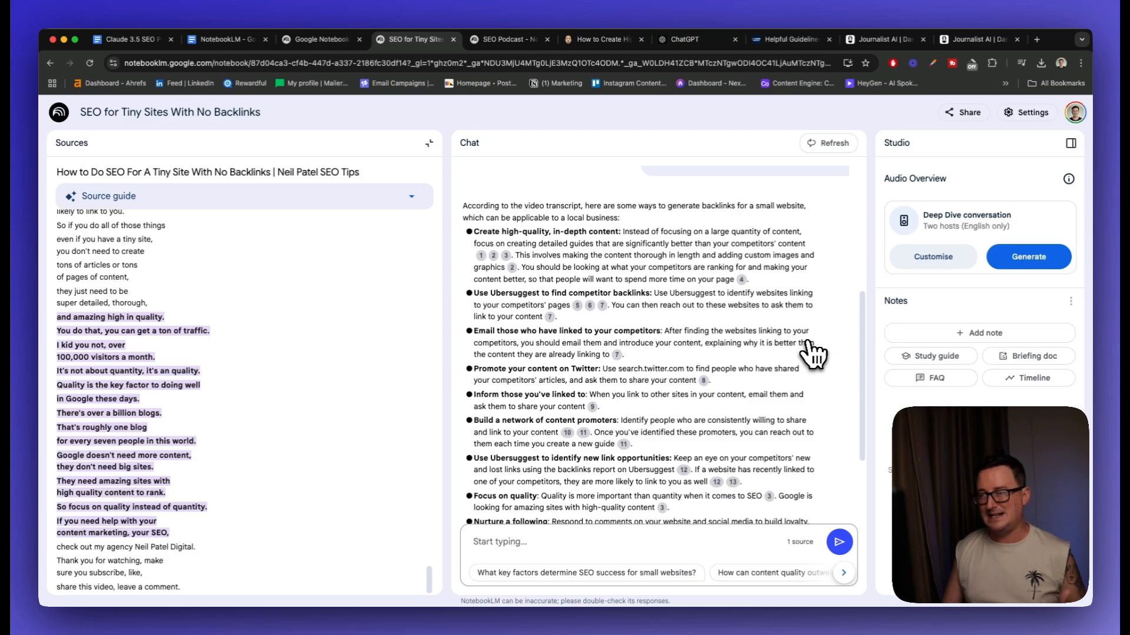
scroll("down", 3)
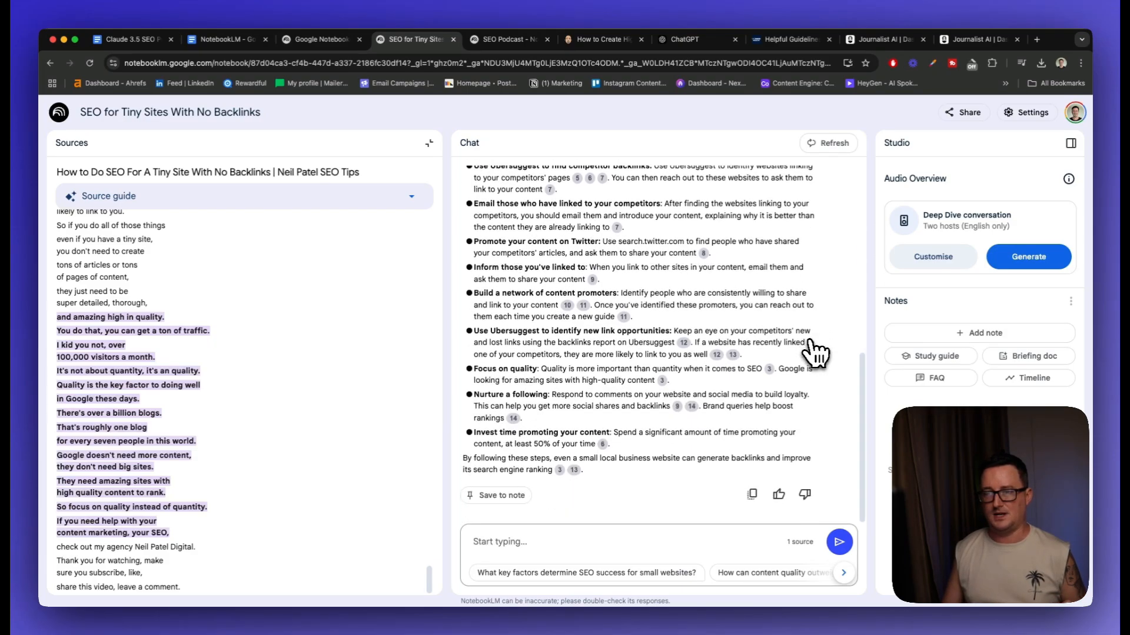
mouse_move(417, 372)
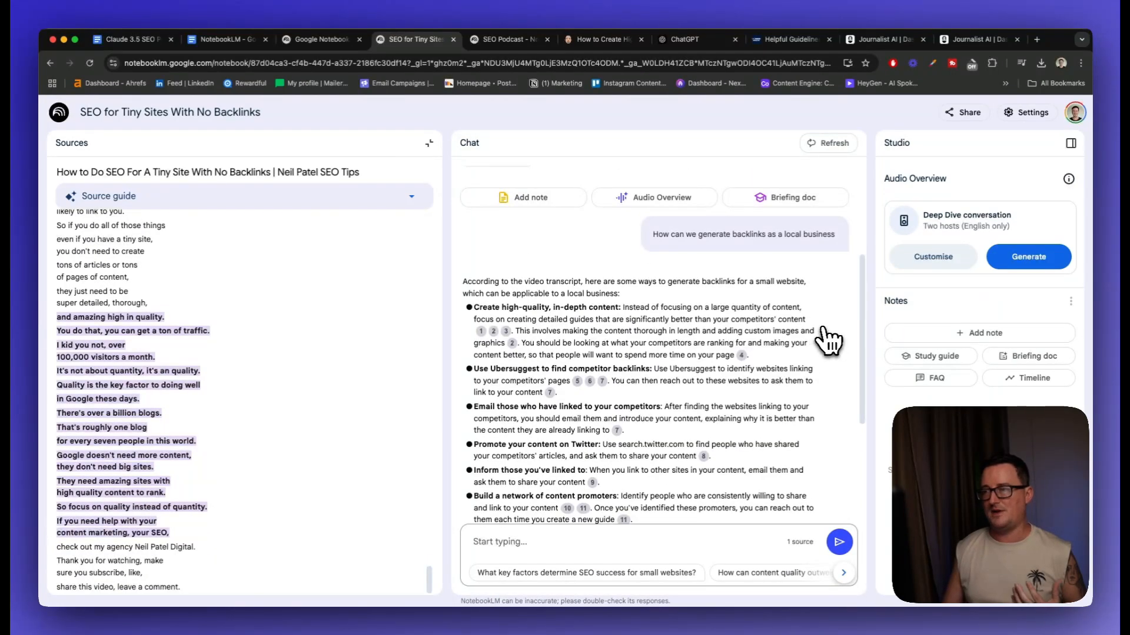
scroll("down", 3)
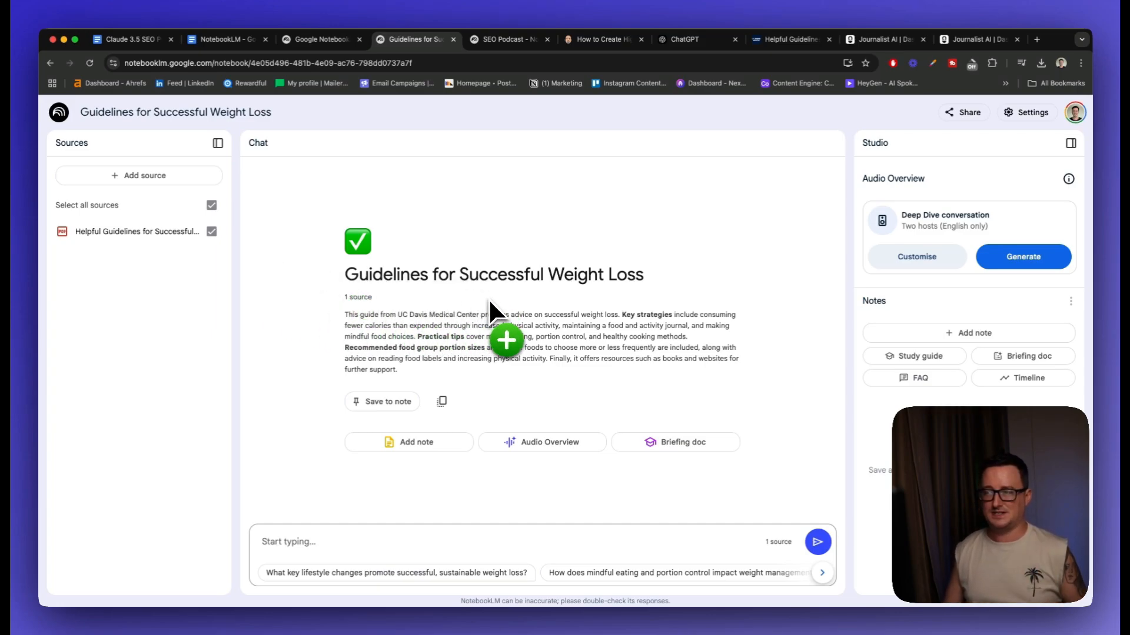
mouse_move(534, 256)
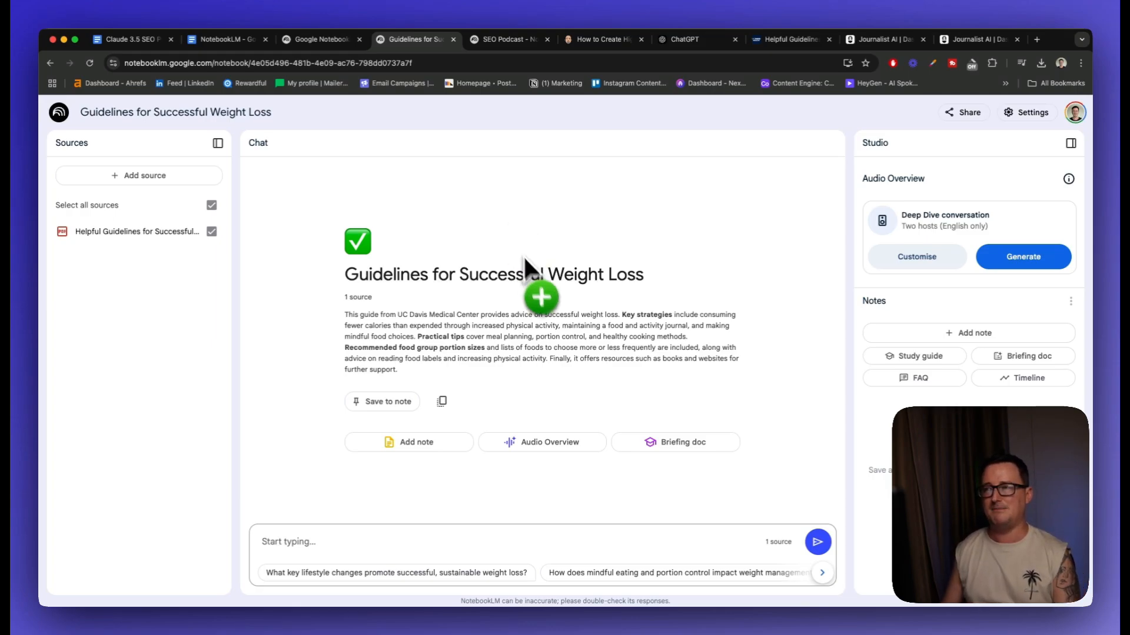
Step: Copy ChatGPT's Prompt 2 (Text Output) fitness-coach prompt and return to the weight-loss notebook
left_click(685, 40)
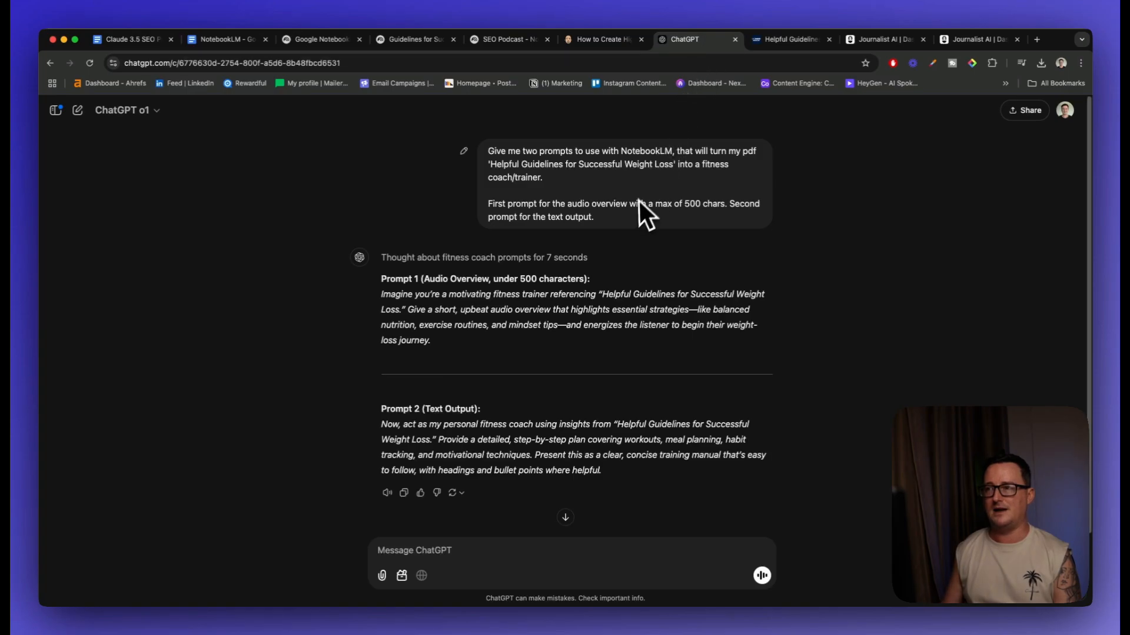
mouse_move(534, 191)
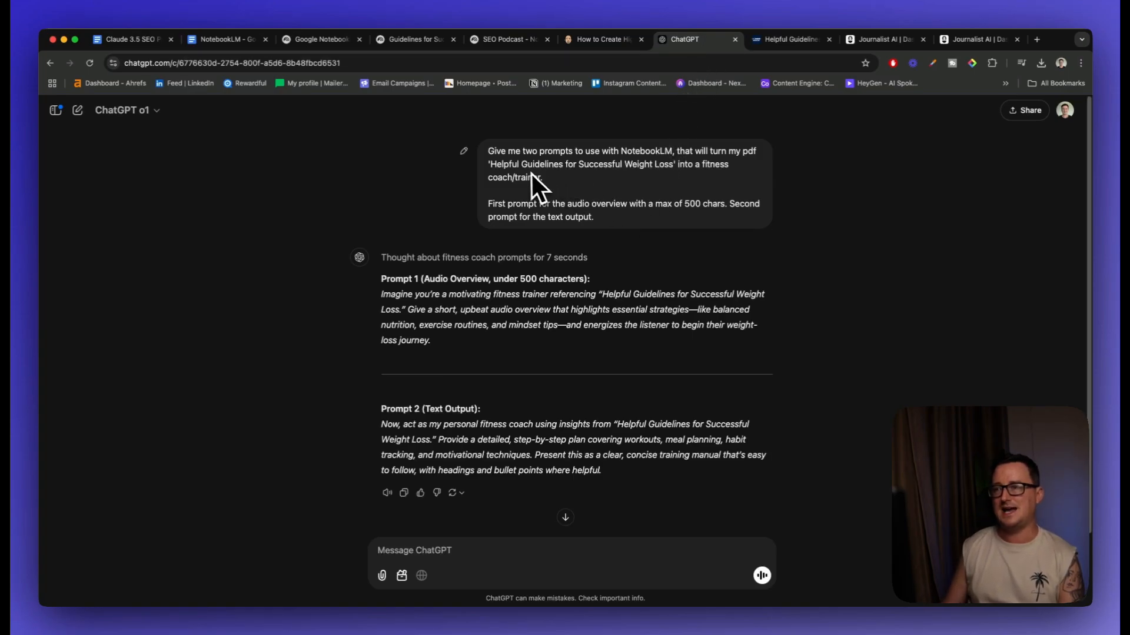
mouse_move(591, 185)
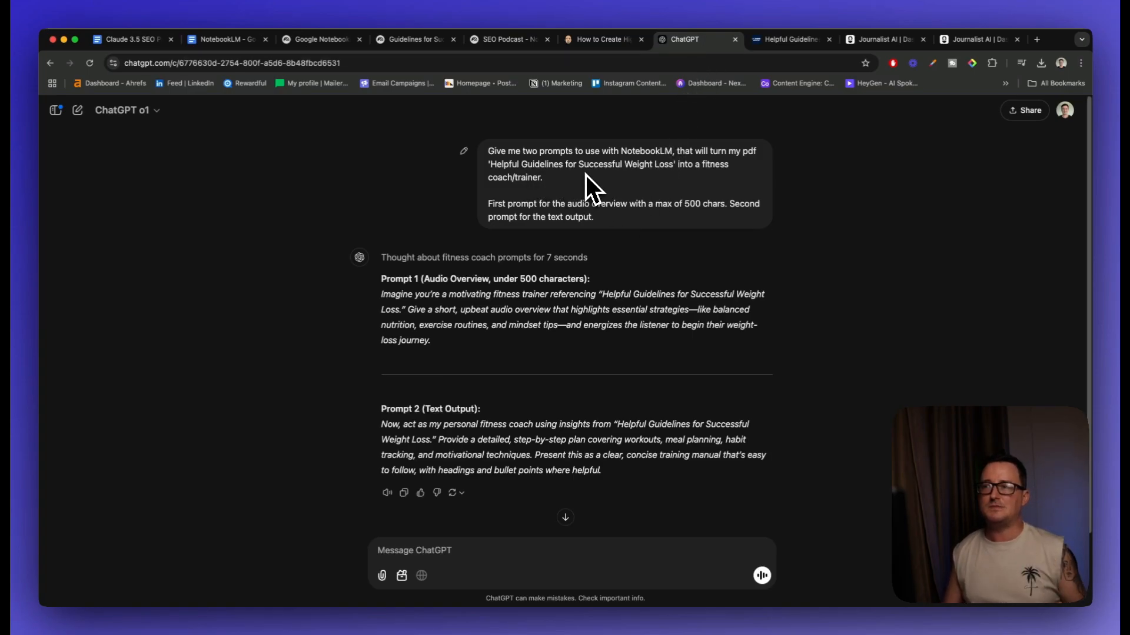
mouse_move(645, 194)
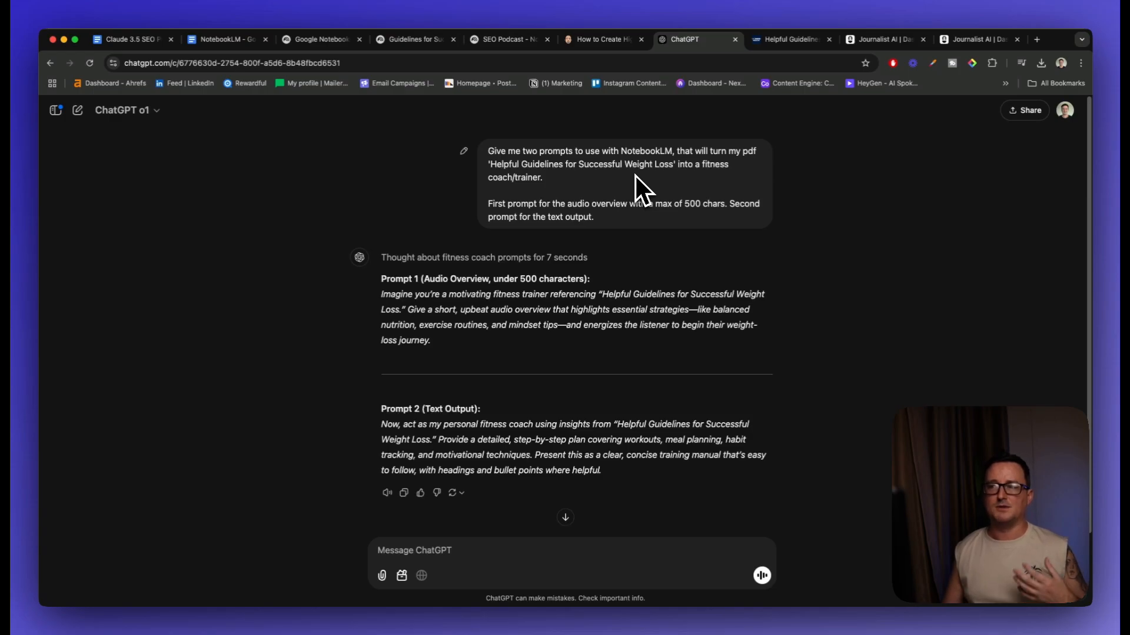
mouse_move(610, 187)
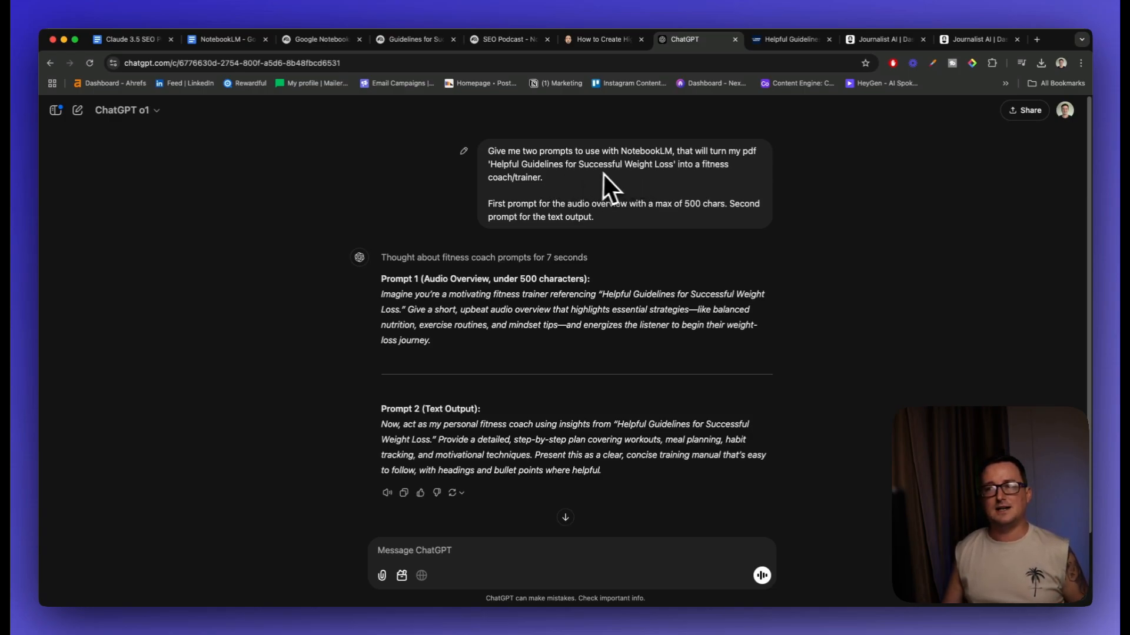
mouse_move(647, 194)
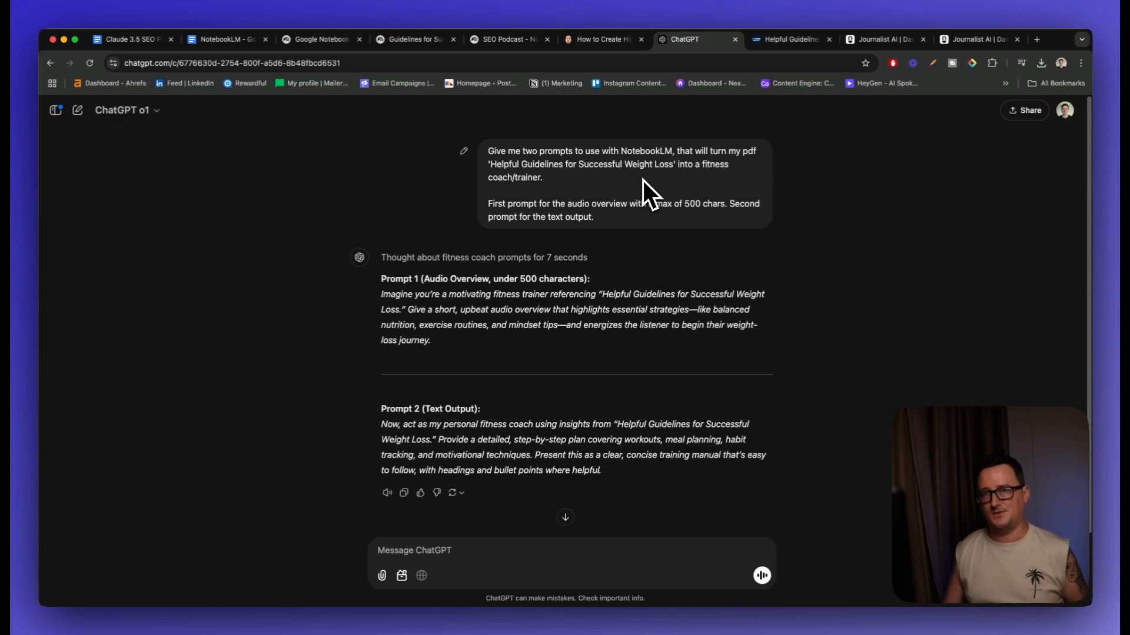
mouse_move(630, 237)
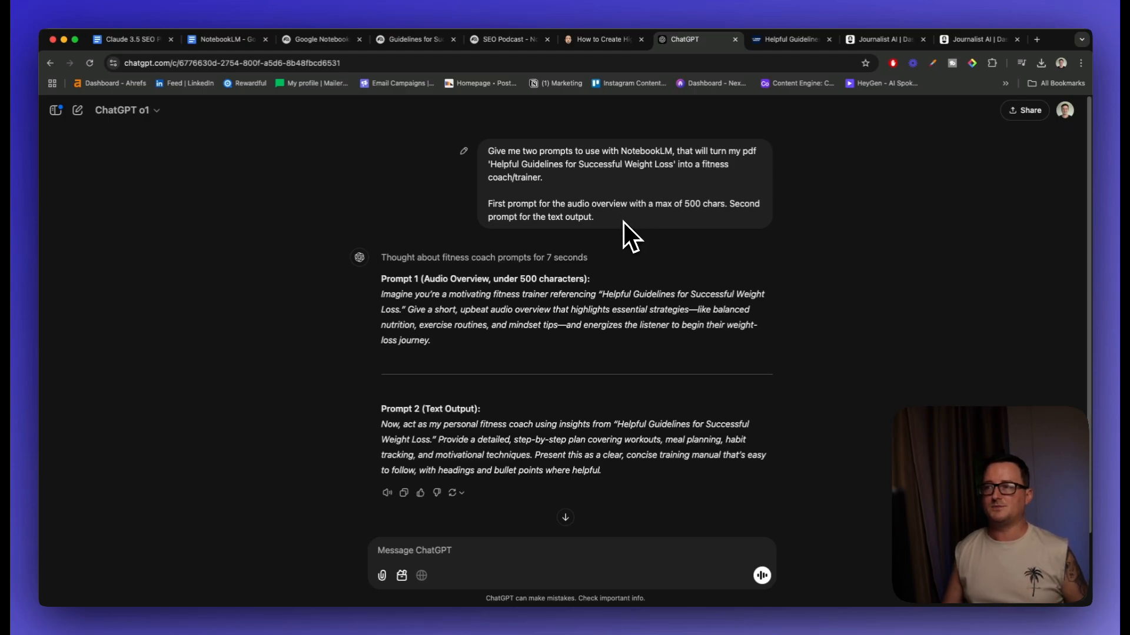
mouse_move(681, 236)
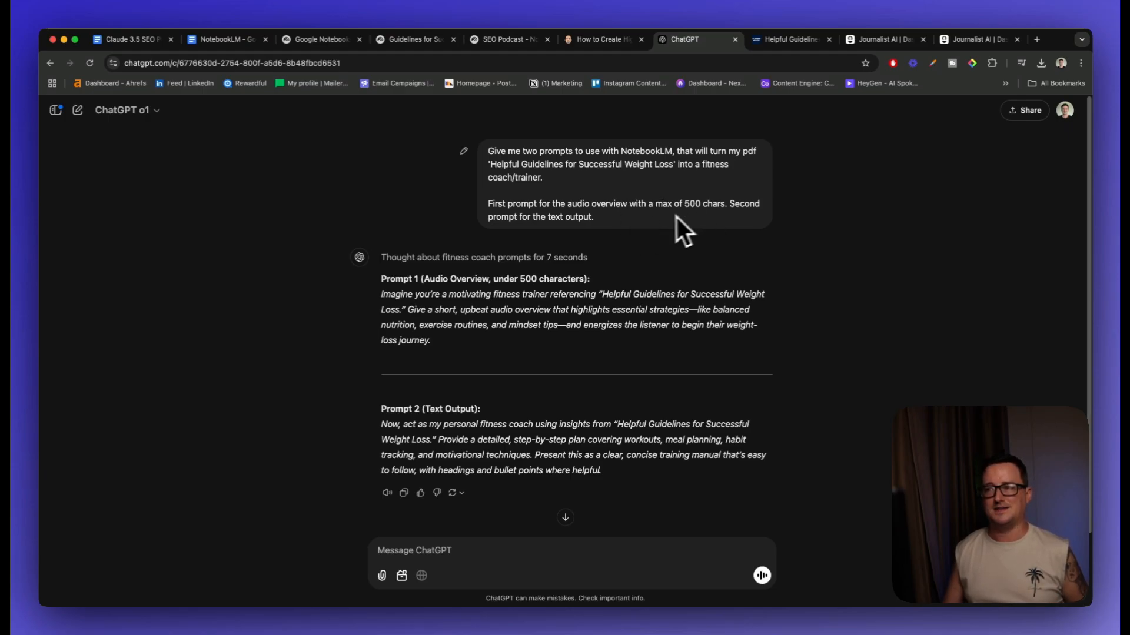
mouse_move(563, 282)
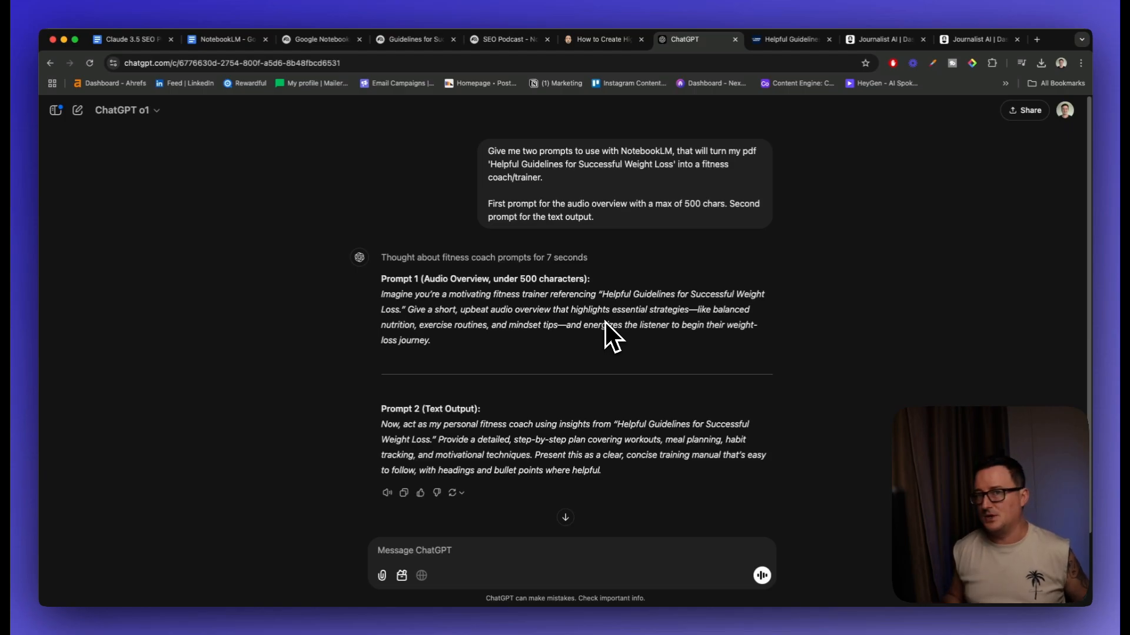
mouse_move(543, 501)
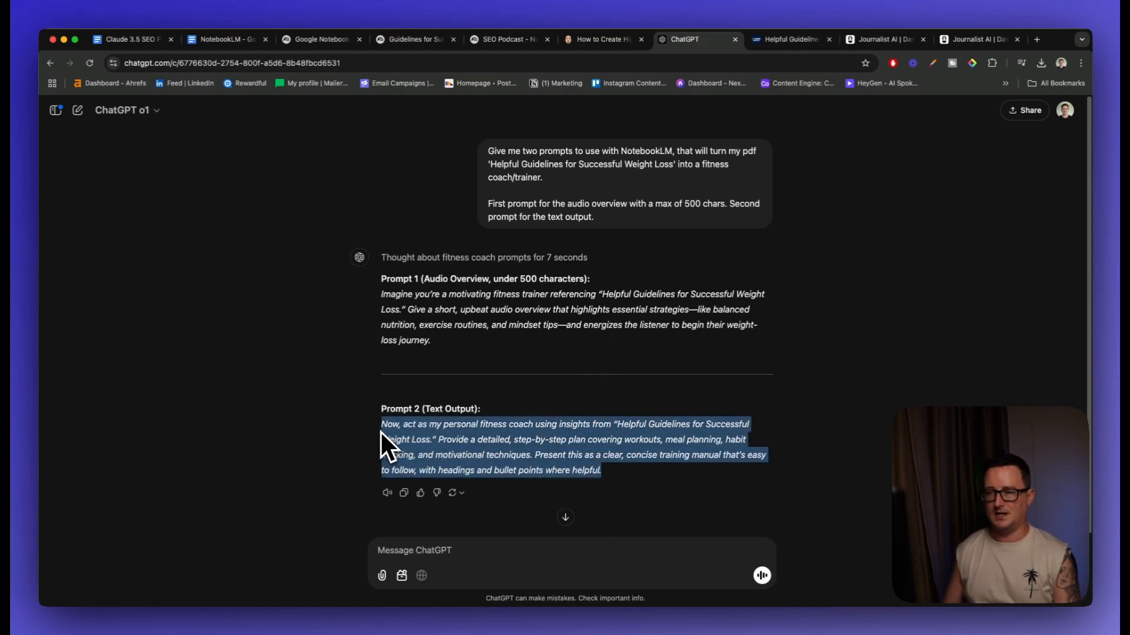
mouse_move(473, 77)
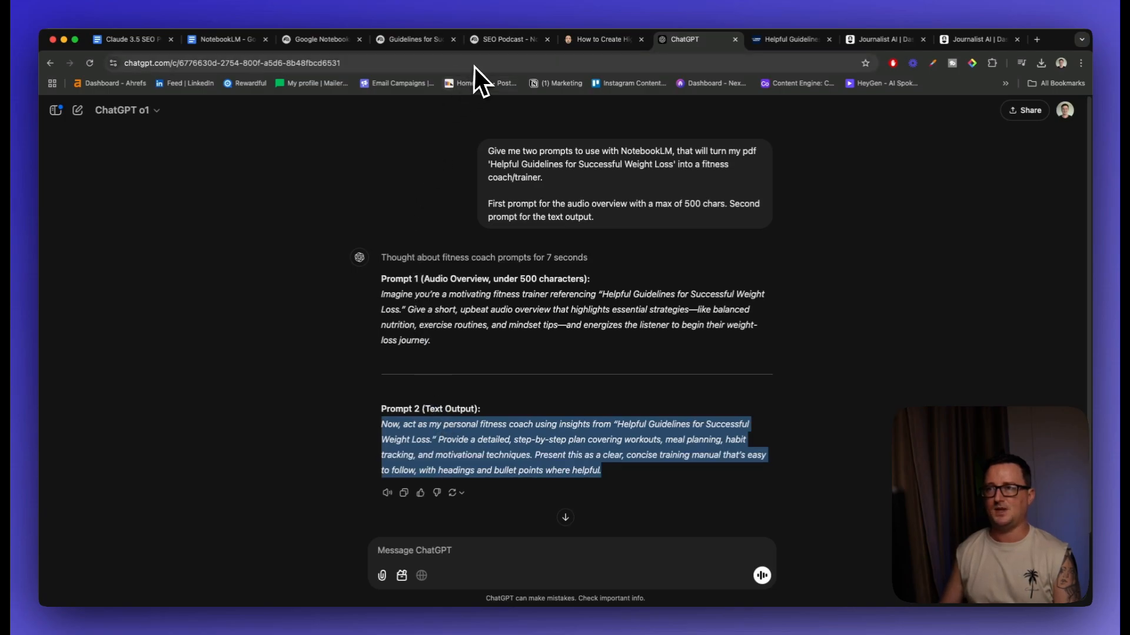
left_click(415, 40)
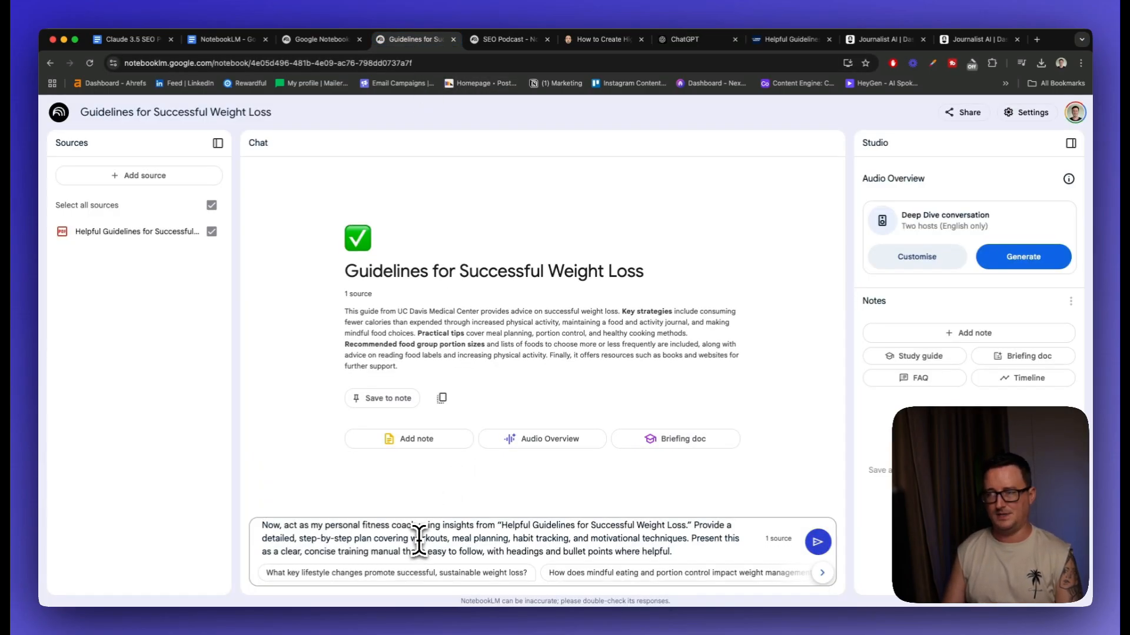
Step: Send the fitness-coach prompt and read the training manual from fundamentals through meal planning to motivation
left_click(817, 541)
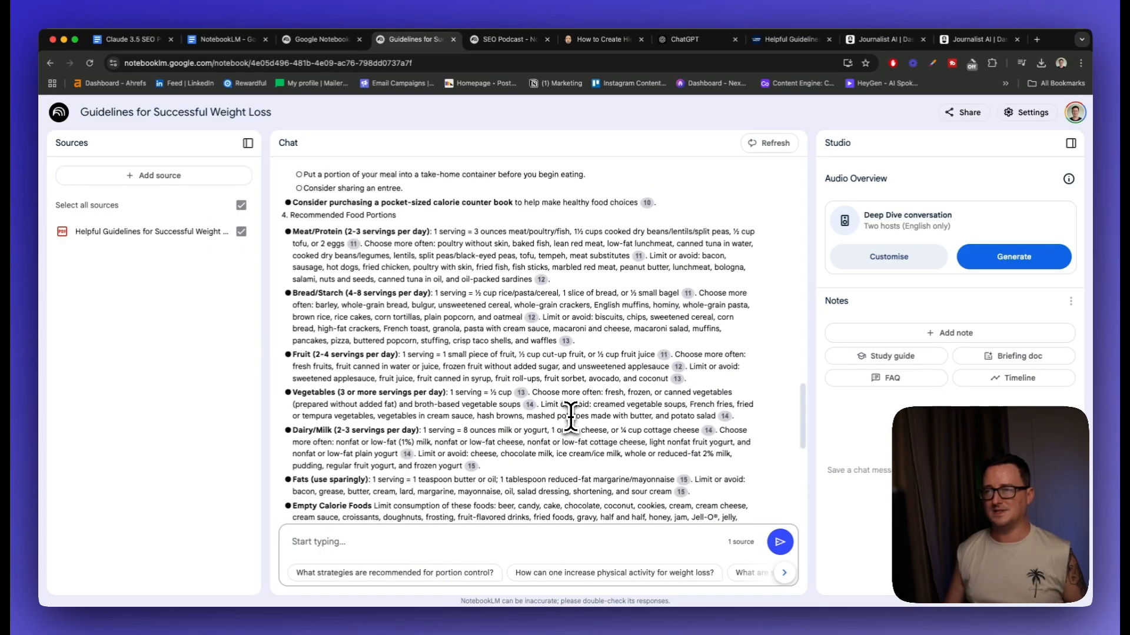
scroll("down", 3)
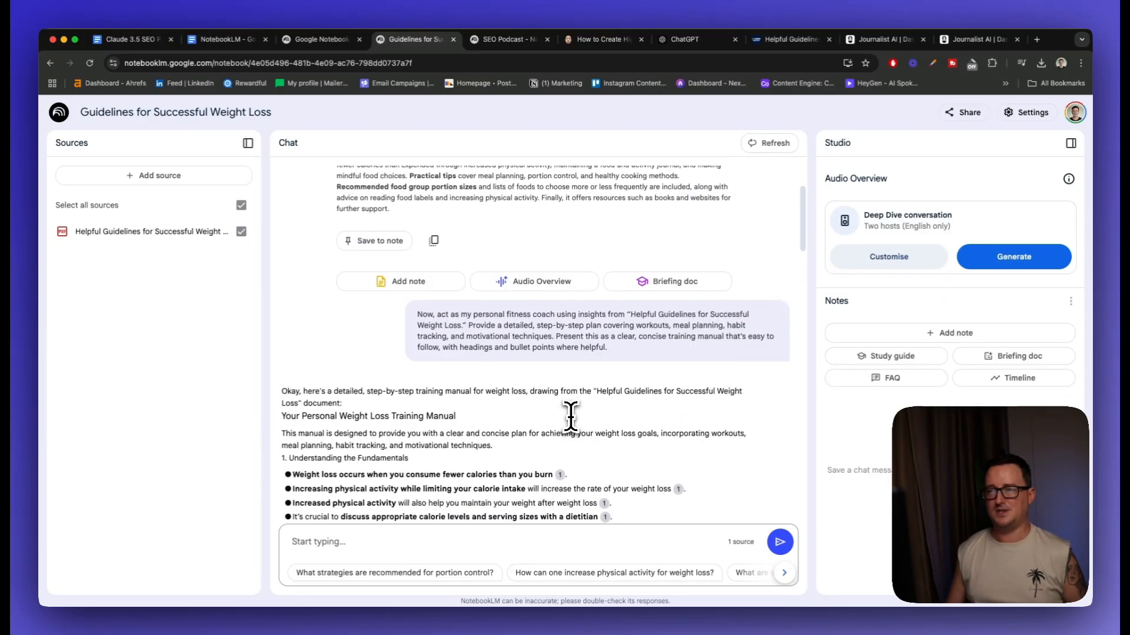
scroll("down", 3)
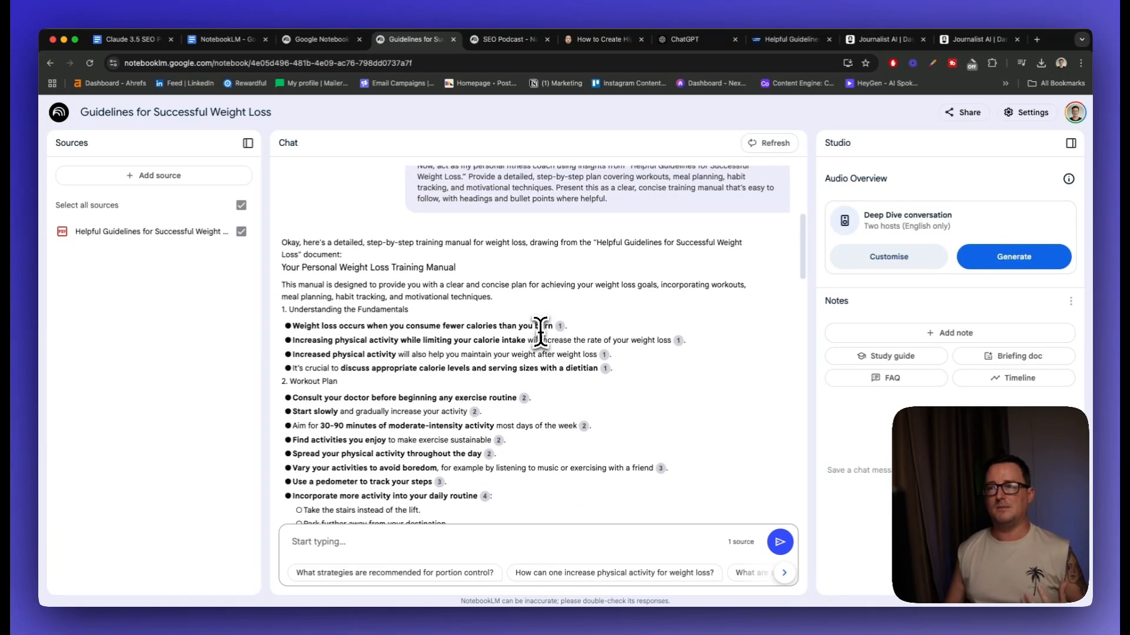
mouse_move(454, 308)
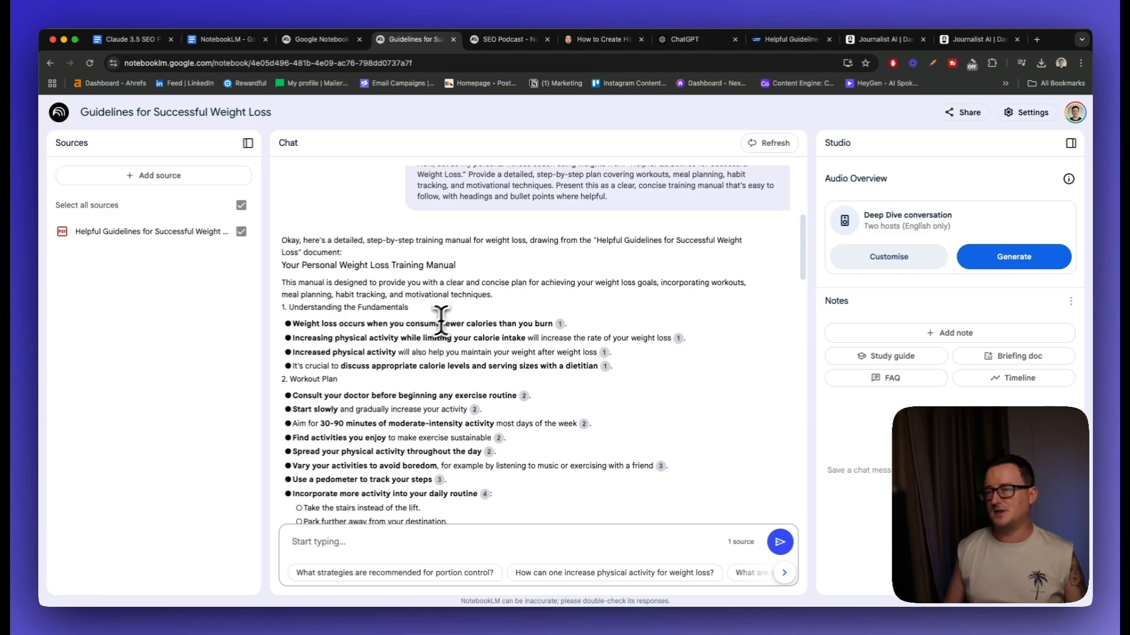
scroll("down", 3)
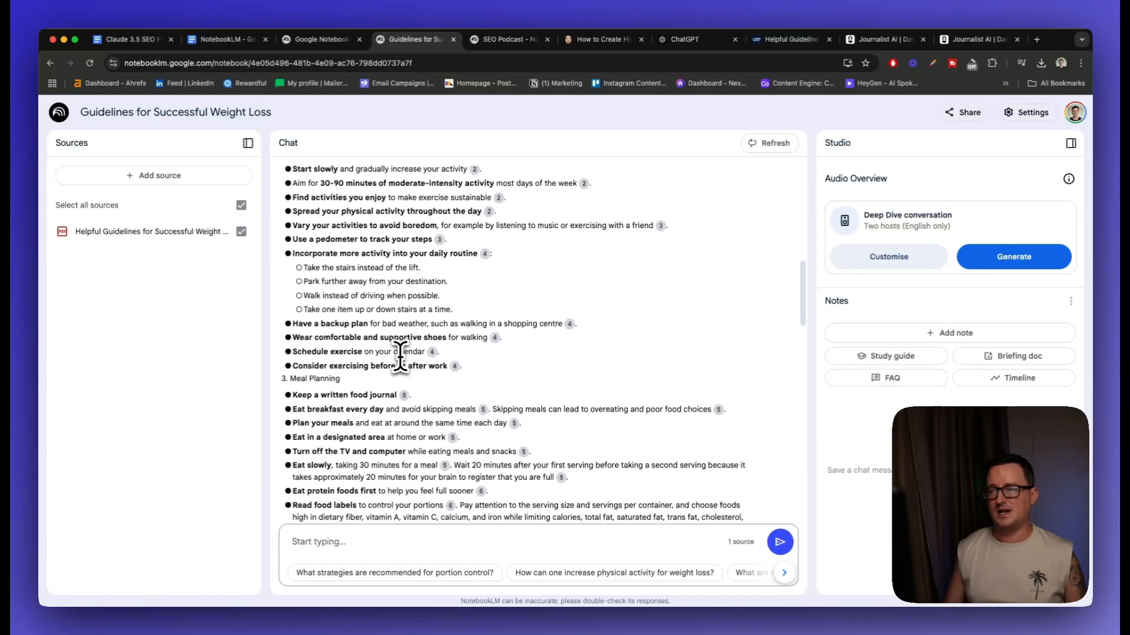
scroll("down", 3)
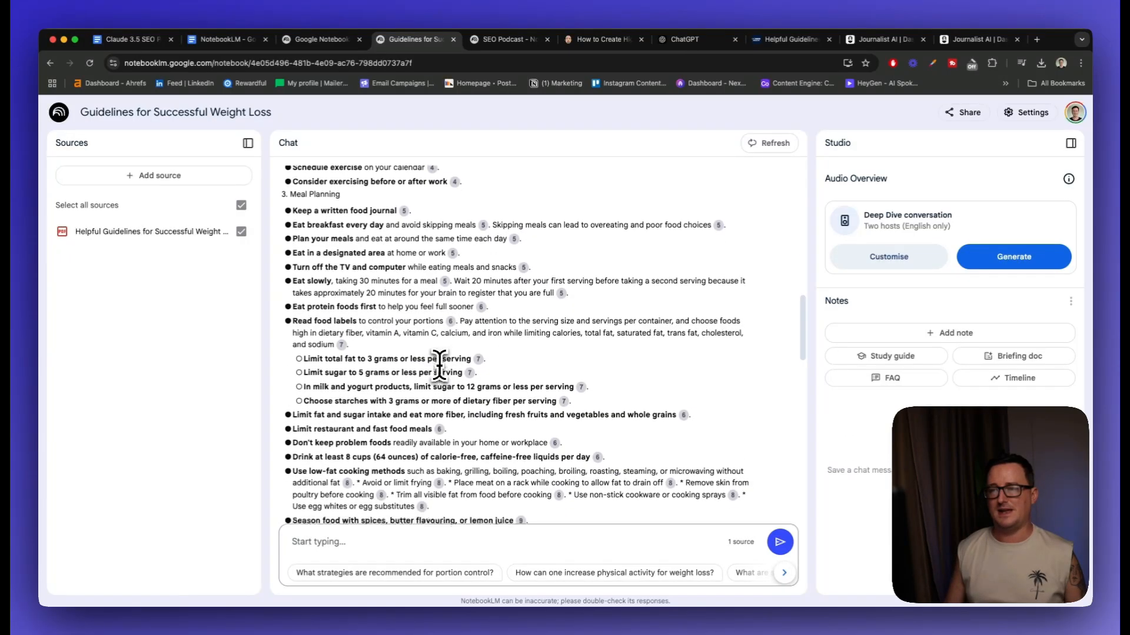
scroll("down", 3)
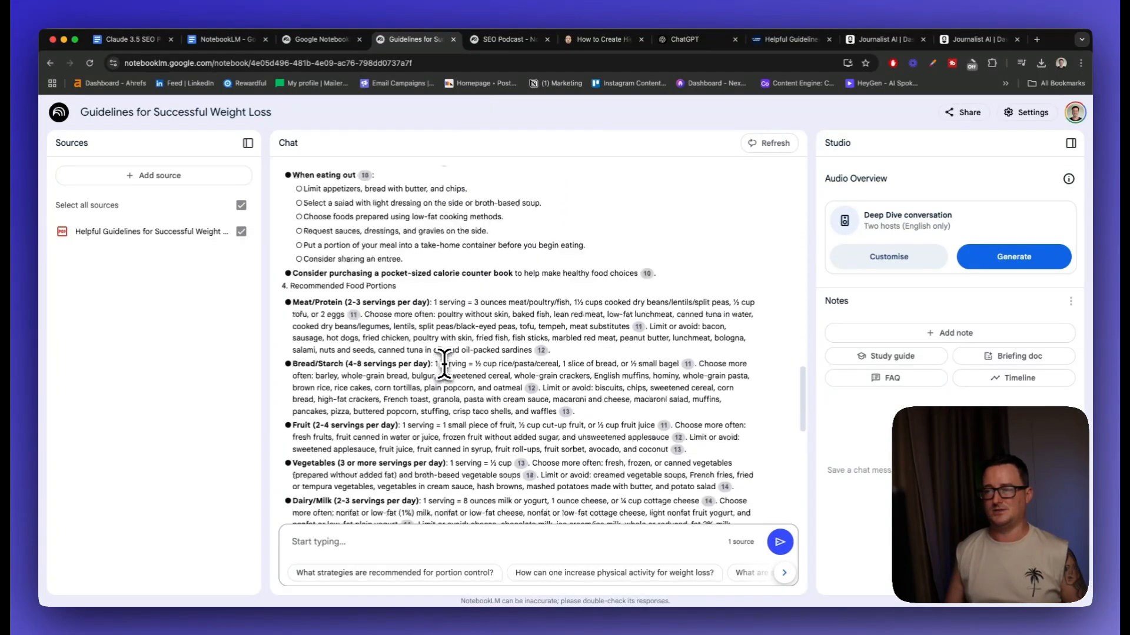
scroll("down", 3)
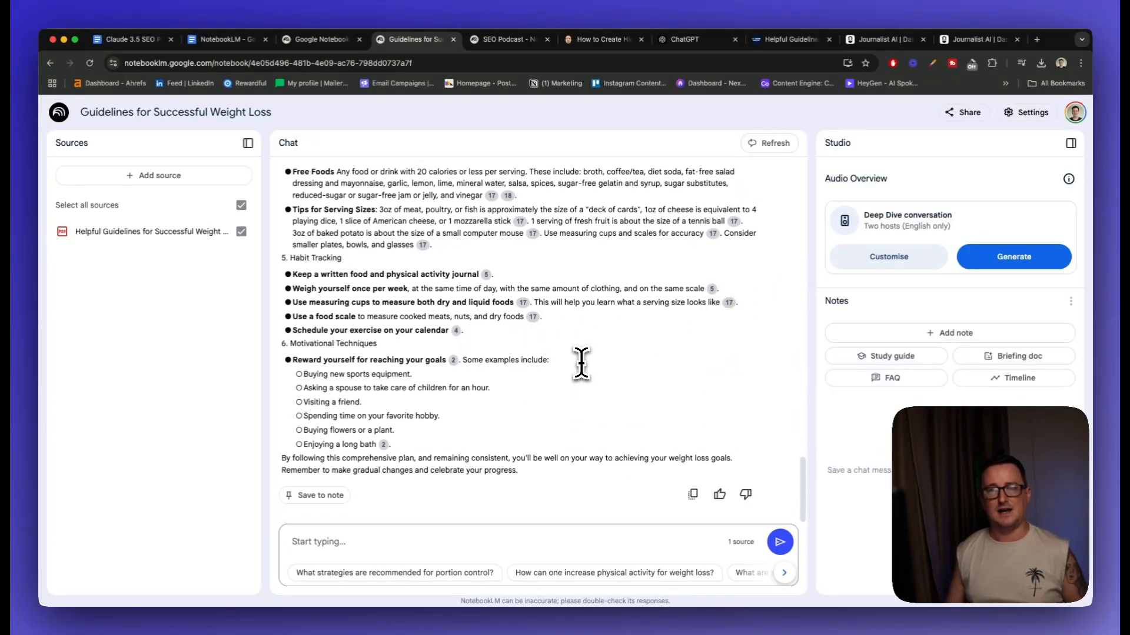
mouse_move(717, 301)
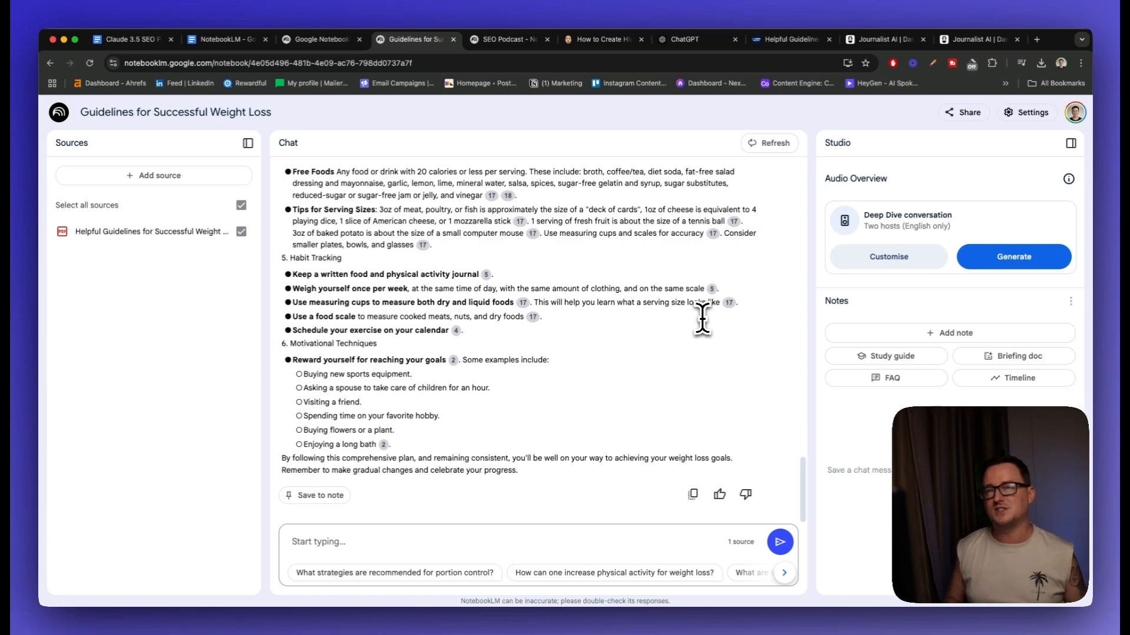
left_click(318, 39)
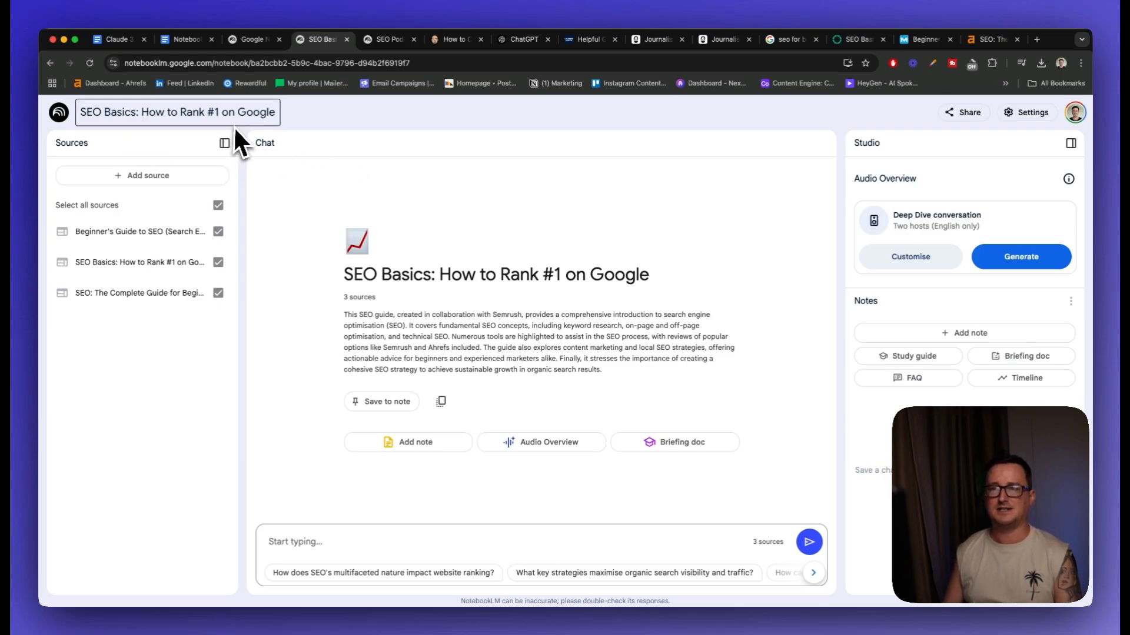
mouse_move(186, 150)
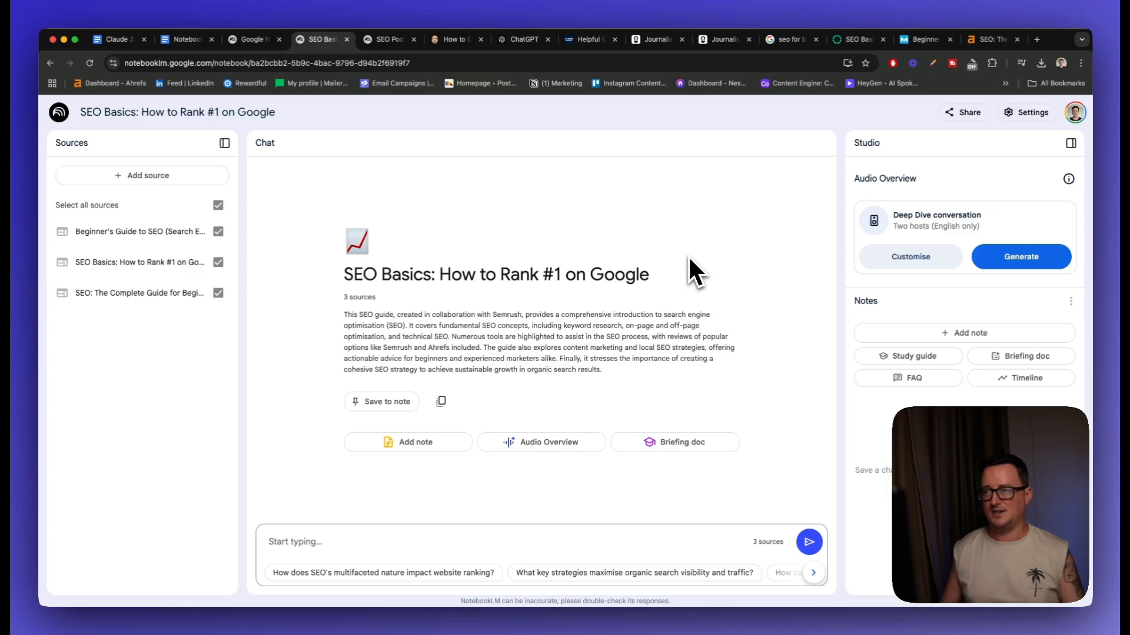
mouse_move(182, 40)
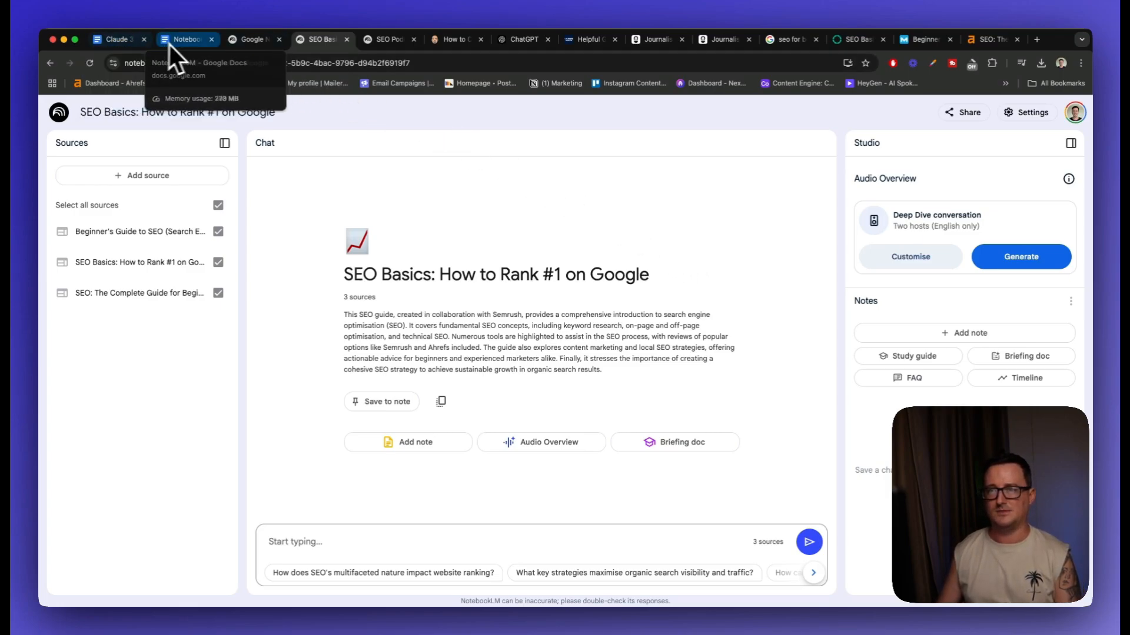
Step: Copy the Outline Prompt from the Claude 3.5 SEO Prompts doc and return to the SEO Basics notebook
left_click(116, 40)
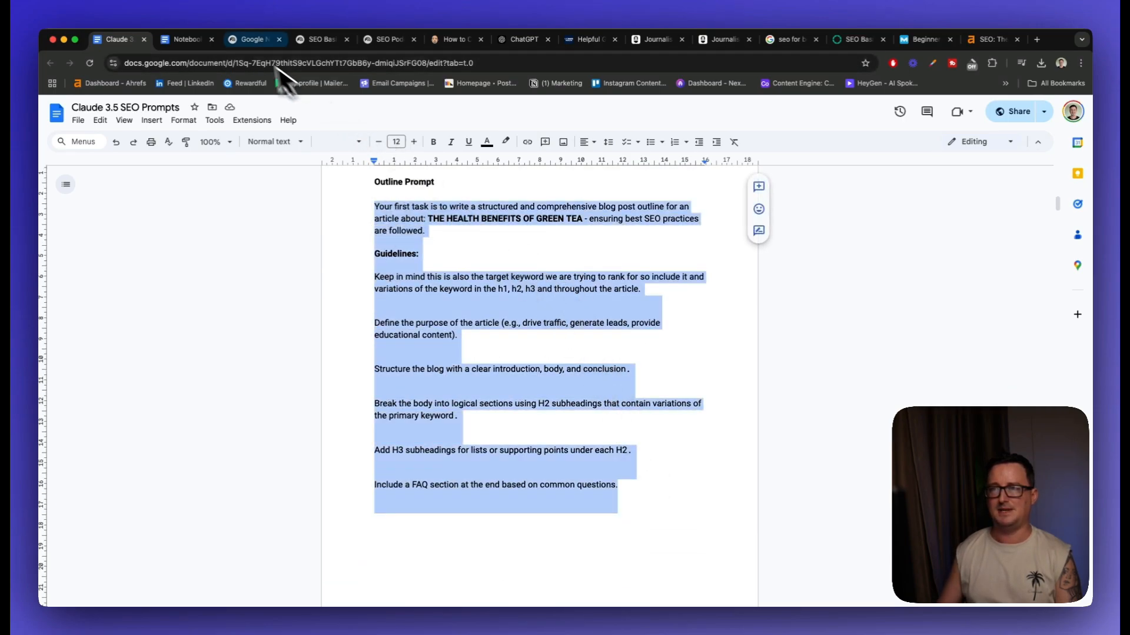
left_click(319, 39)
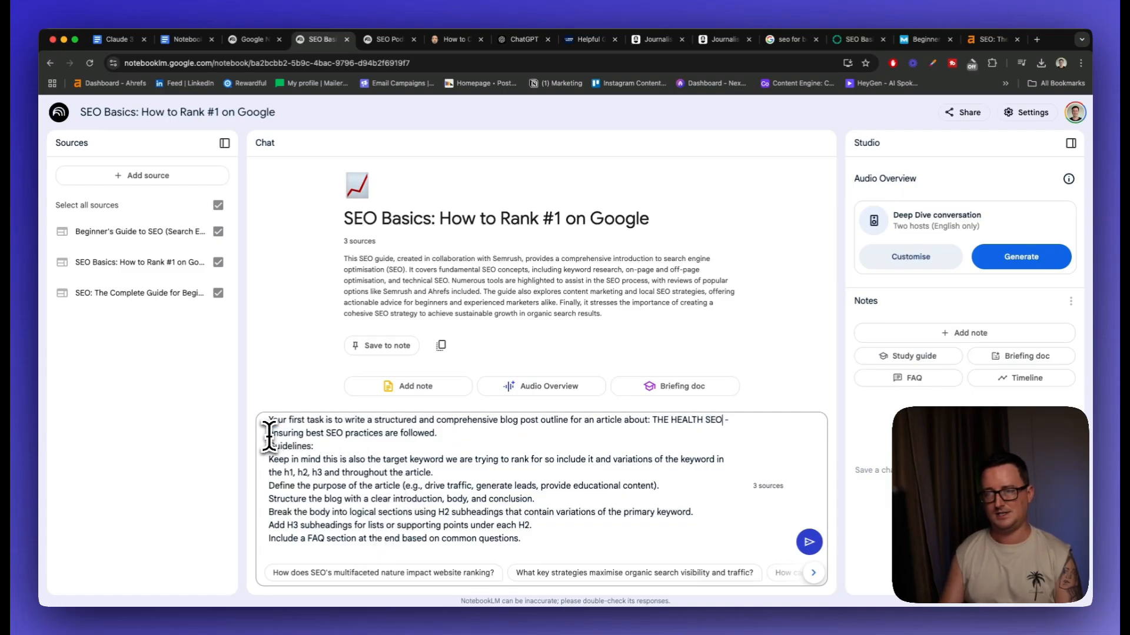
Step: Retarget the prompt's topic to 'SEO basics: how to rank first on google' and send it
type("Basics: how to rank first on google")
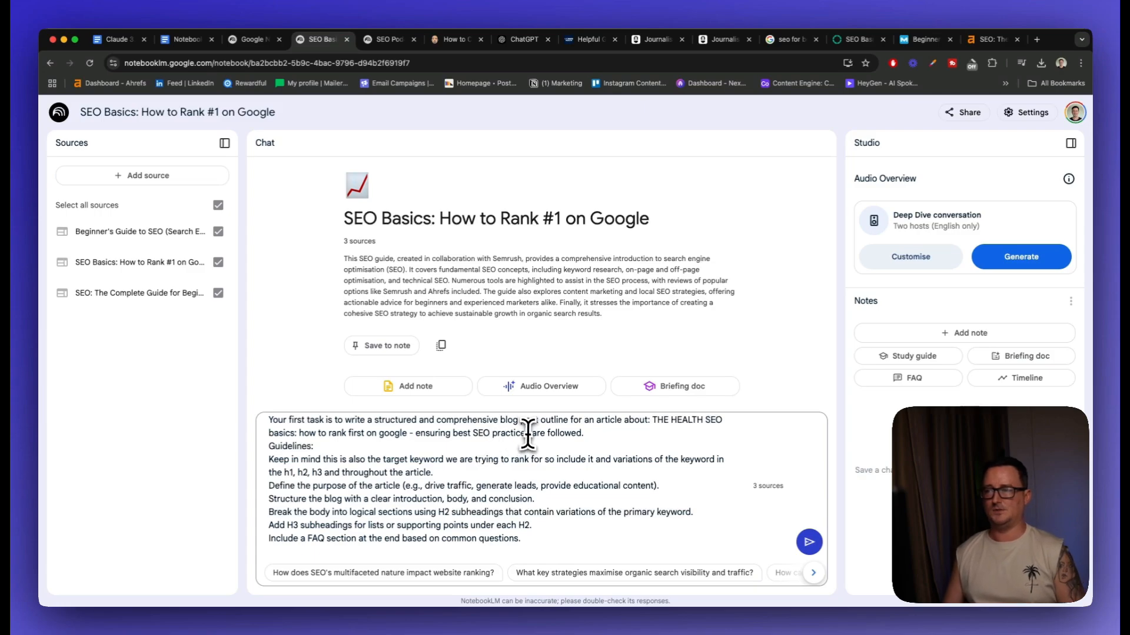
mouse_move(707, 424)
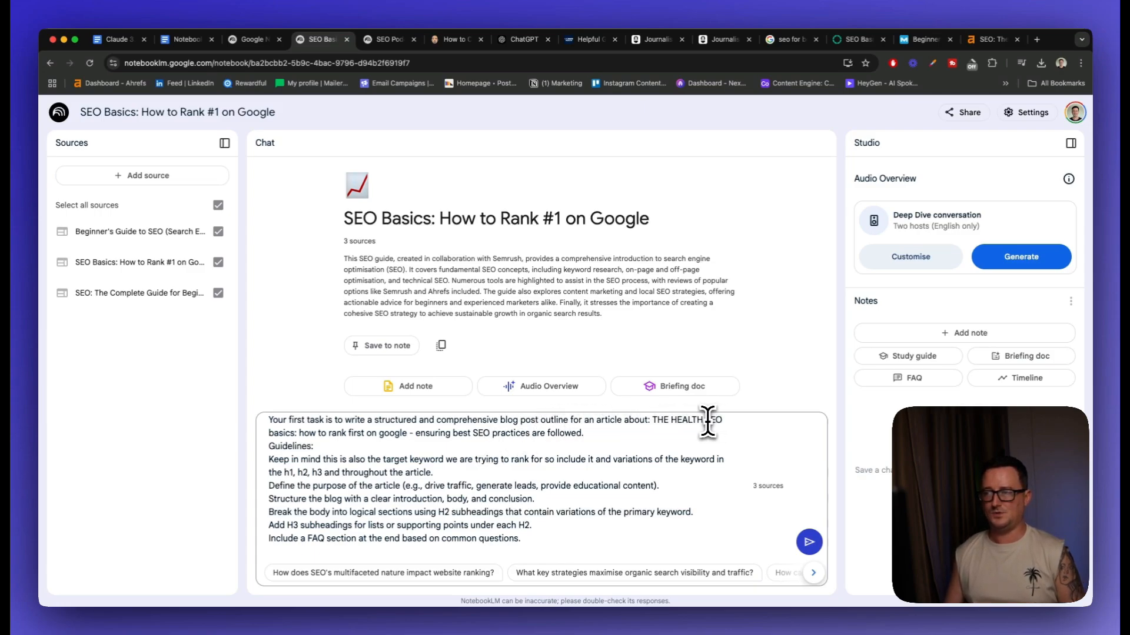
double_click(685, 420)
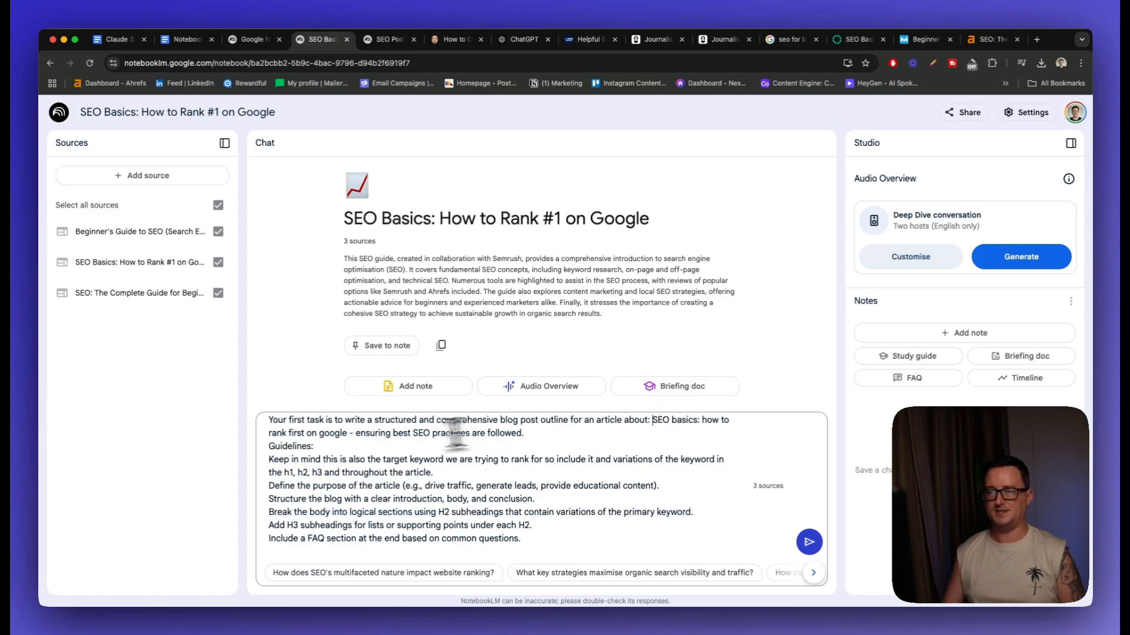
mouse_move(510, 442)
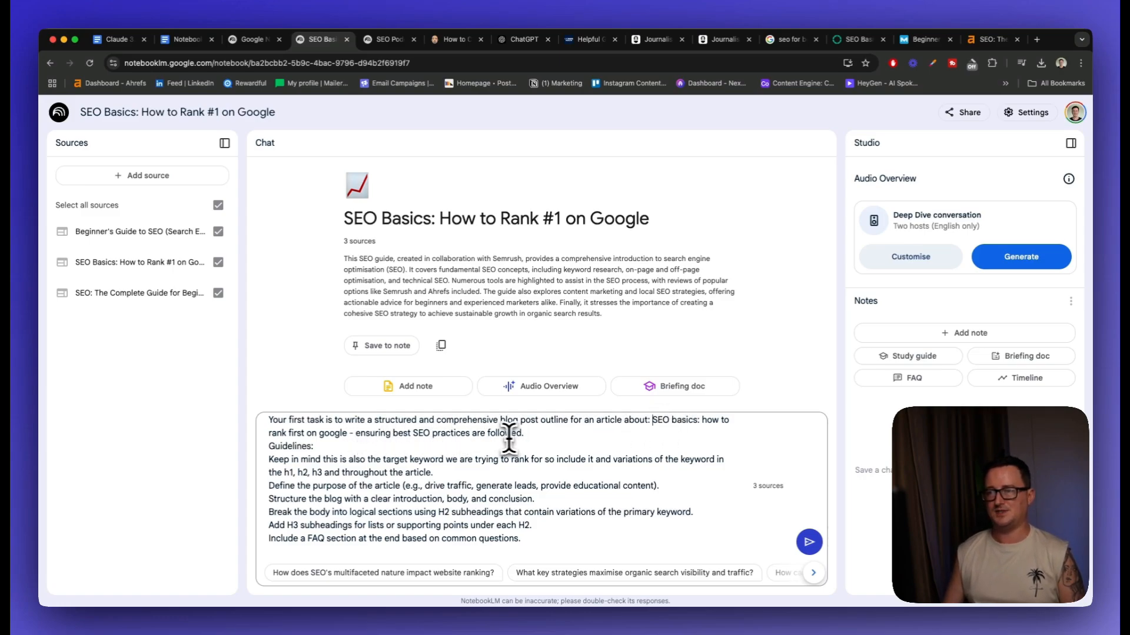
mouse_move(344, 458)
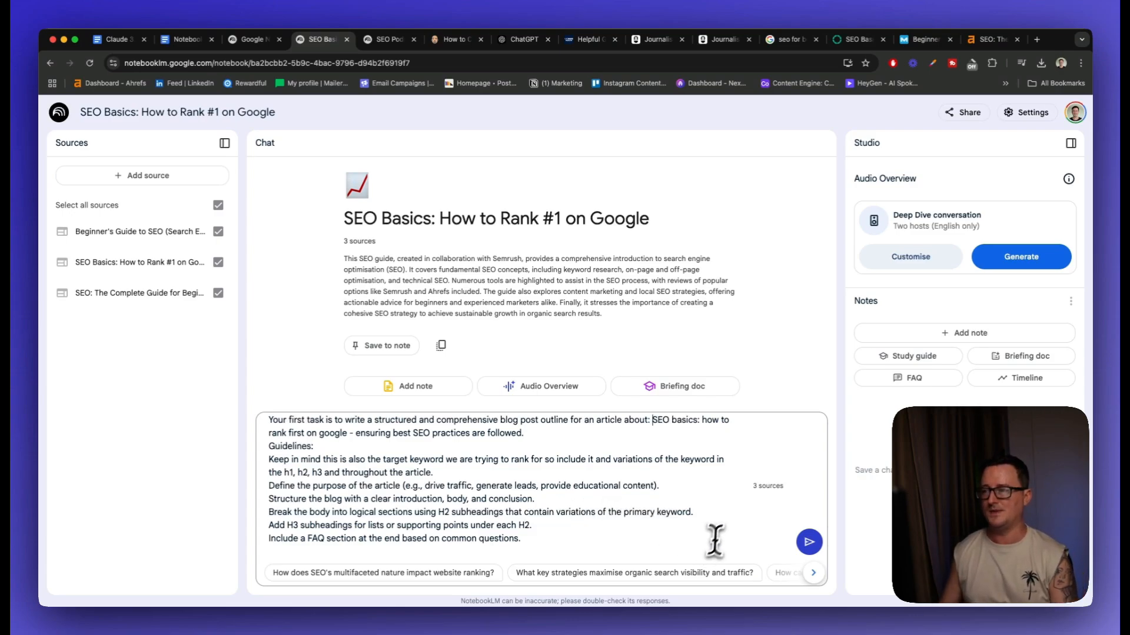
left_click(809, 542)
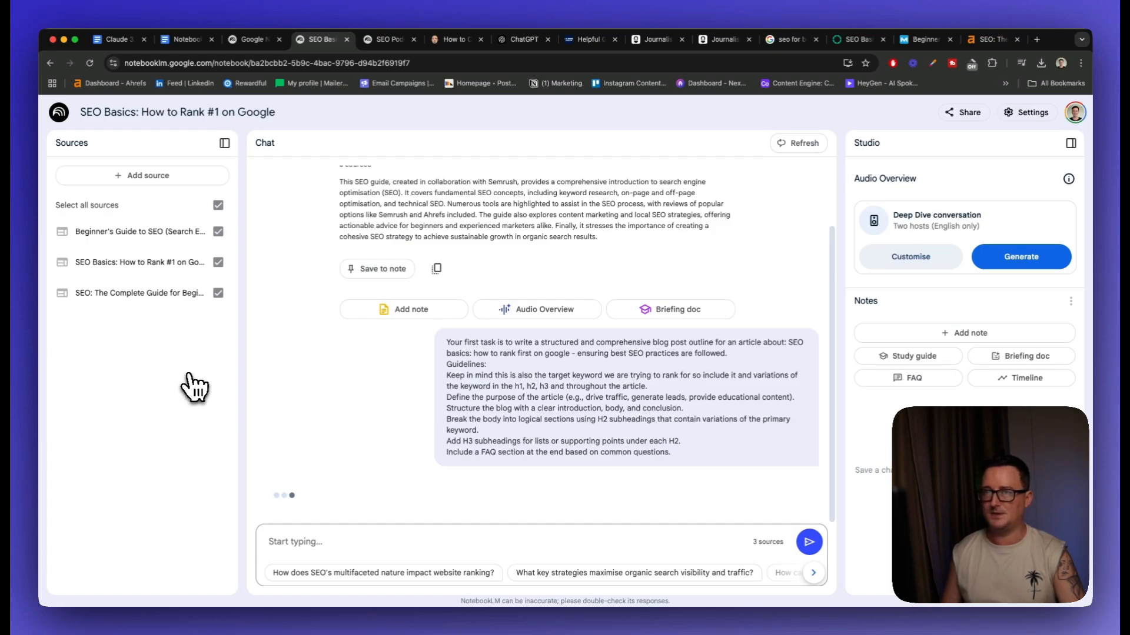
Step: Read the returned SEO basics outline's H2/H3 sections down to the conclusion and FAQ
scroll("down", 3)
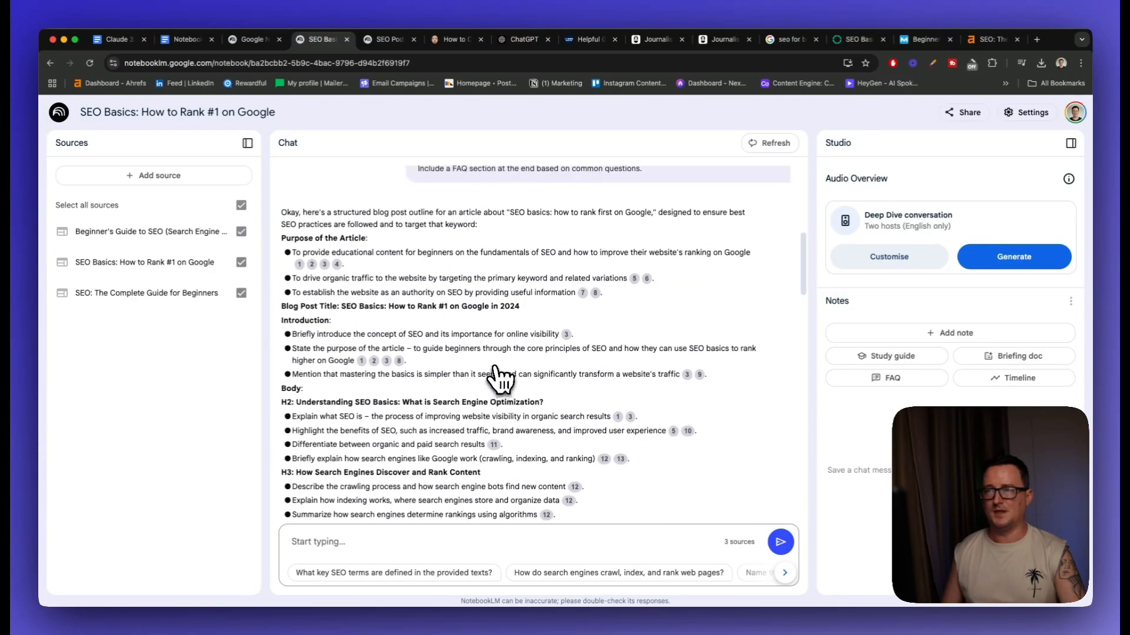
mouse_move(562, 236)
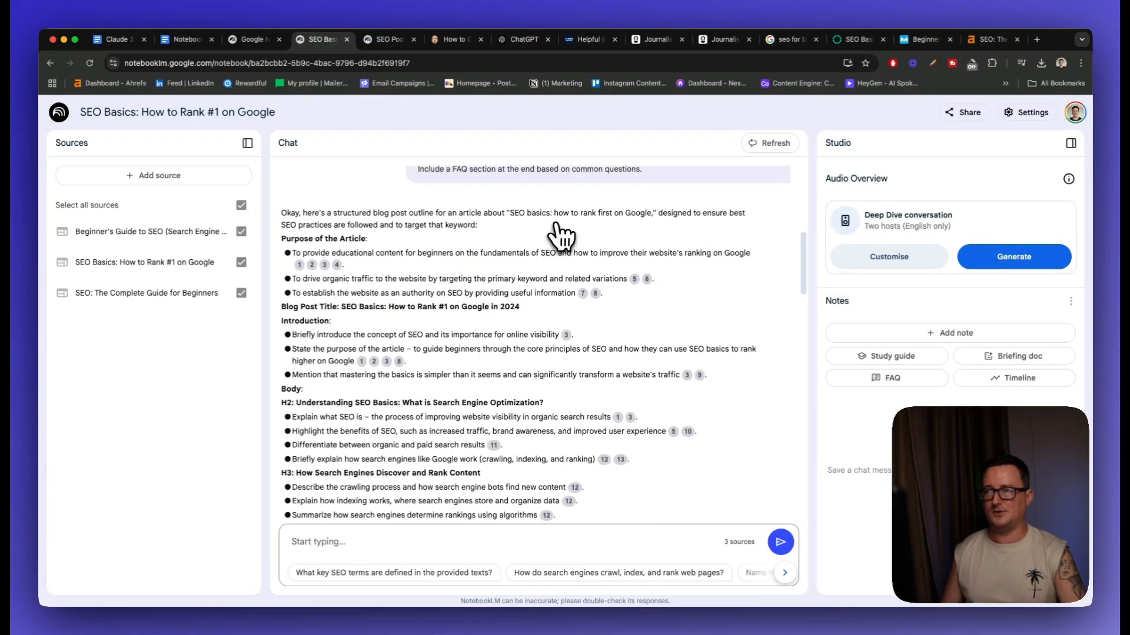
mouse_move(400, 278)
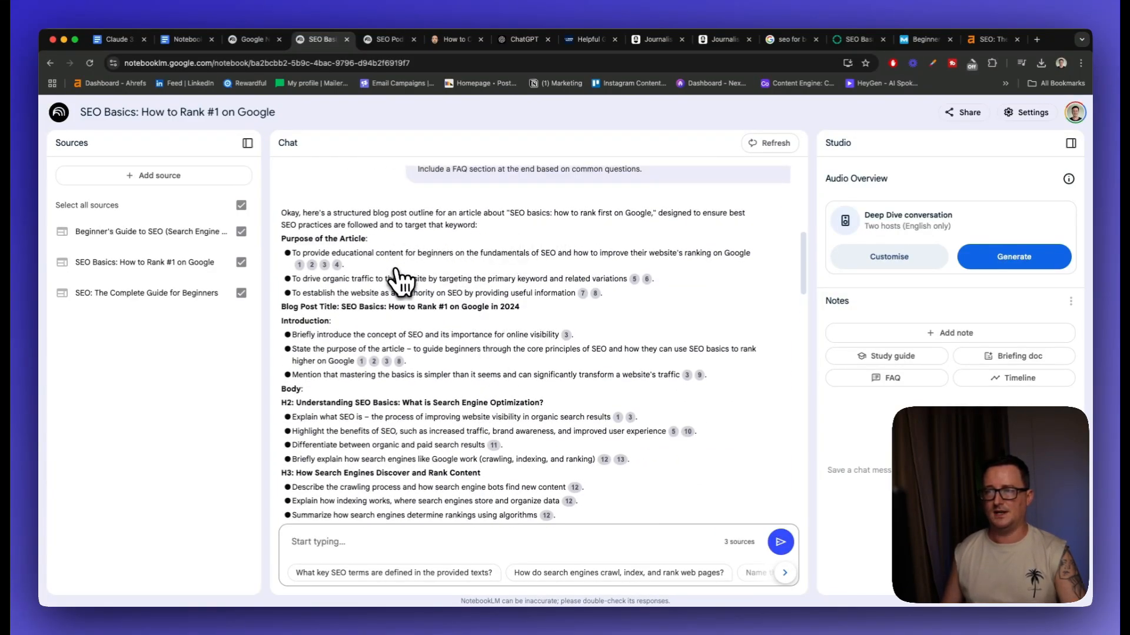
scroll("down", 3)
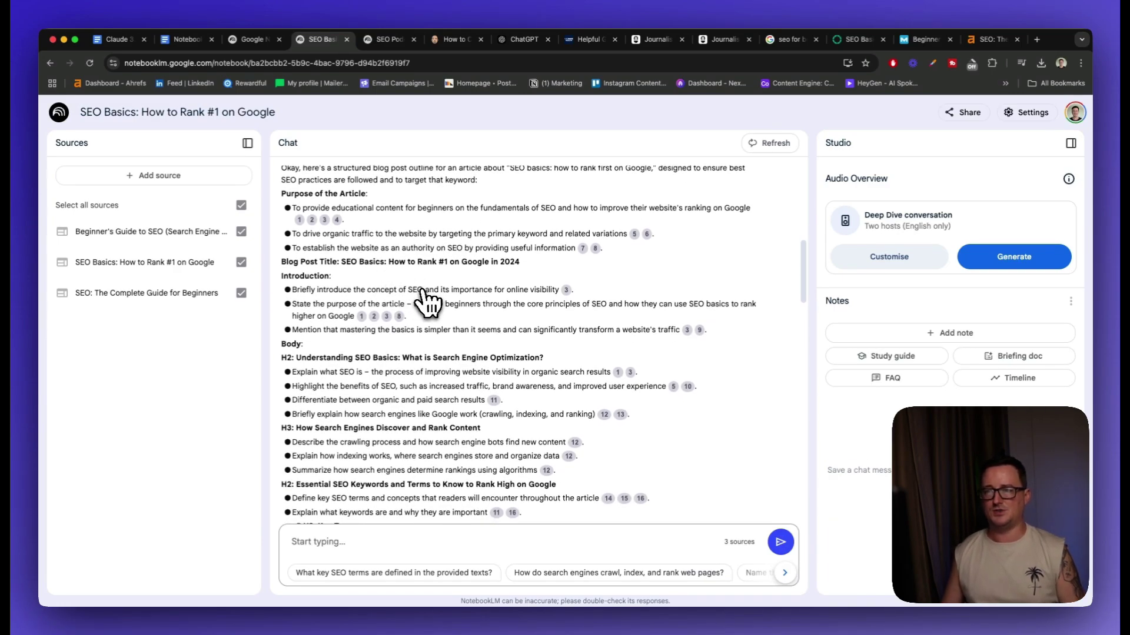
scroll("down", 3)
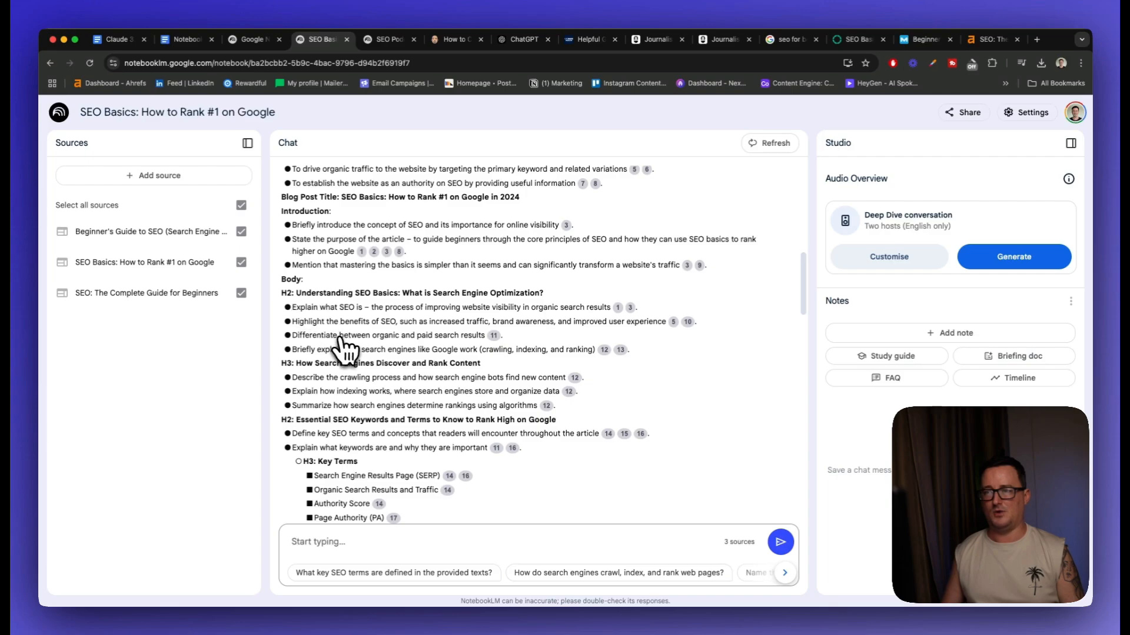
mouse_move(596, 353)
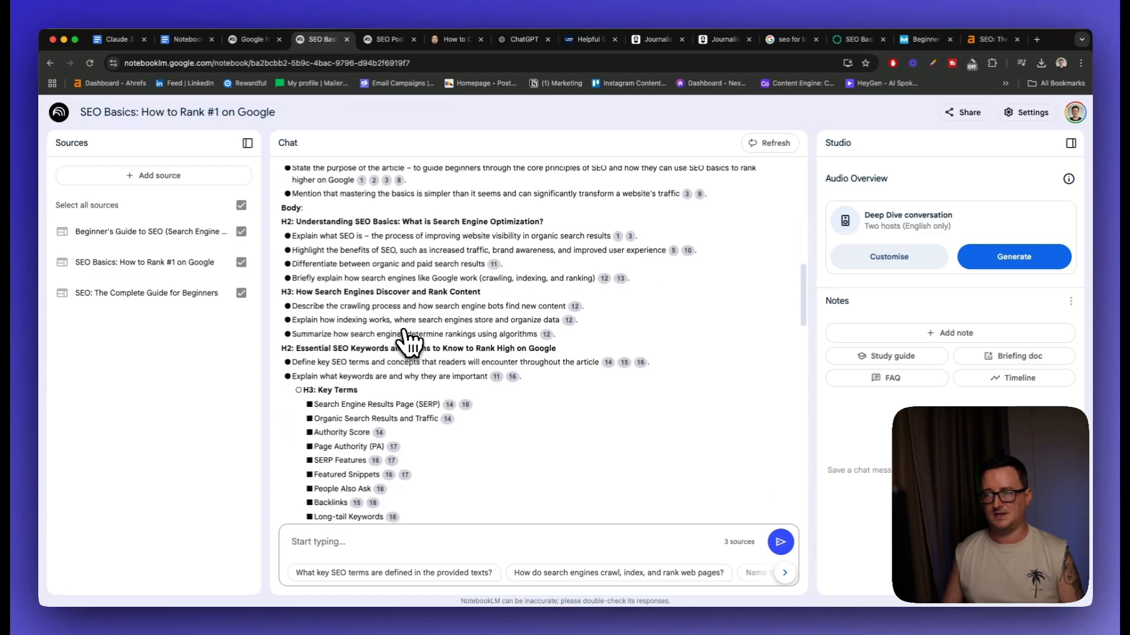
scroll("down", 3)
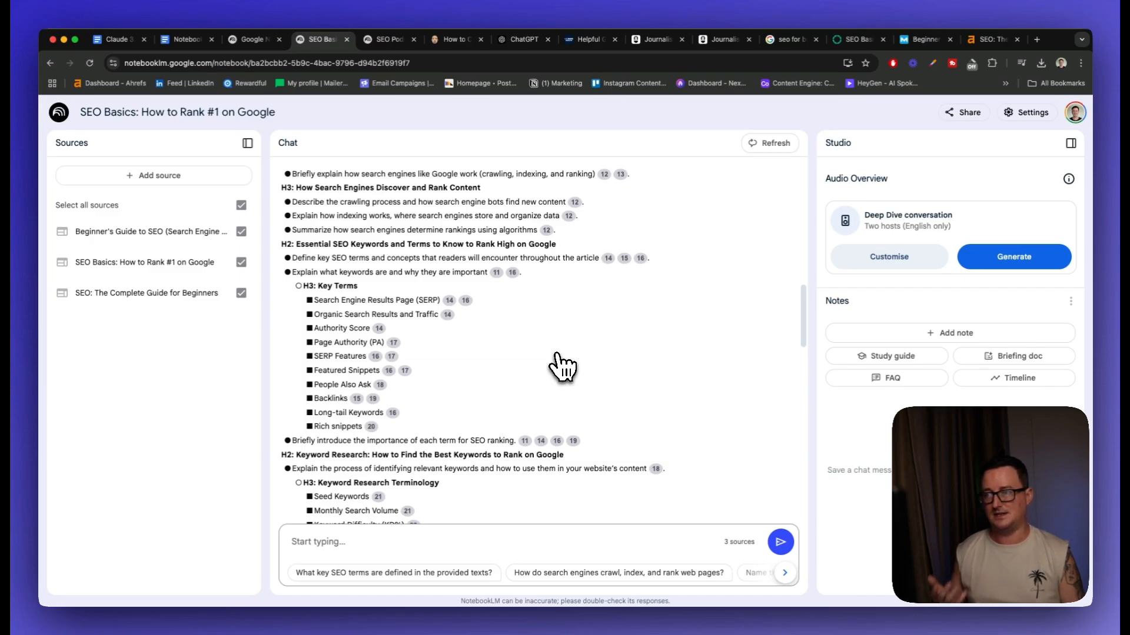
scroll("down", 3)
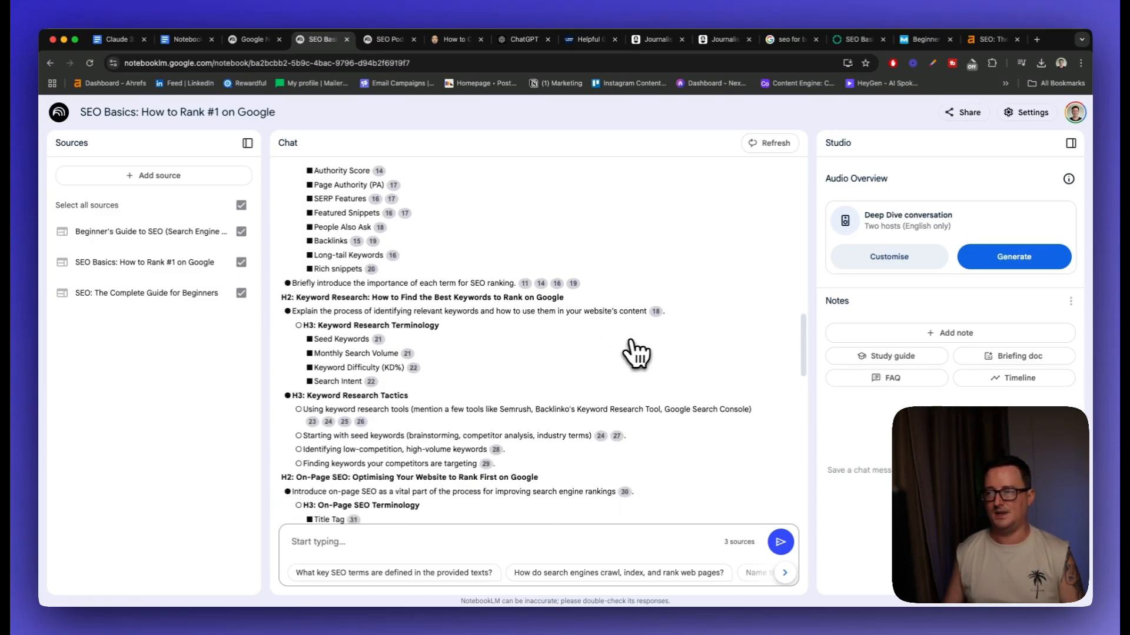
scroll("down", 3)
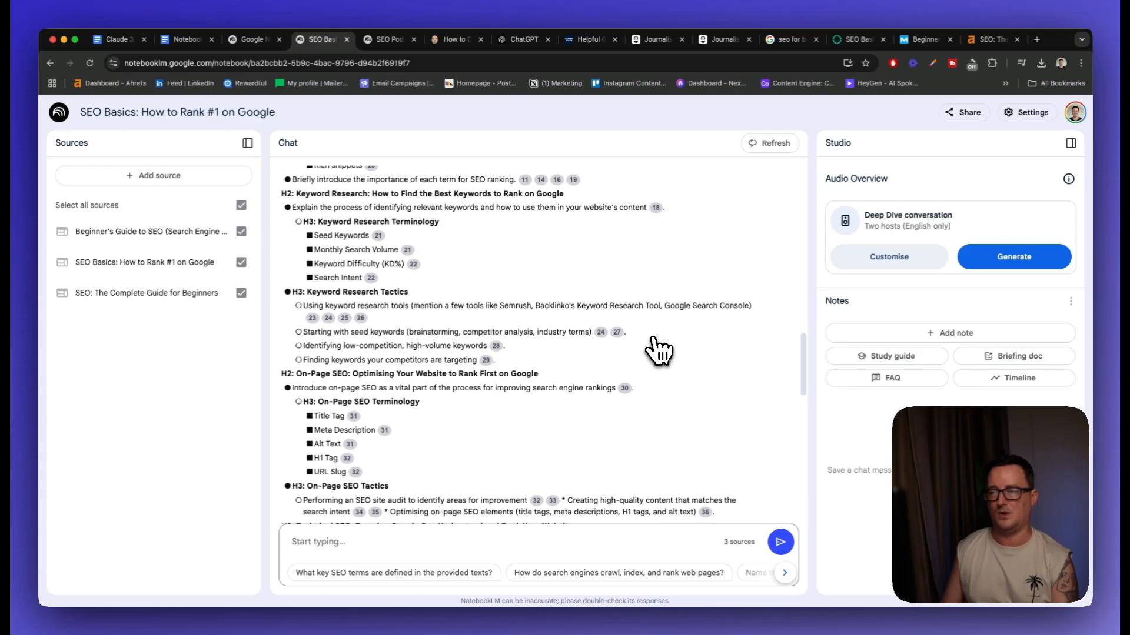
scroll("down", 3)
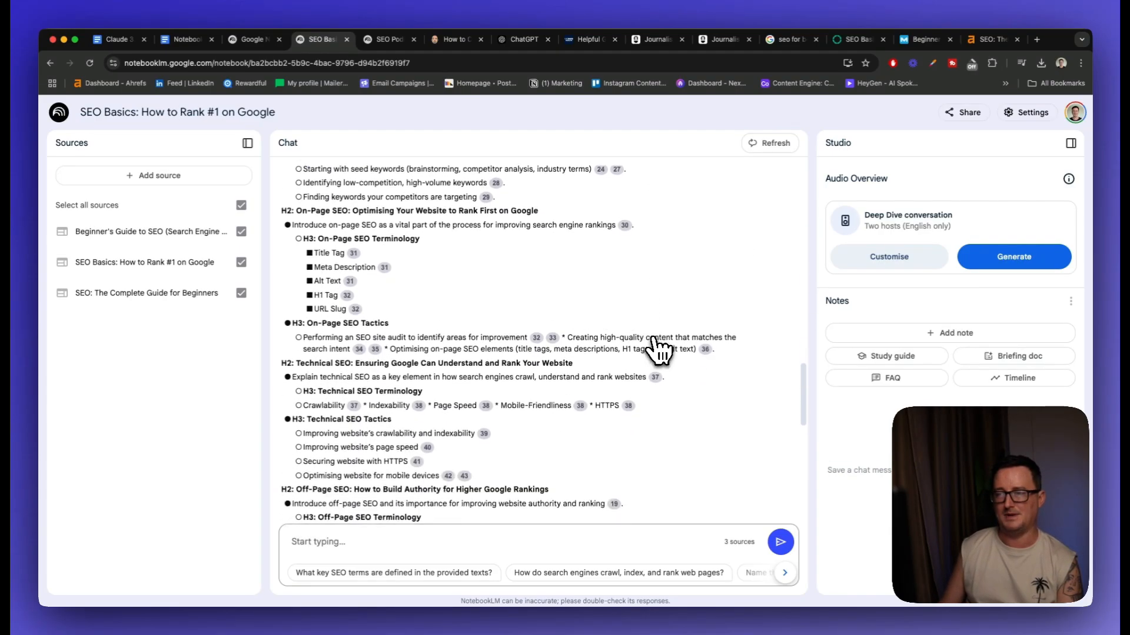
scroll("down", 3)
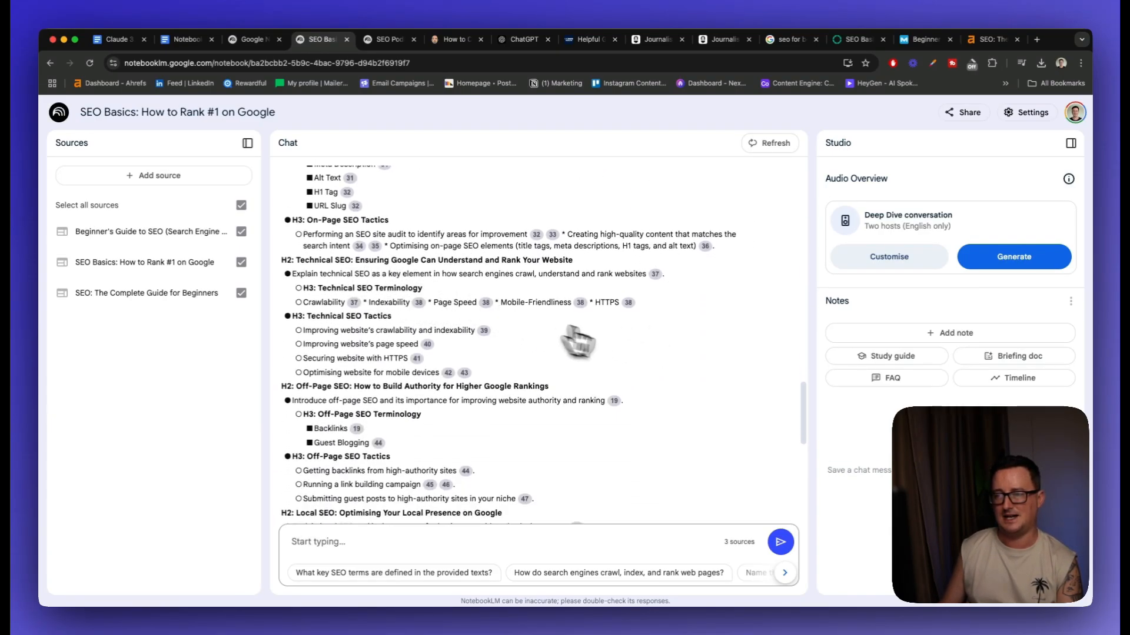
scroll("down", 3)
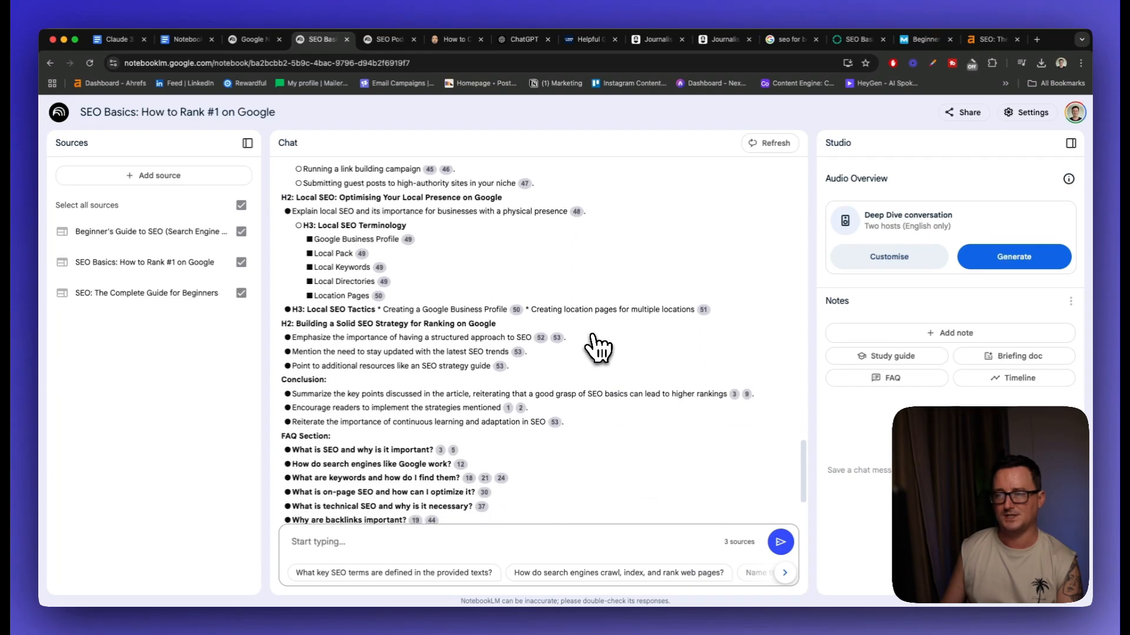
scroll("down", 3)
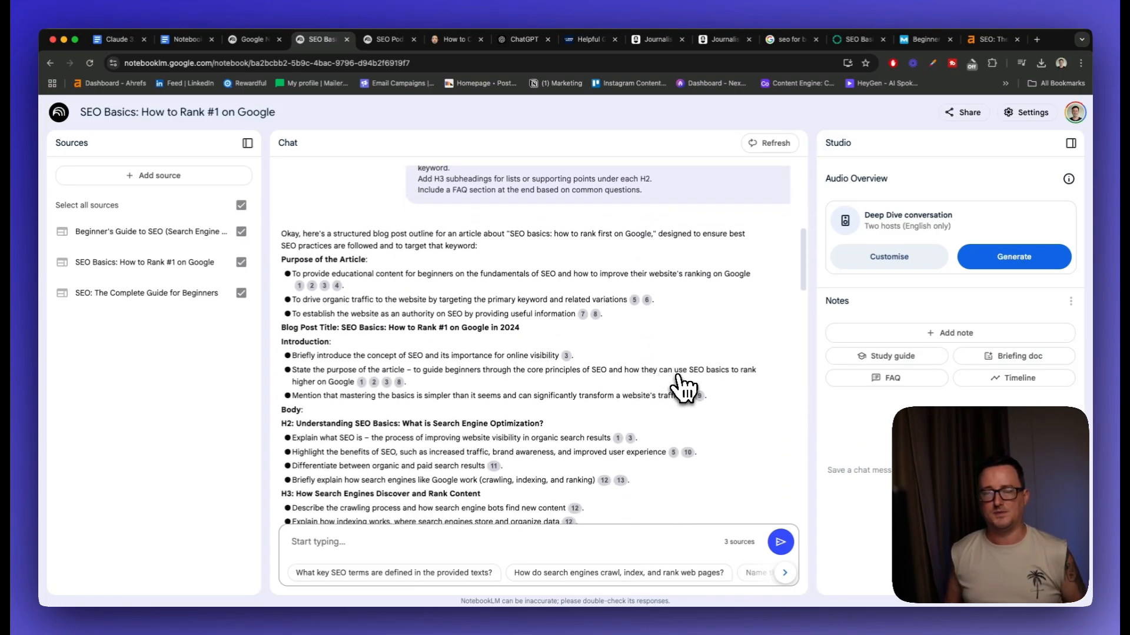
mouse_move(626, 275)
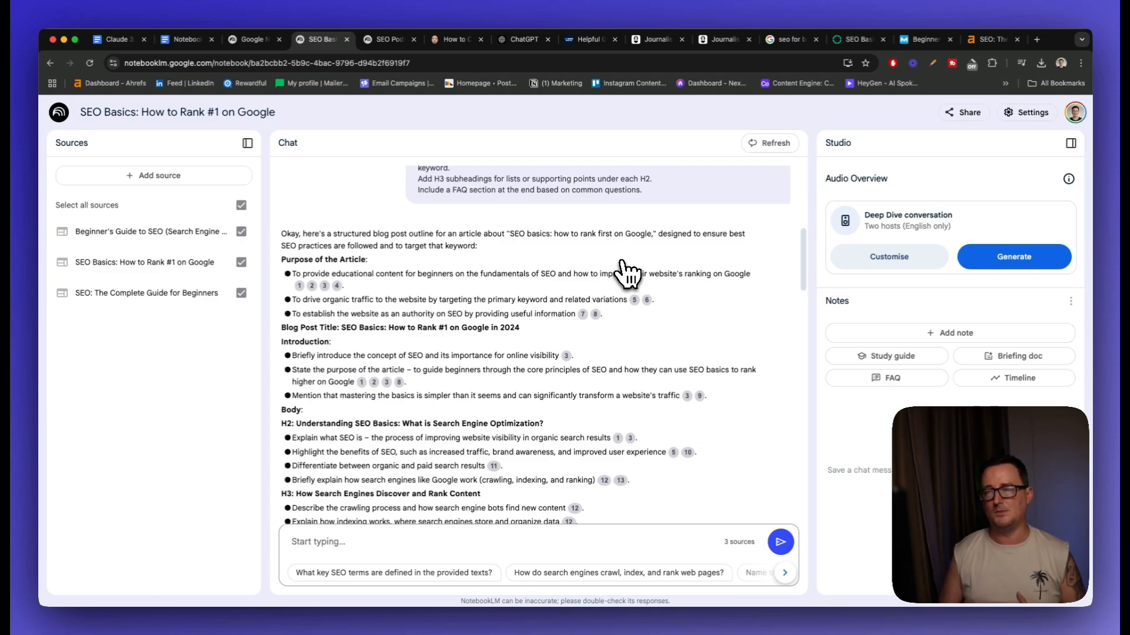
mouse_move(187, 238)
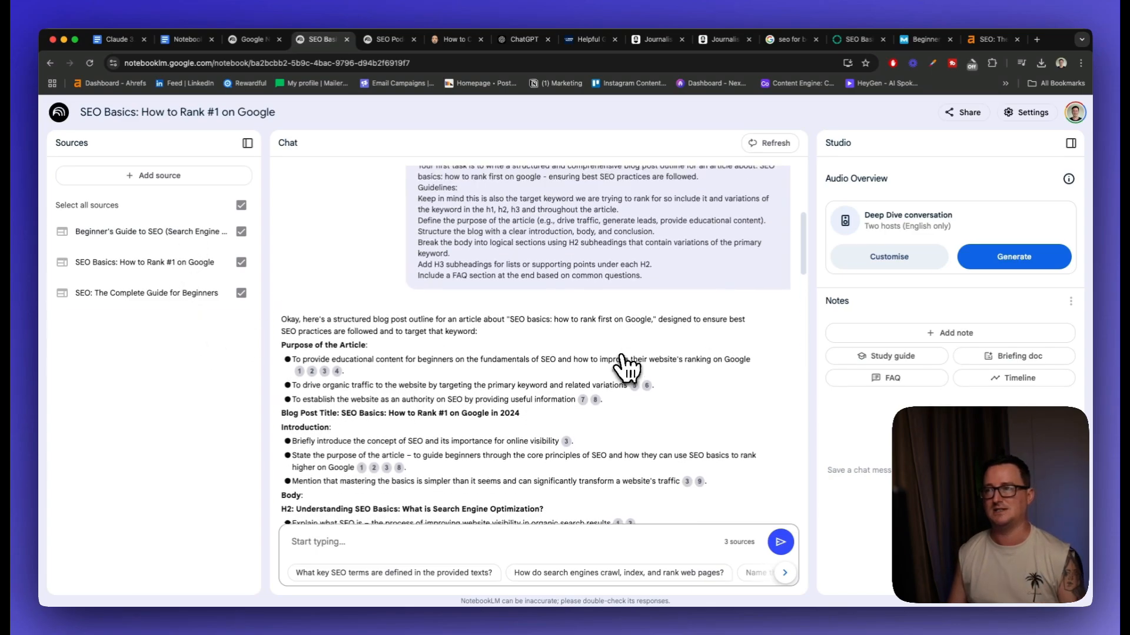
Step: Review the outline back to the top, then switch to Journalist AI's Generate Articles page
scroll("up", 3)
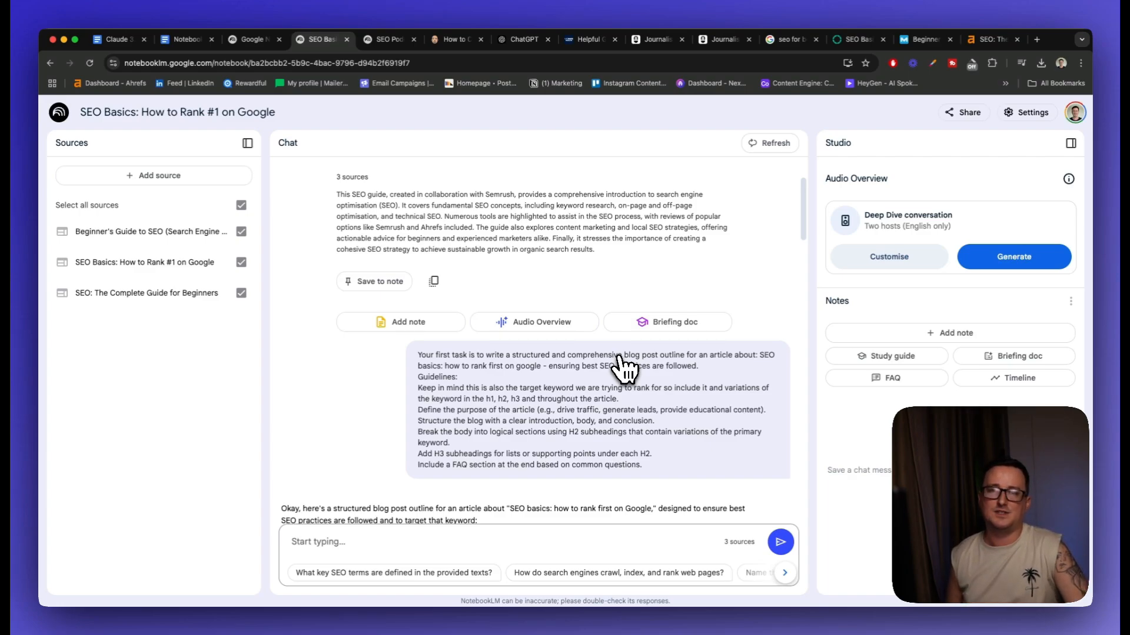
mouse_move(654, 189)
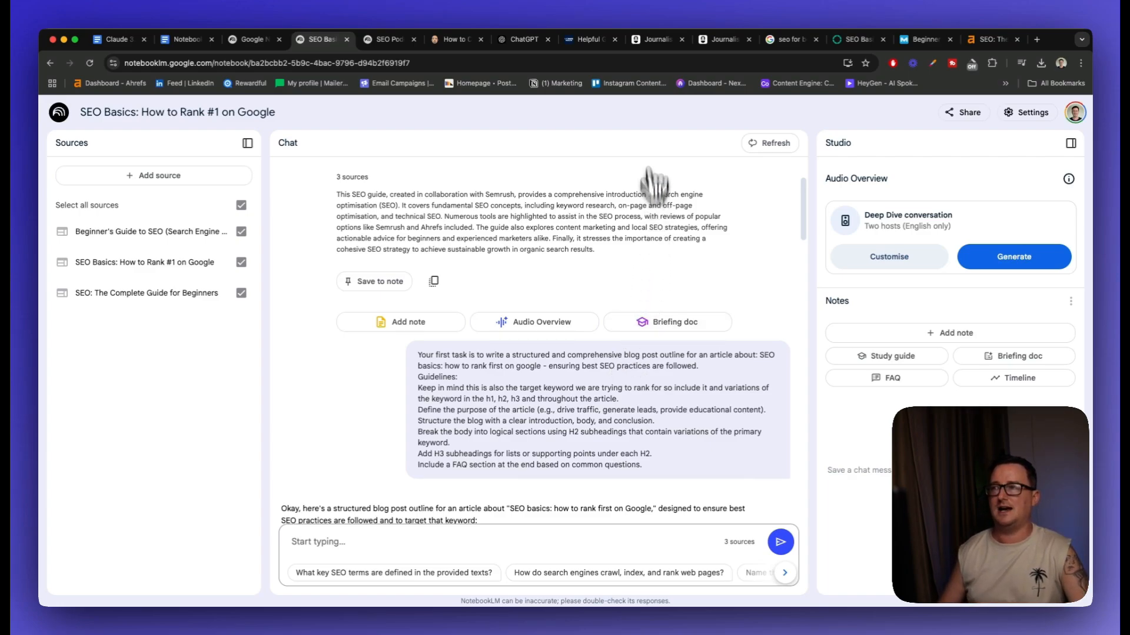
left_click(654, 40)
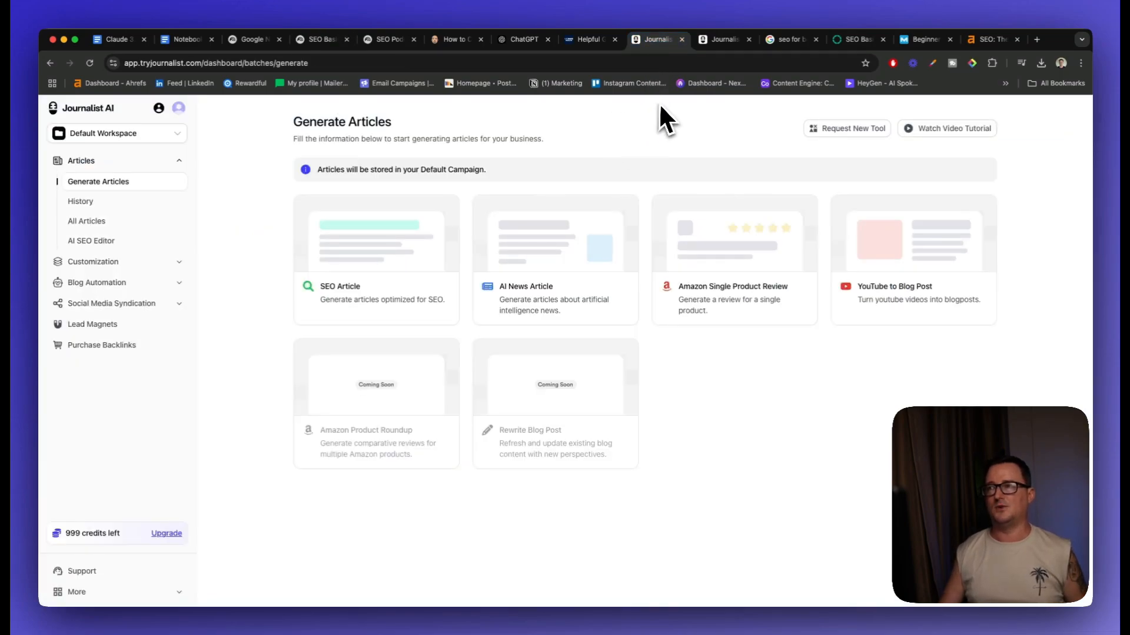
mouse_move(584, 120)
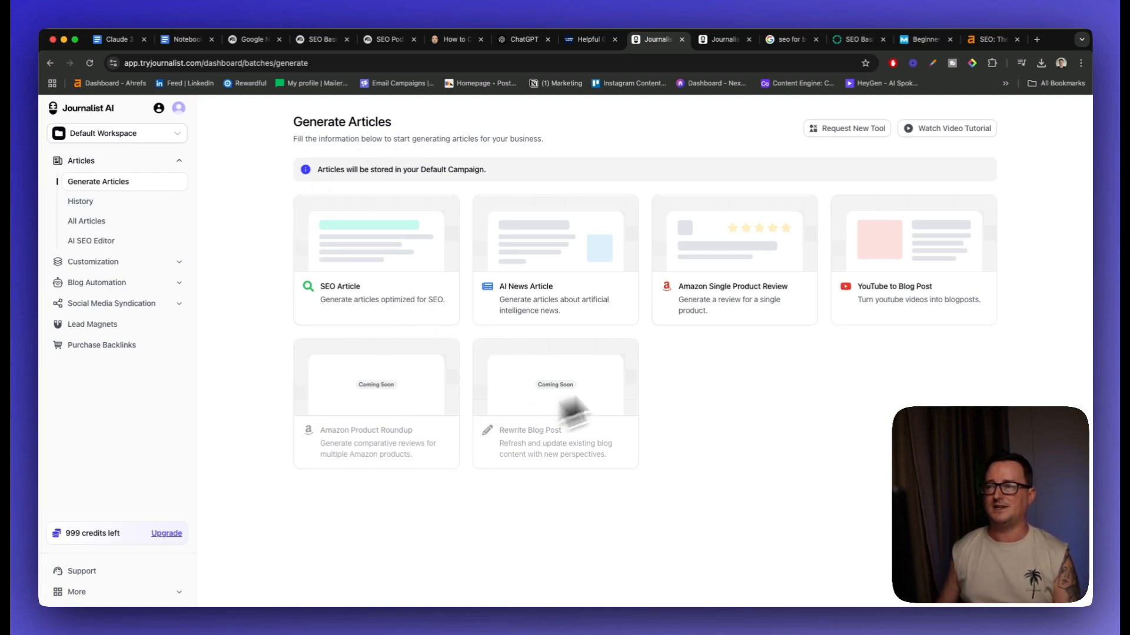
mouse_move(245, 292)
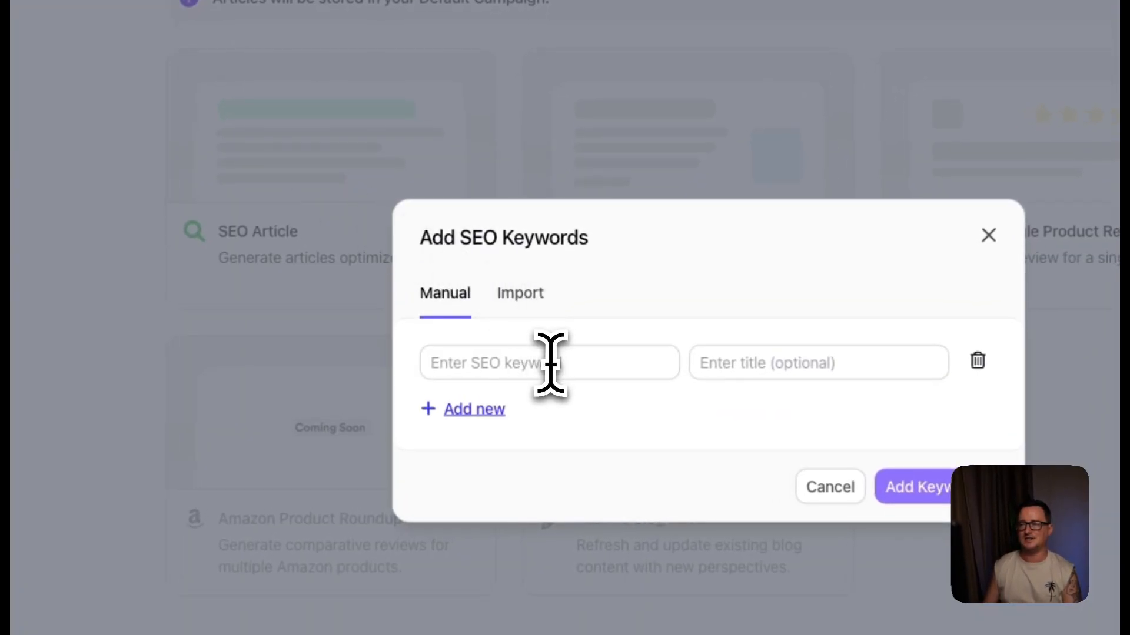
Step: Enter the keyword 'How to do local keyword research' and remove the empty second keyword row
type("How to do local keyword research")
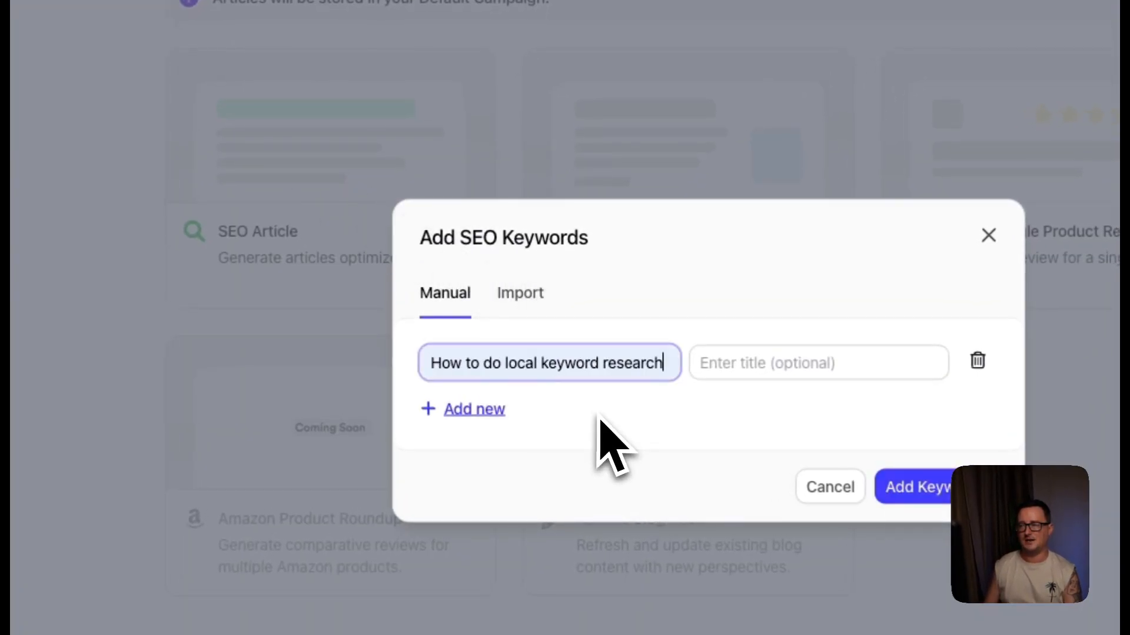
mouse_move(811, 398)
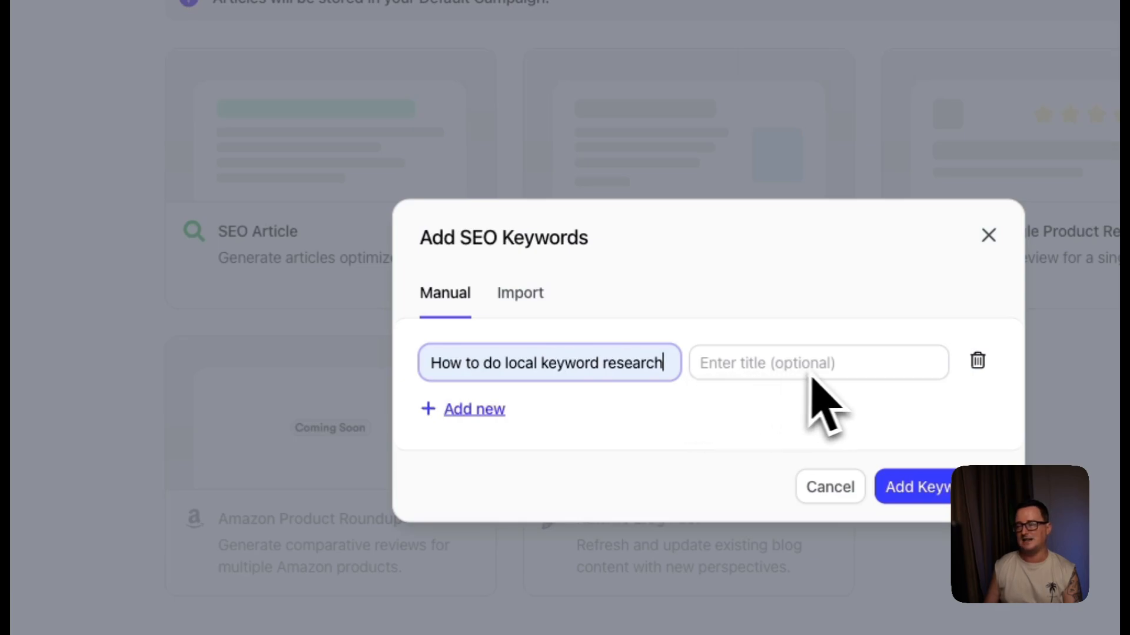
left_click(464, 409)
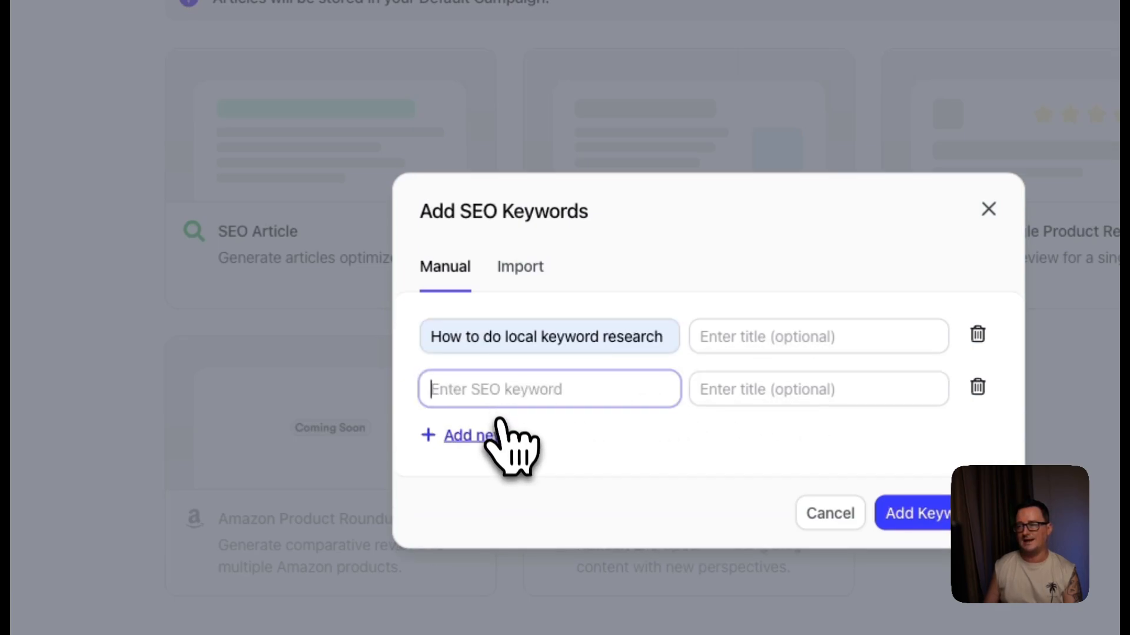
left_click(460, 435)
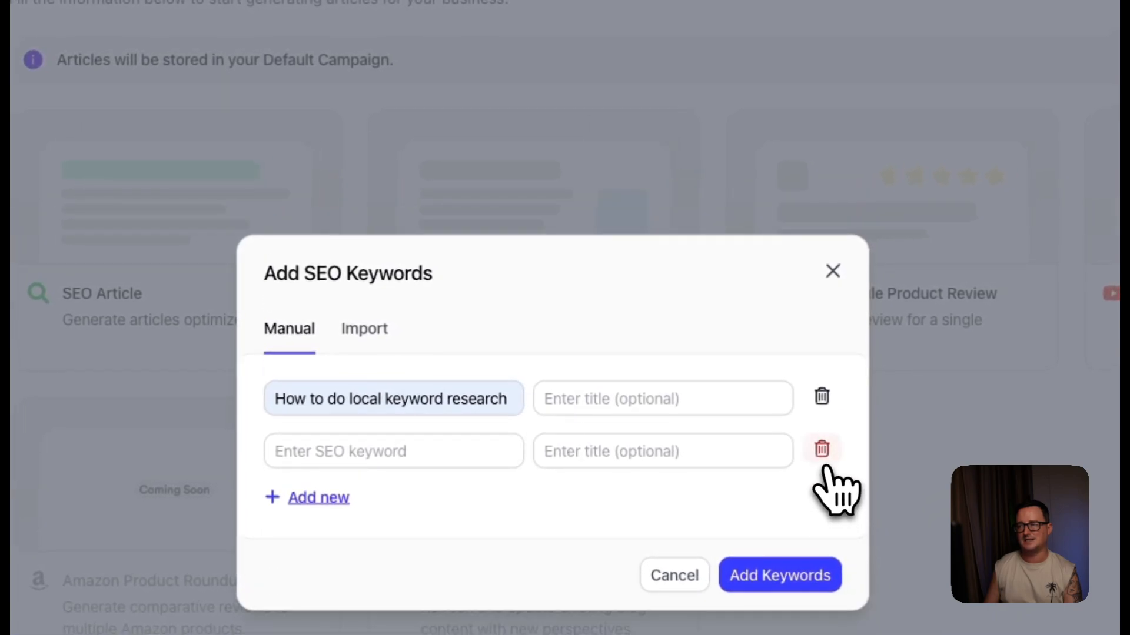
left_click(821, 448)
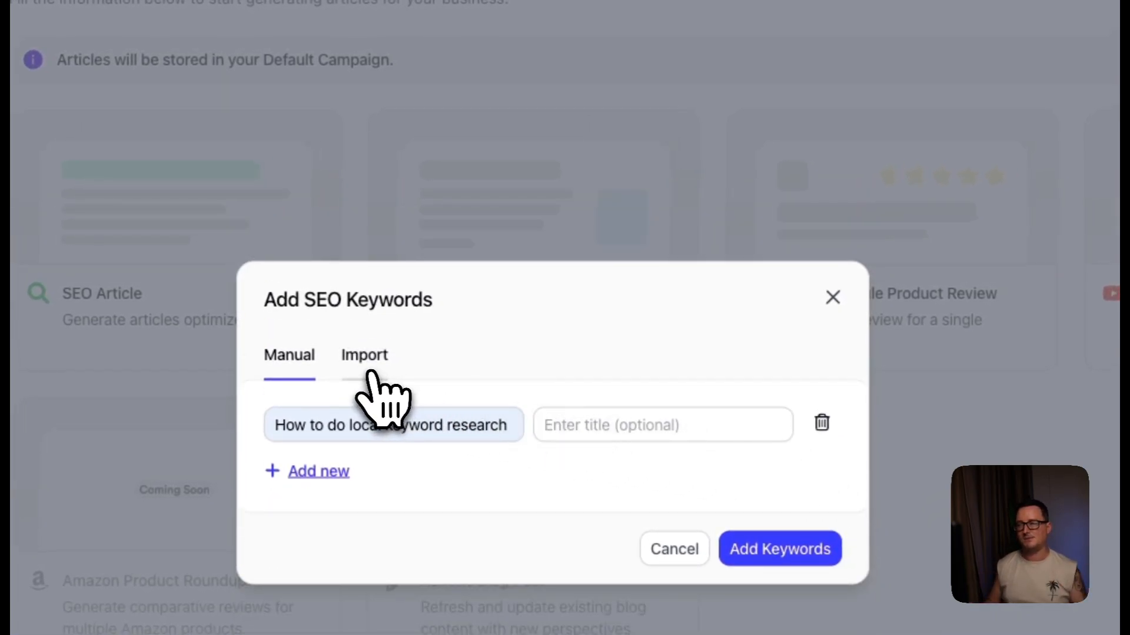
Step: Check the Import tab's Upload Excel option for keywords before leaving the setup
left_click(365, 355)
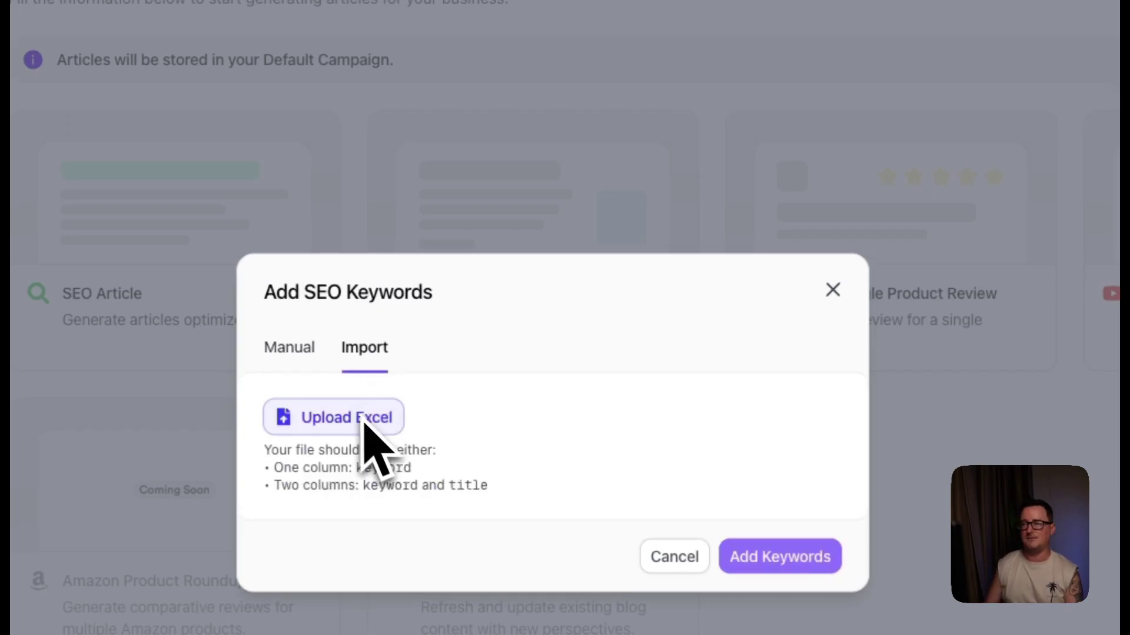
left_click(288, 356)
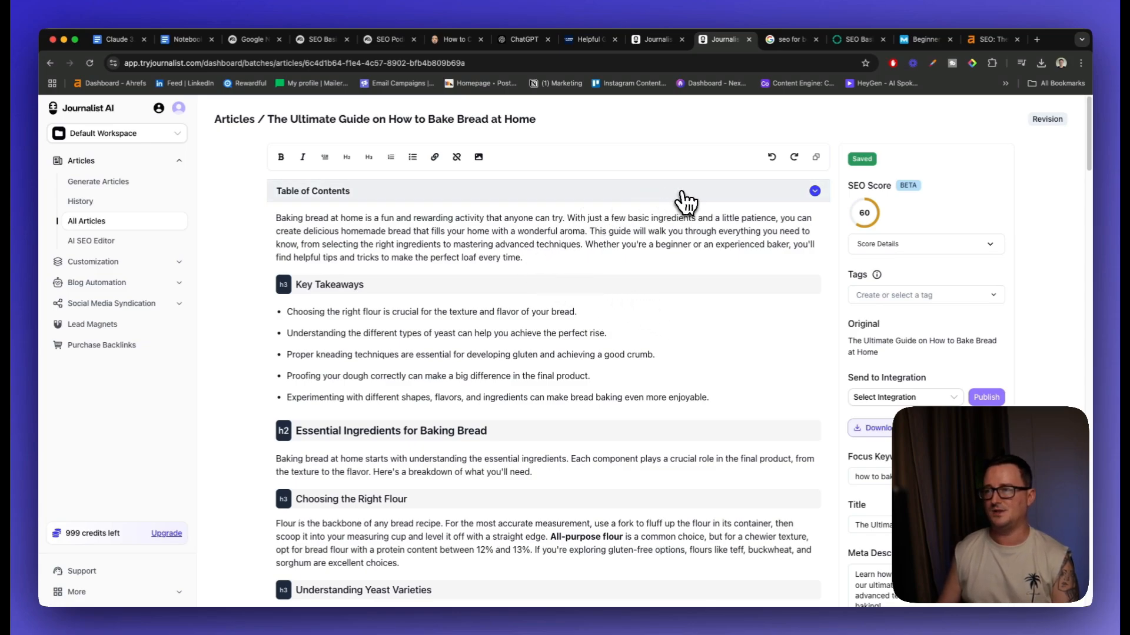
scroll("down", 3)
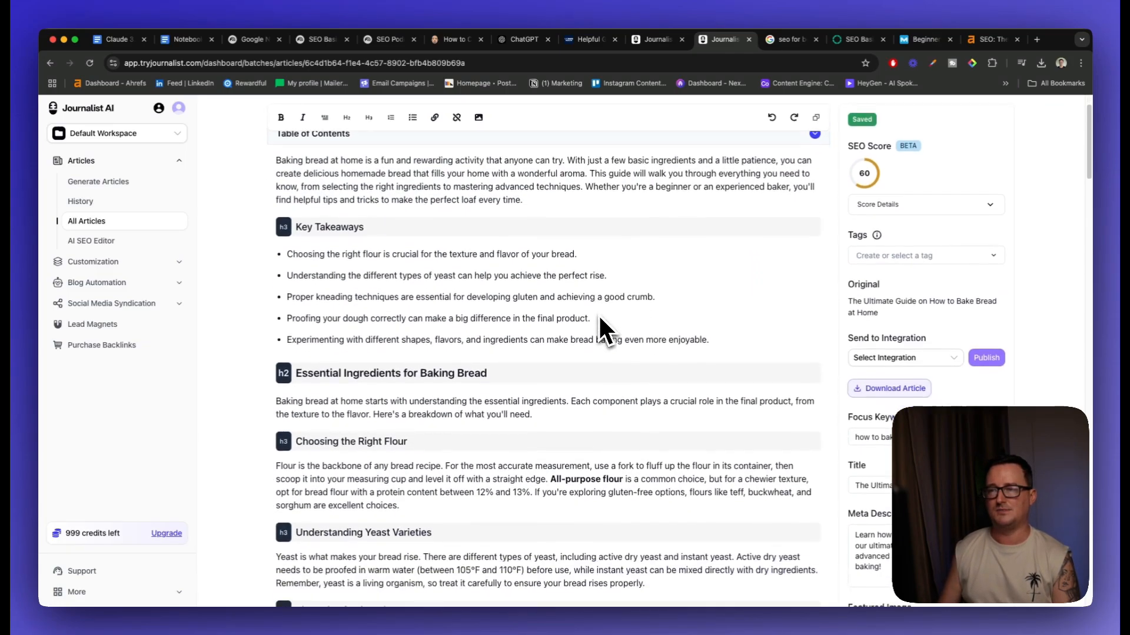
scroll("down", 3)
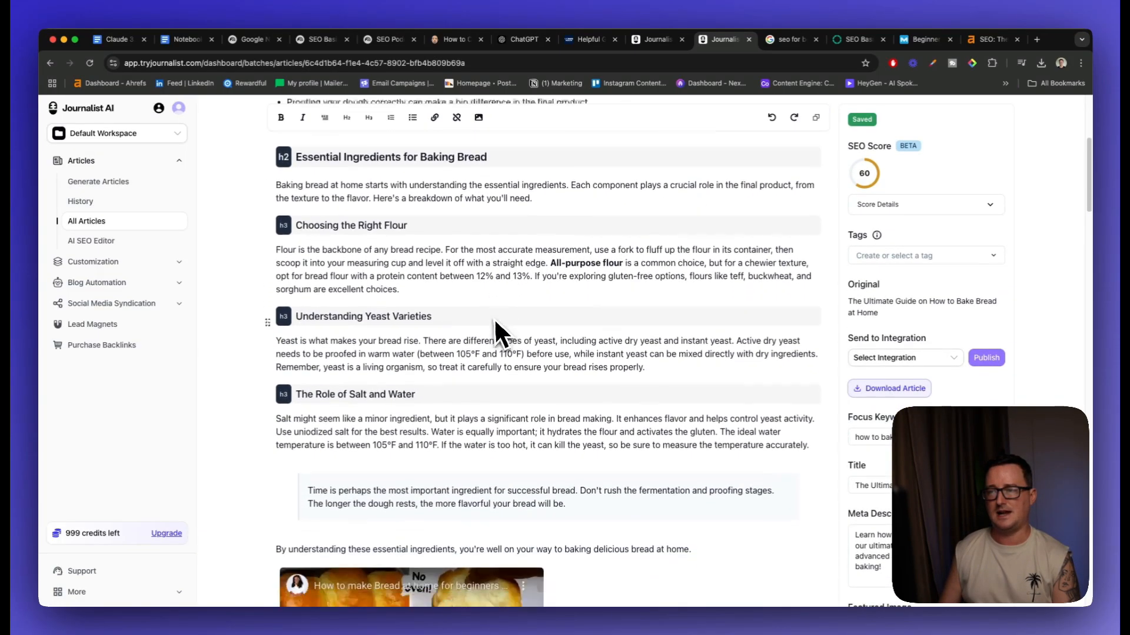
scroll("down", 3)
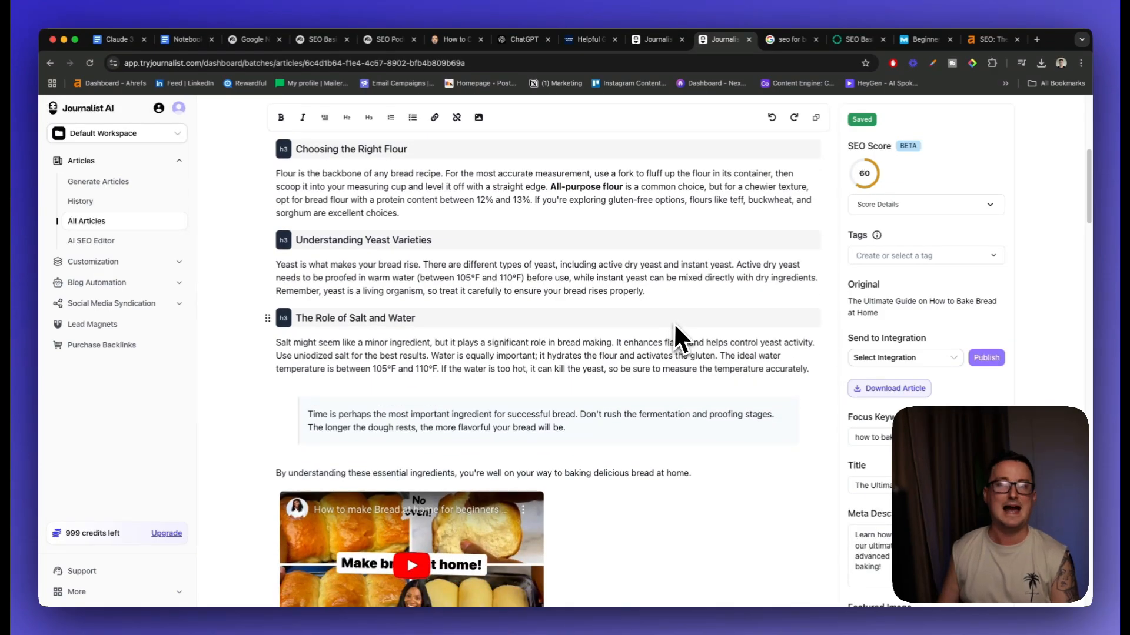
scroll("down", 3)
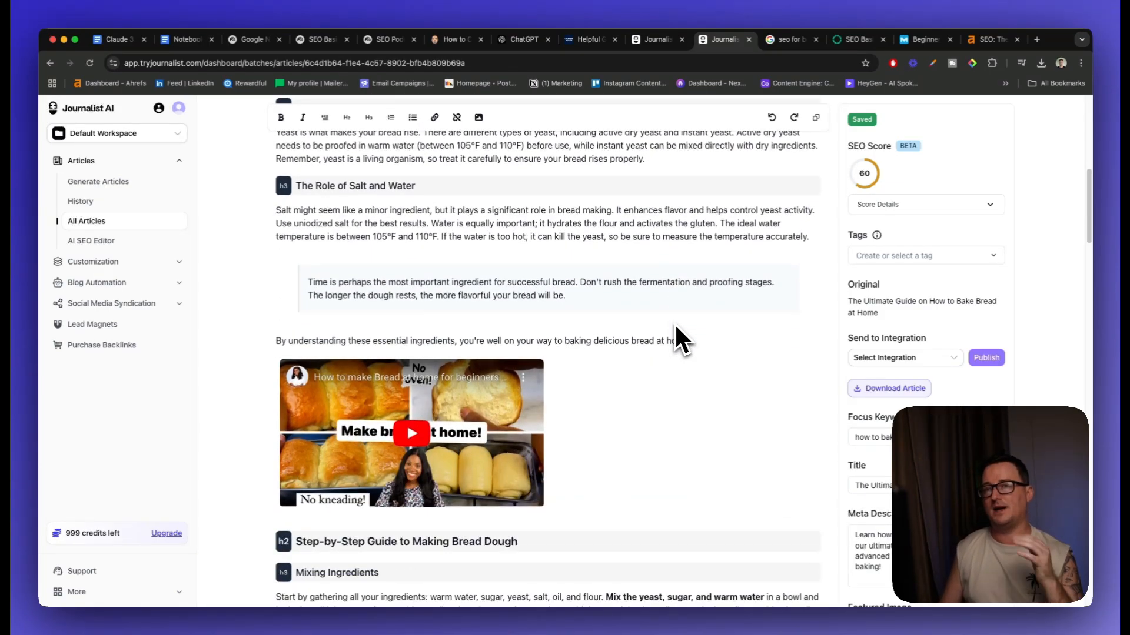
scroll("down", 3)
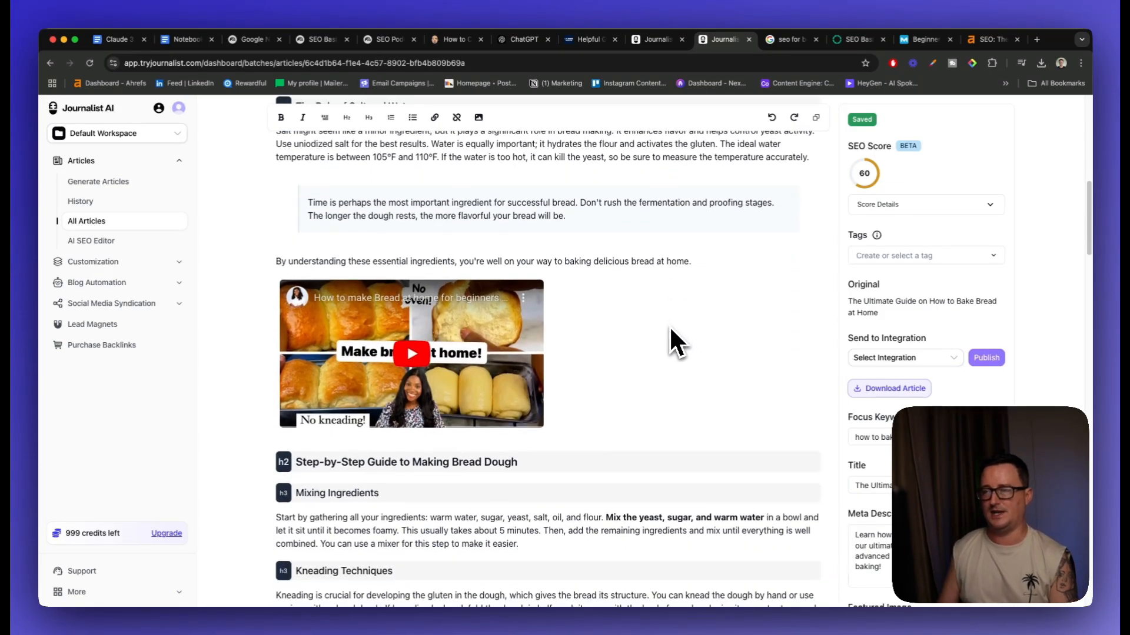
scroll("down", 3)
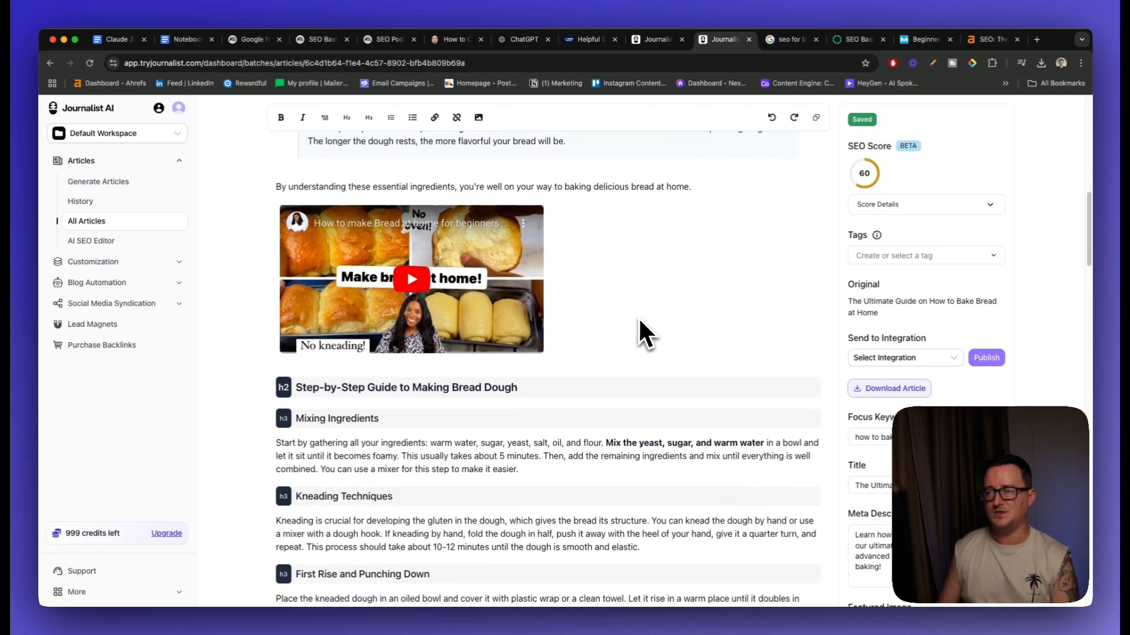
scroll("down", 3)
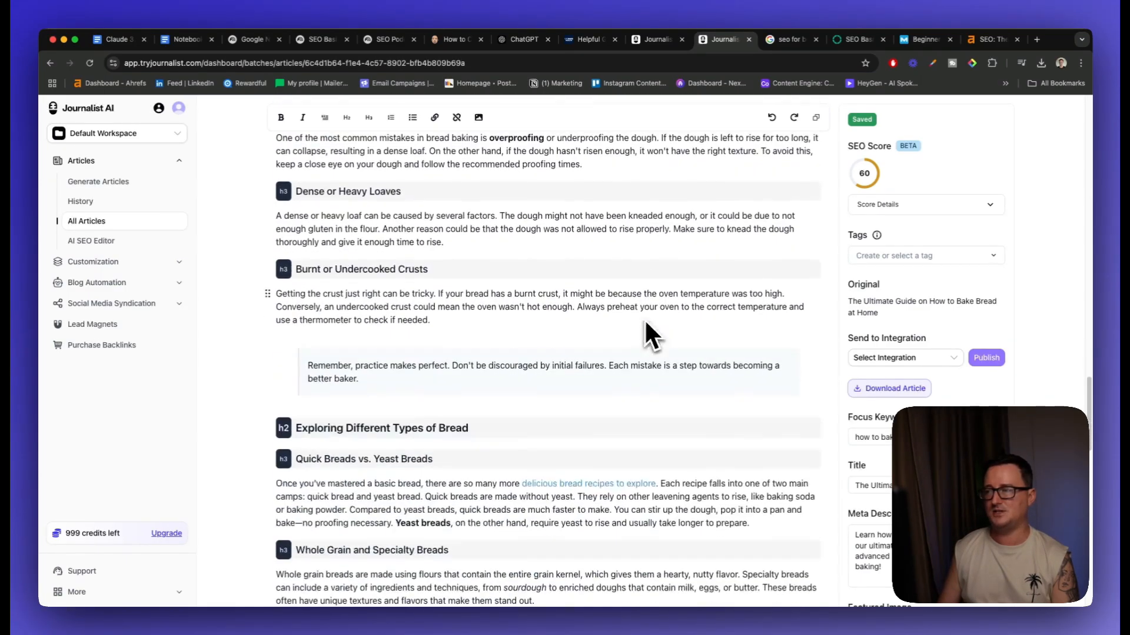
scroll("down", 3)
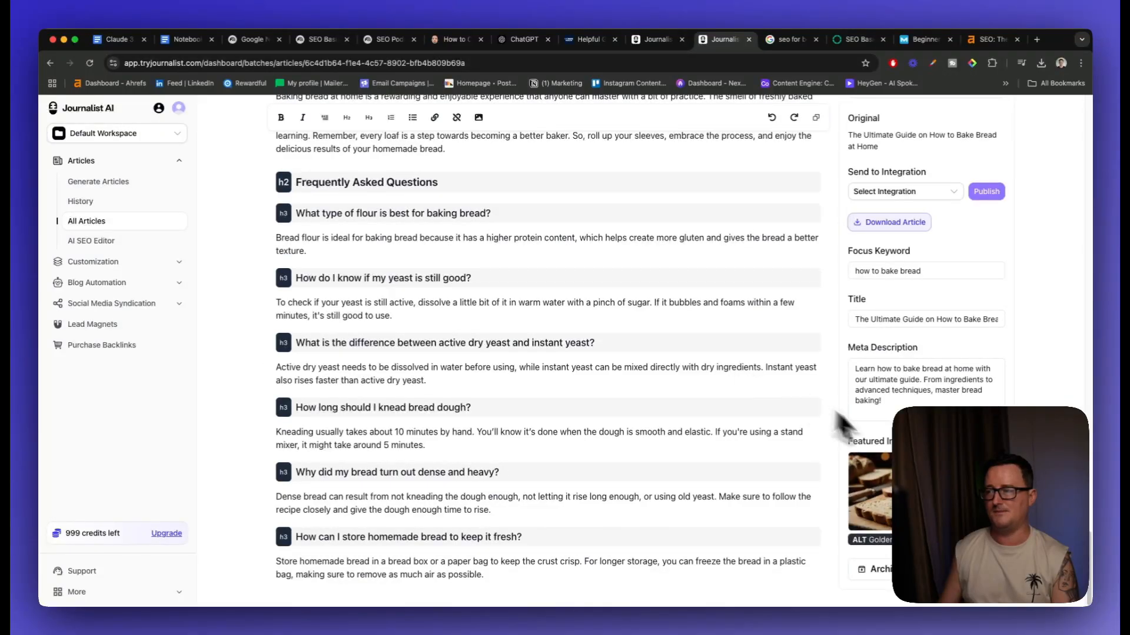
scroll("up", 3)
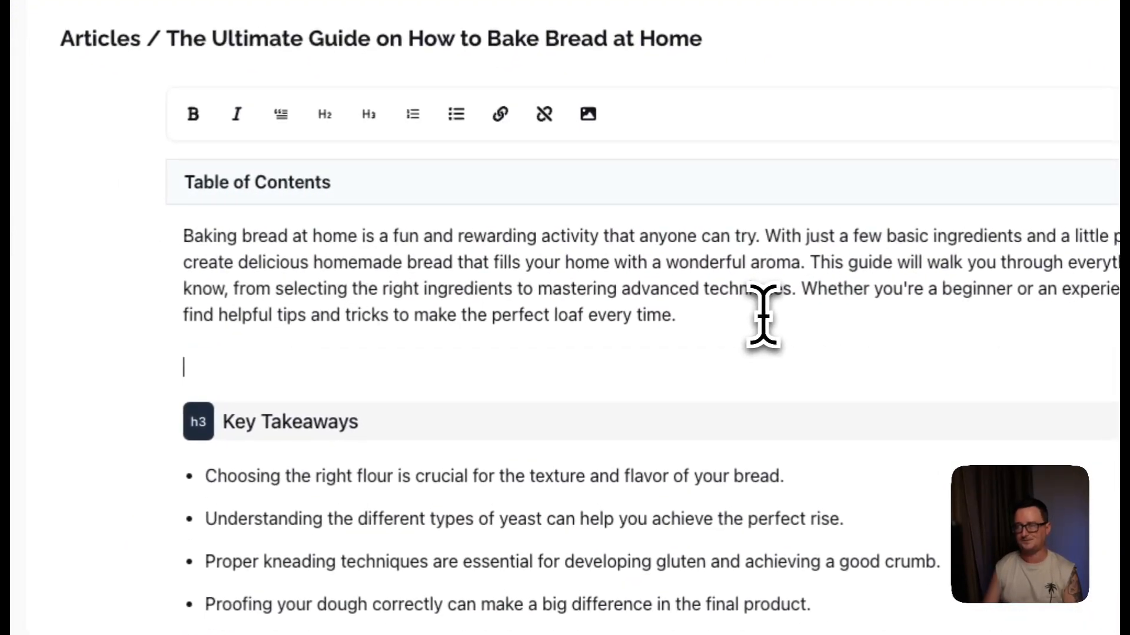
Step: Insert an AI-generated image of sliced sourdough with melted butter below the introduction
left_click(585, 114)
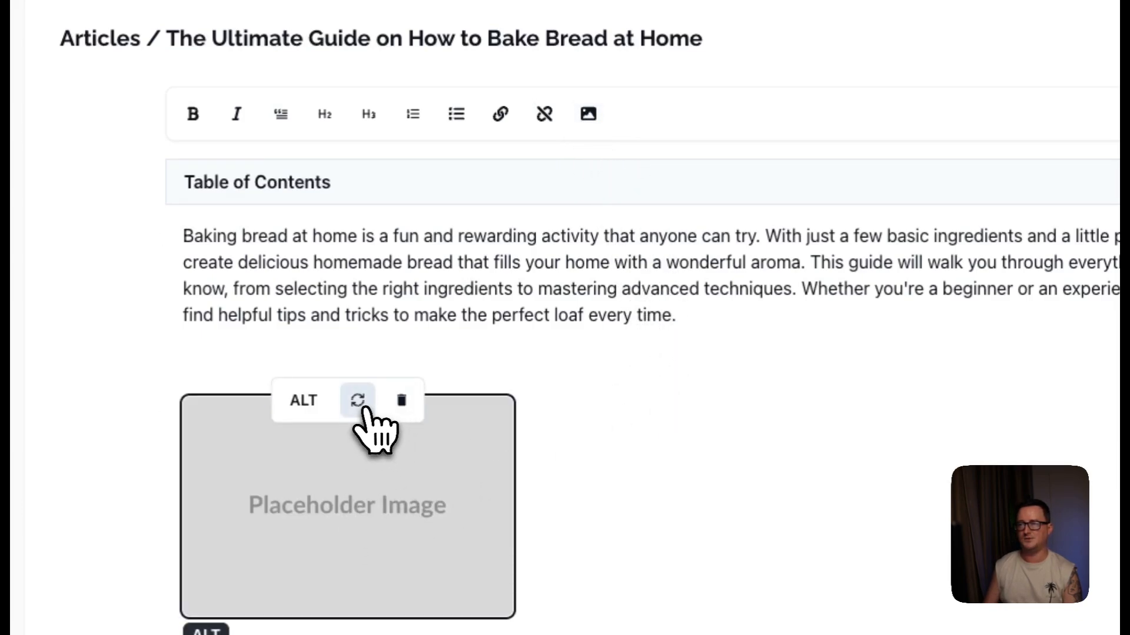
left_click(358, 400)
type("loaf of sliced sourdough with melted butter")
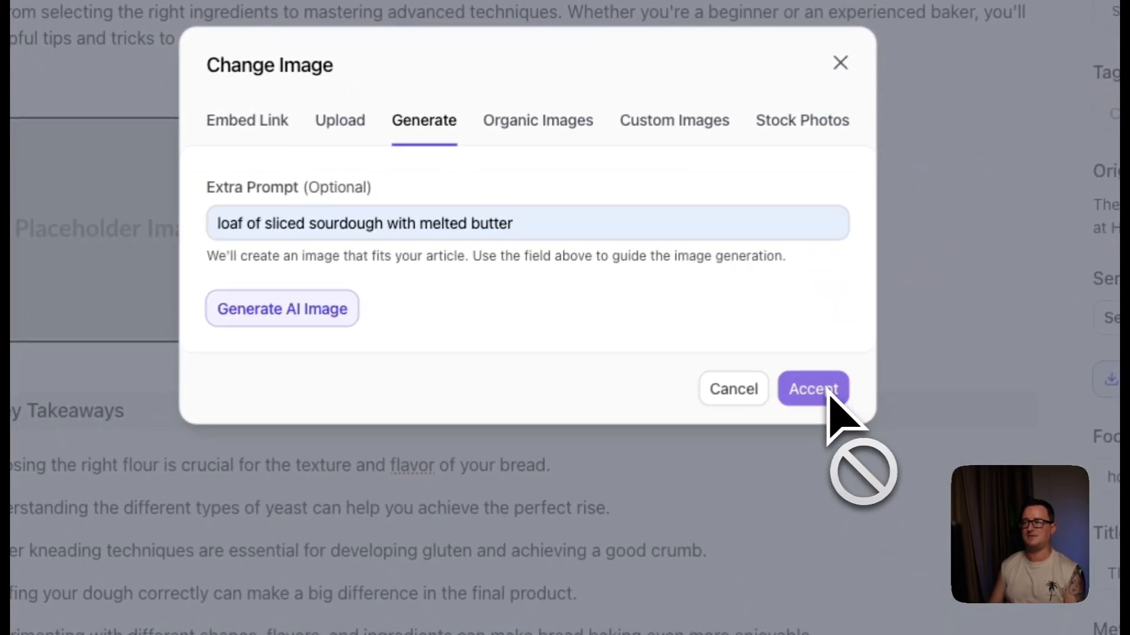
left_click(283, 308)
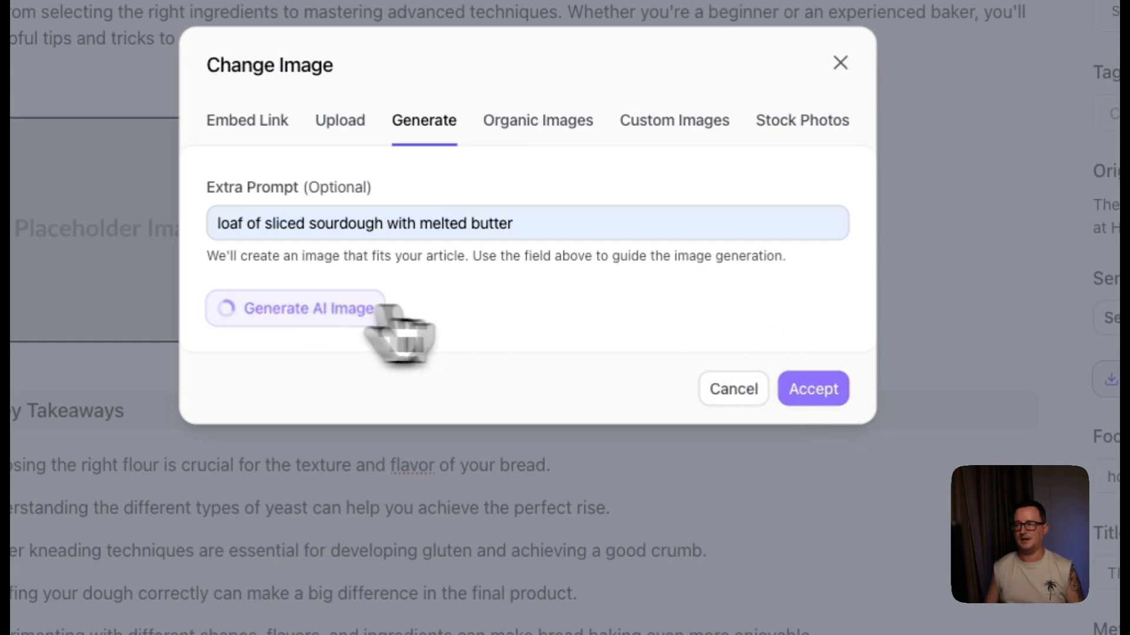
mouse_move(564, 334)
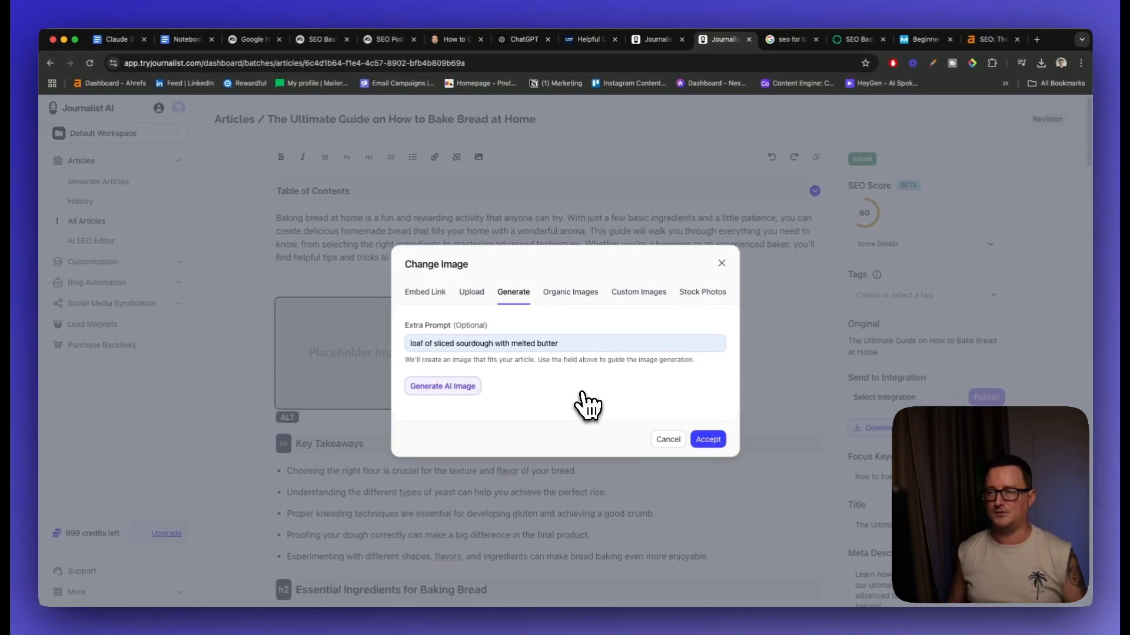
left_click(442, 386)
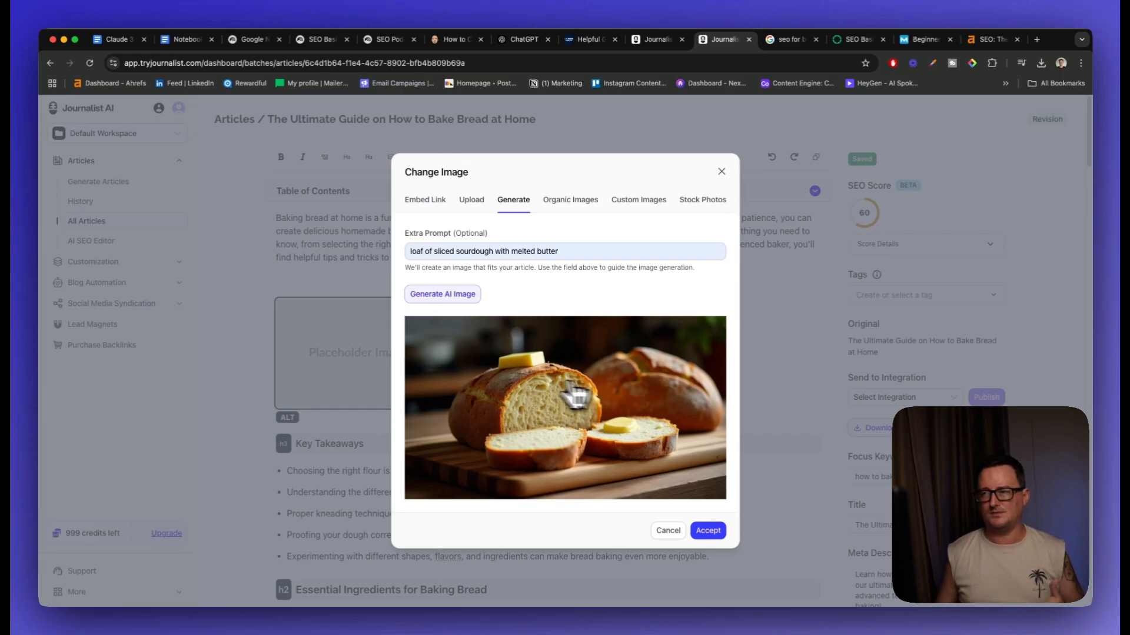
left_click(707, 530)
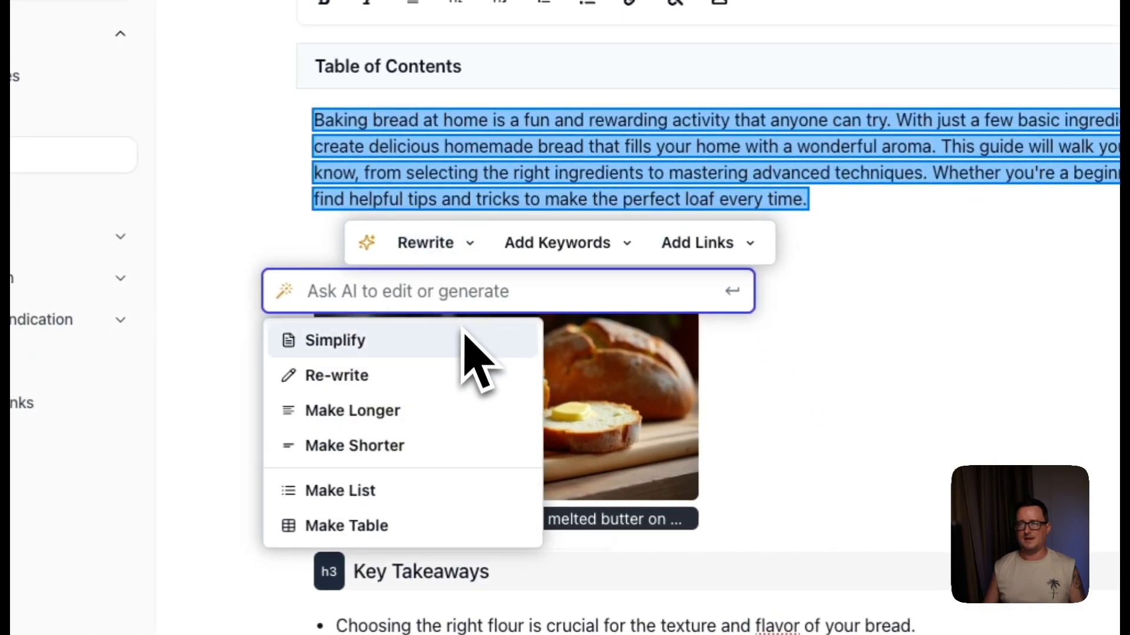
mouse_move(452, 506)
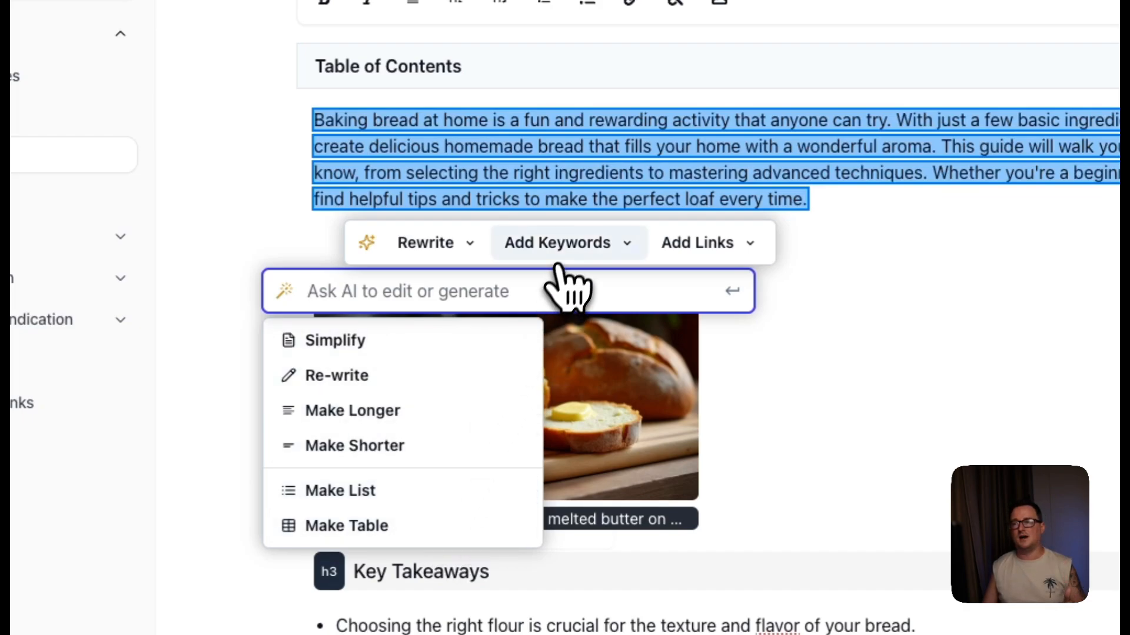
Step: Add internal links on 'wonderful aroma' and 'selecting the right ingredients' in the intro
left_click(558, 242)
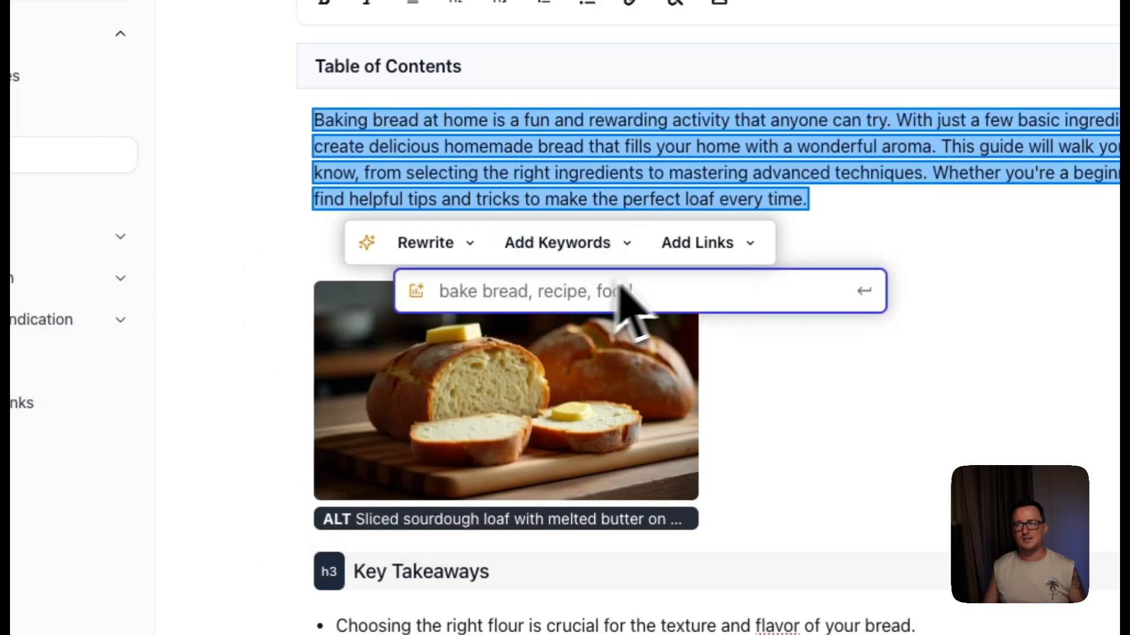
left_click(697, 242)
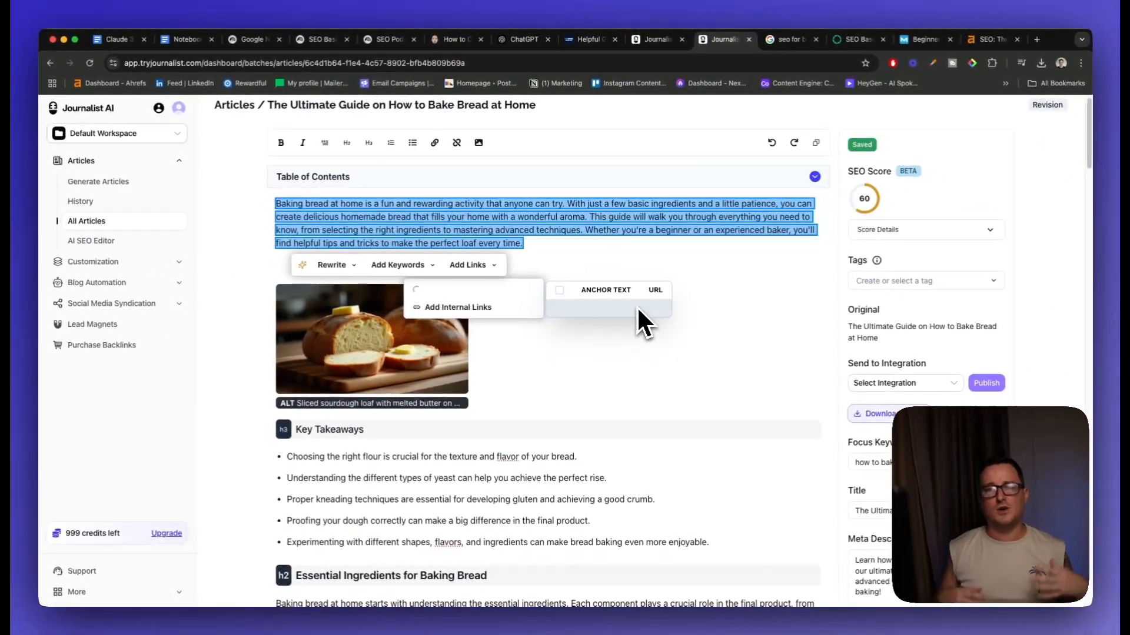
left_click(457, 307)
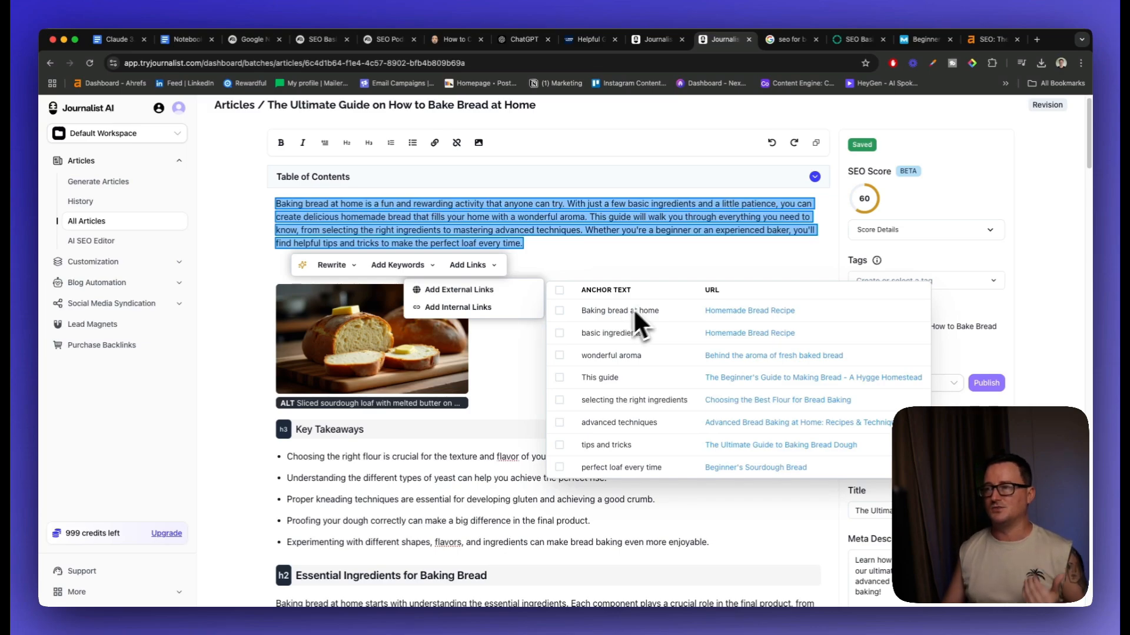
left_click(559, 356)
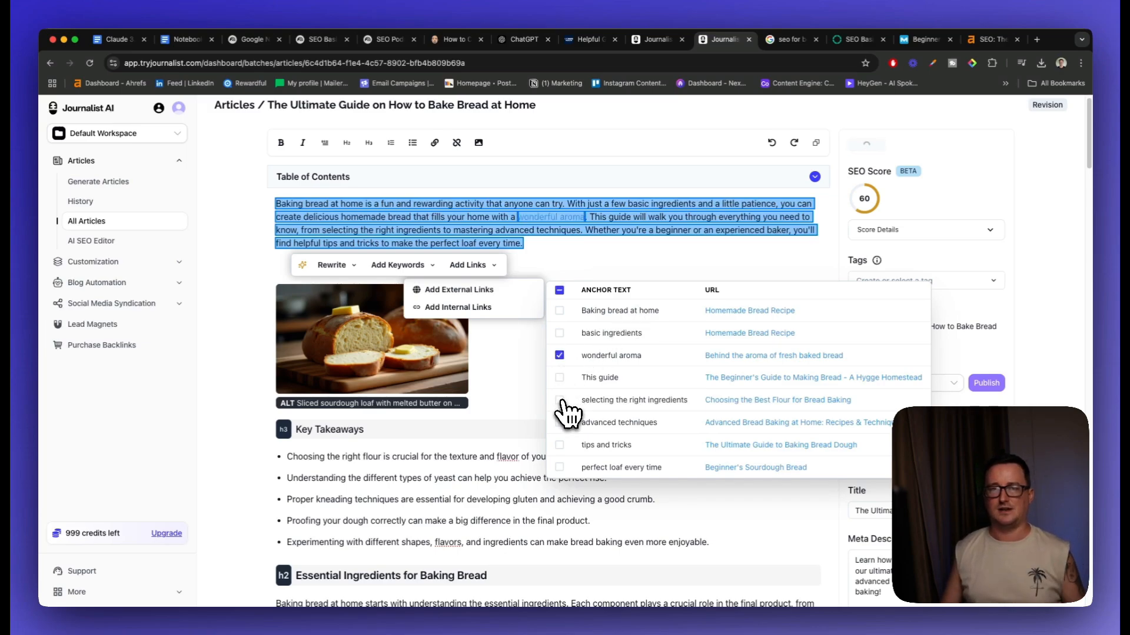
left_click(558, 400)
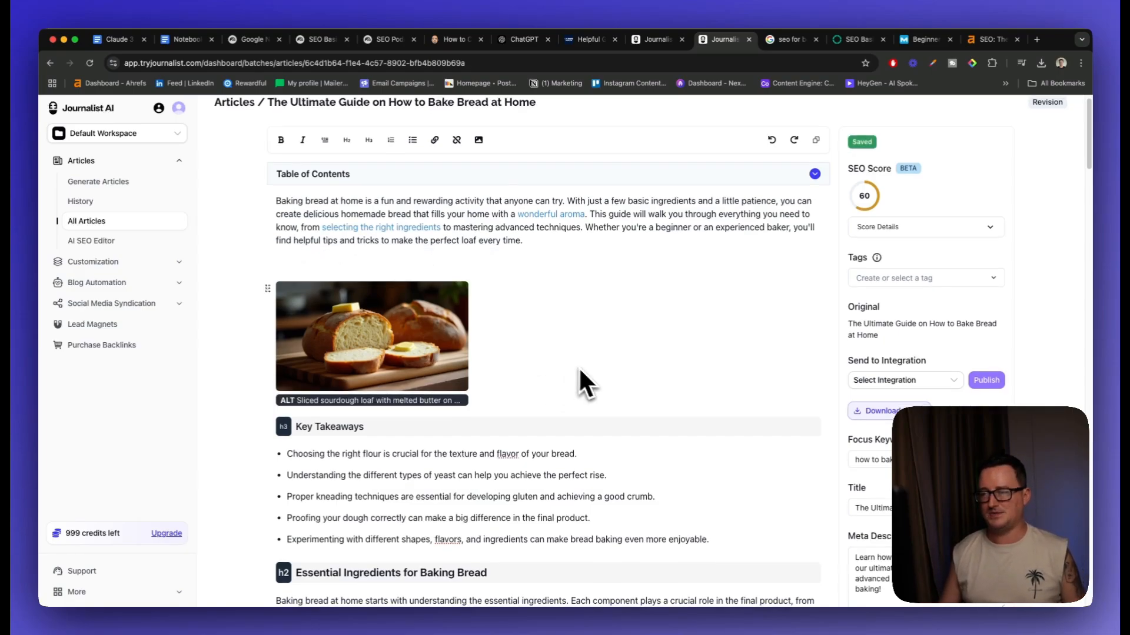
scroll("down", 3)
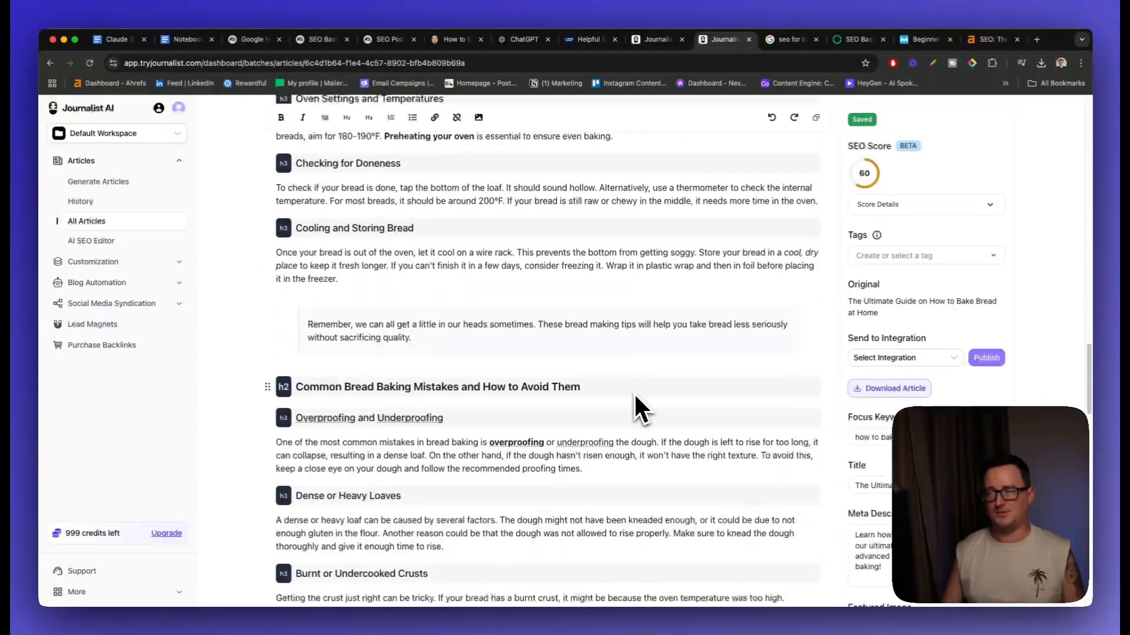
scroll("down", 3)
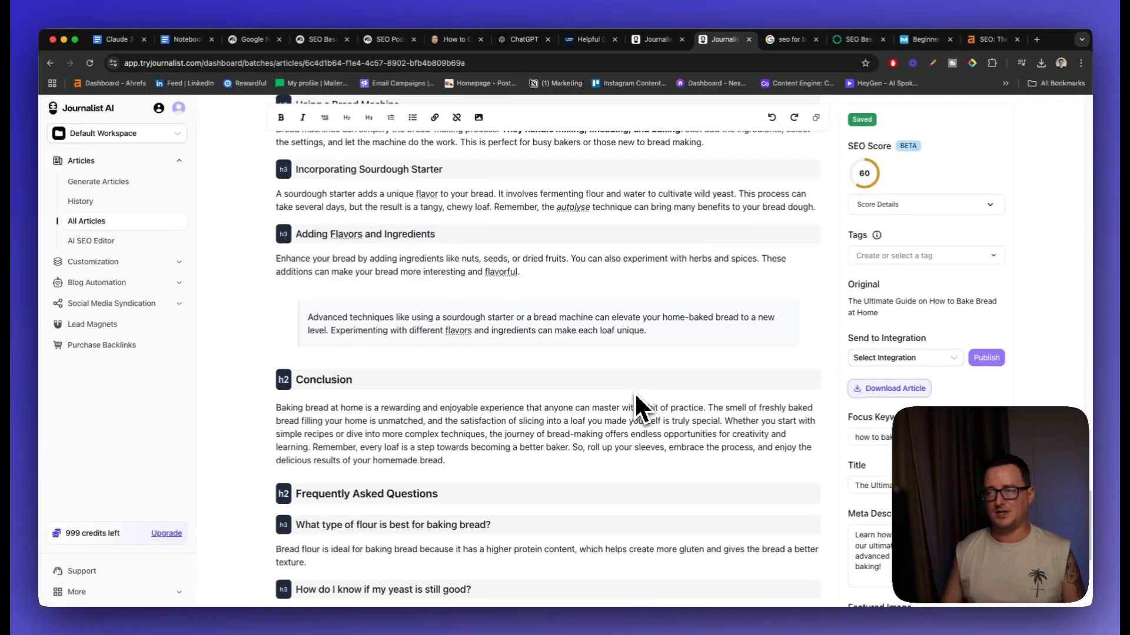